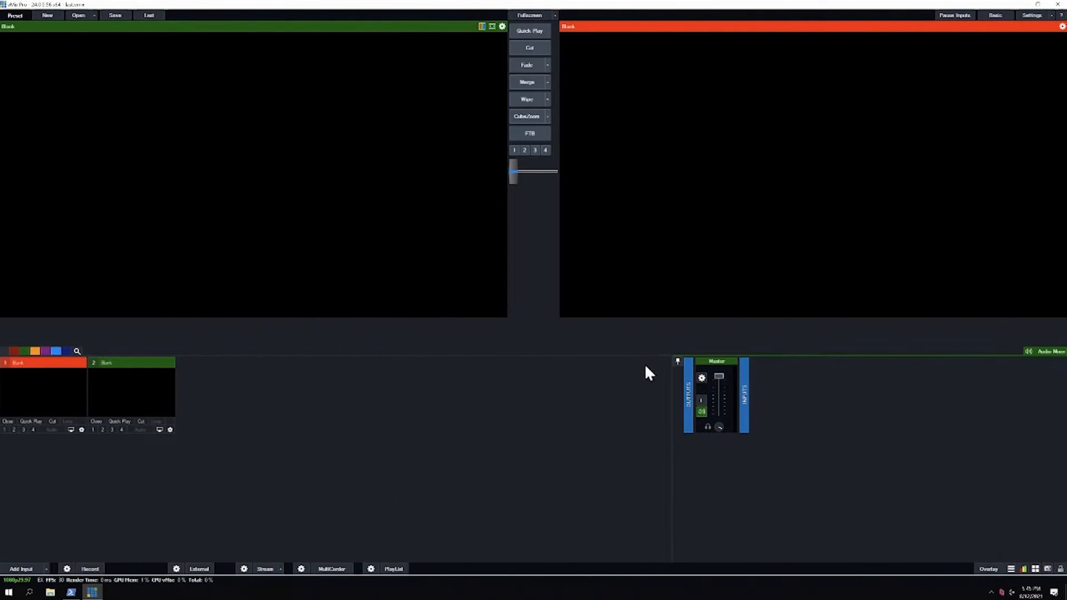
mouse_move(472, 390)
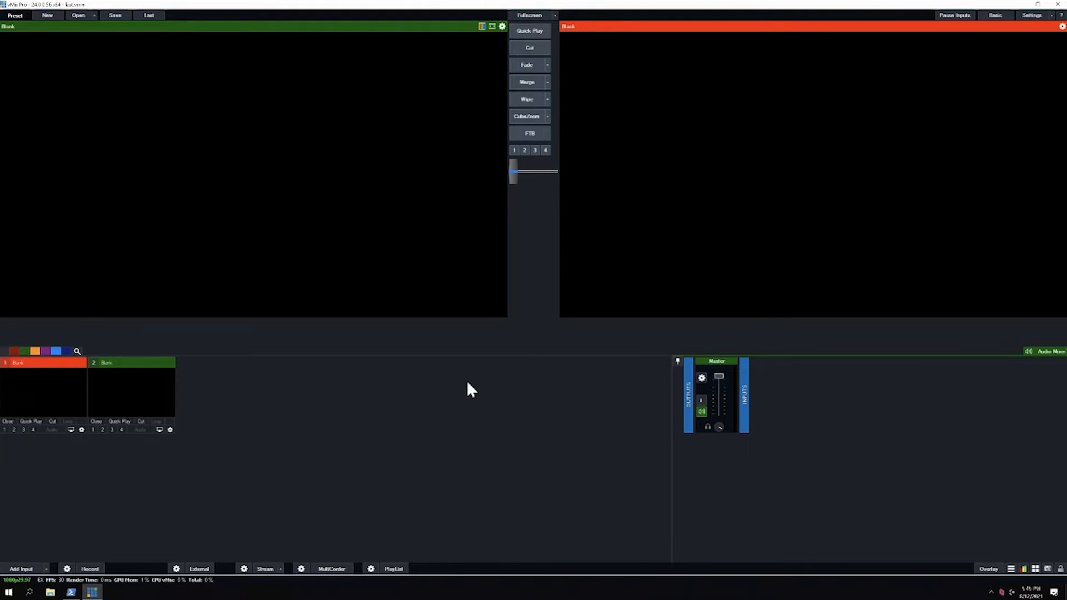
mouse_move(589, 340)
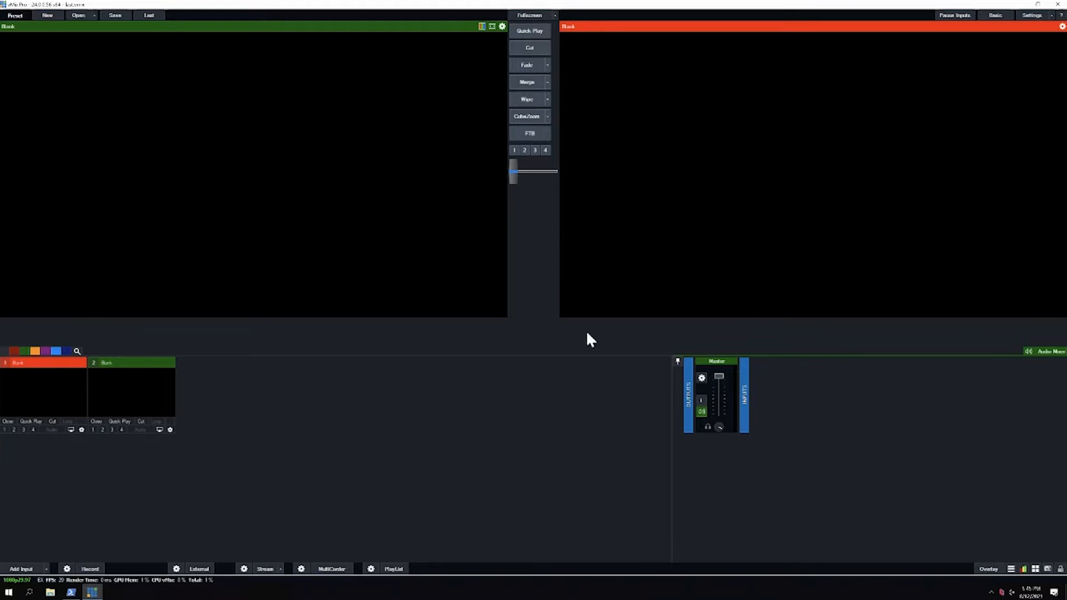
mouse_move(981, 357)
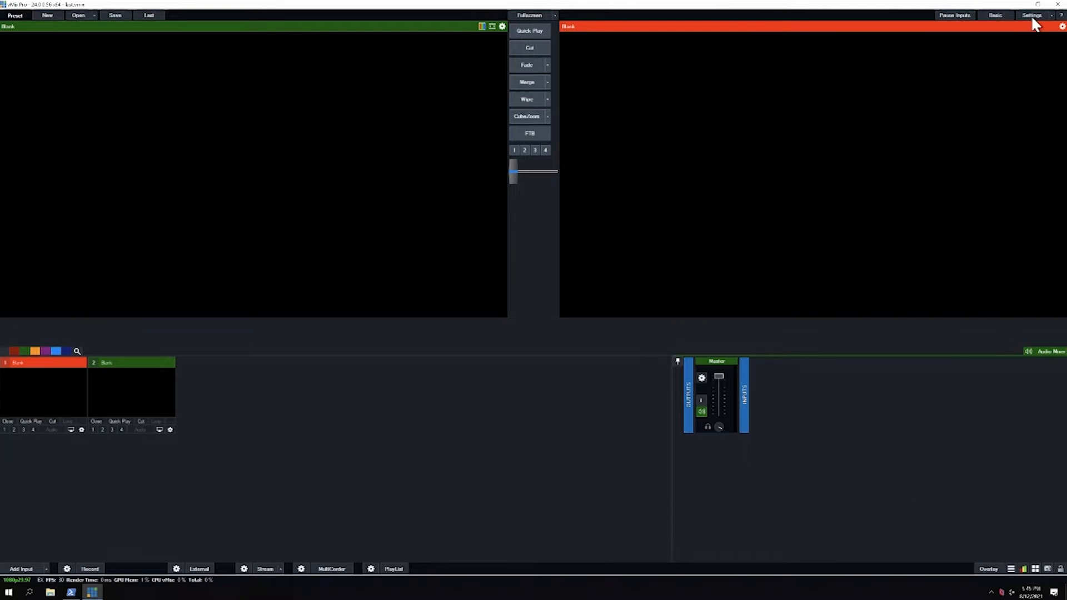
Enable audio buses A, B, C and D in Audio Outputs settings and restart vMix
left_click(1031, 15)
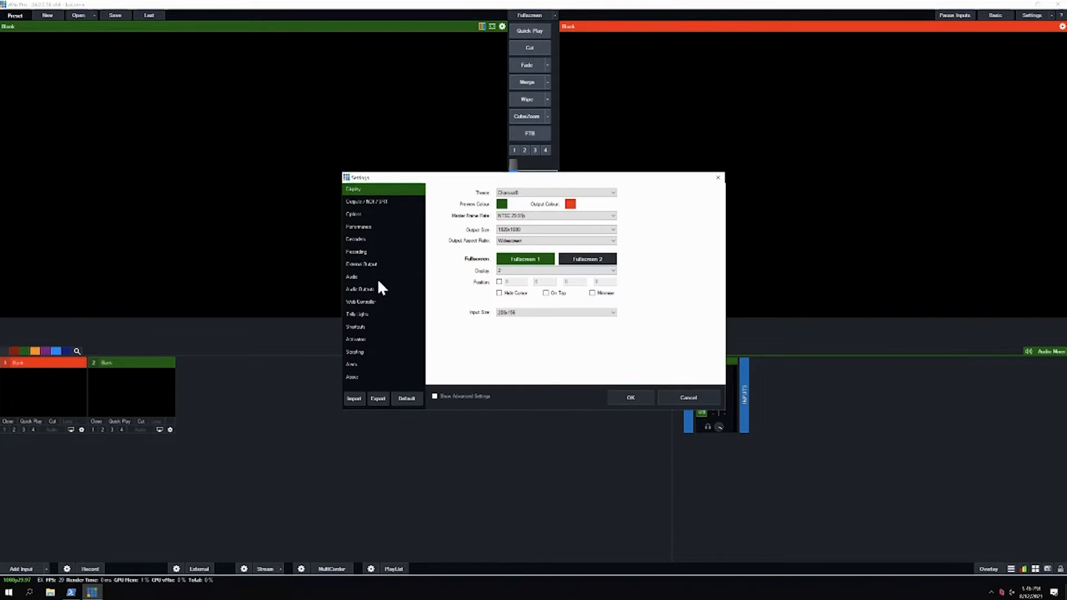
left_click(361, 288)
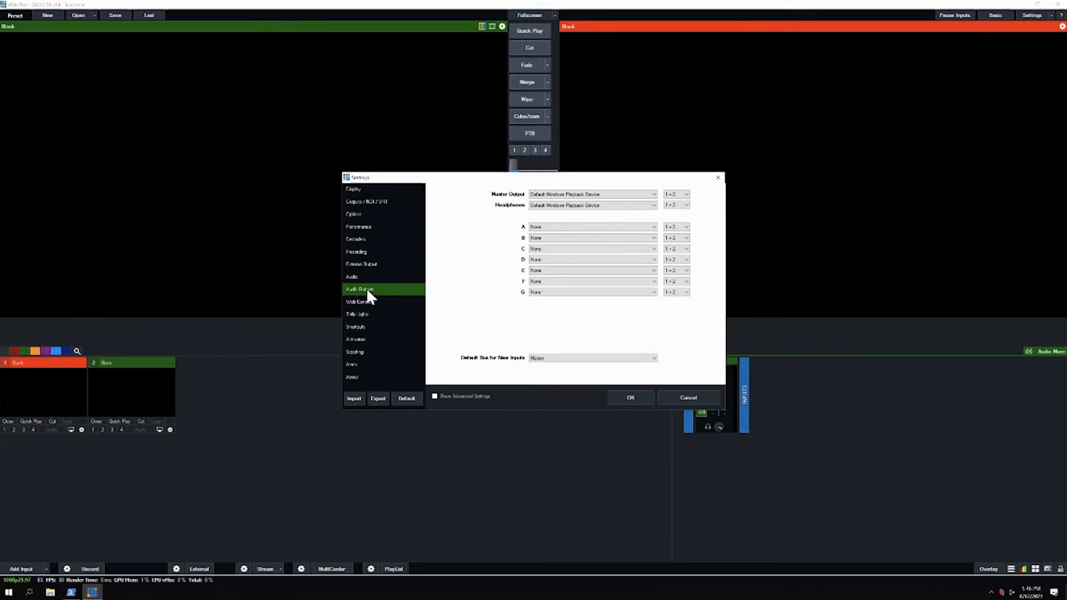
left_click(588, 227)
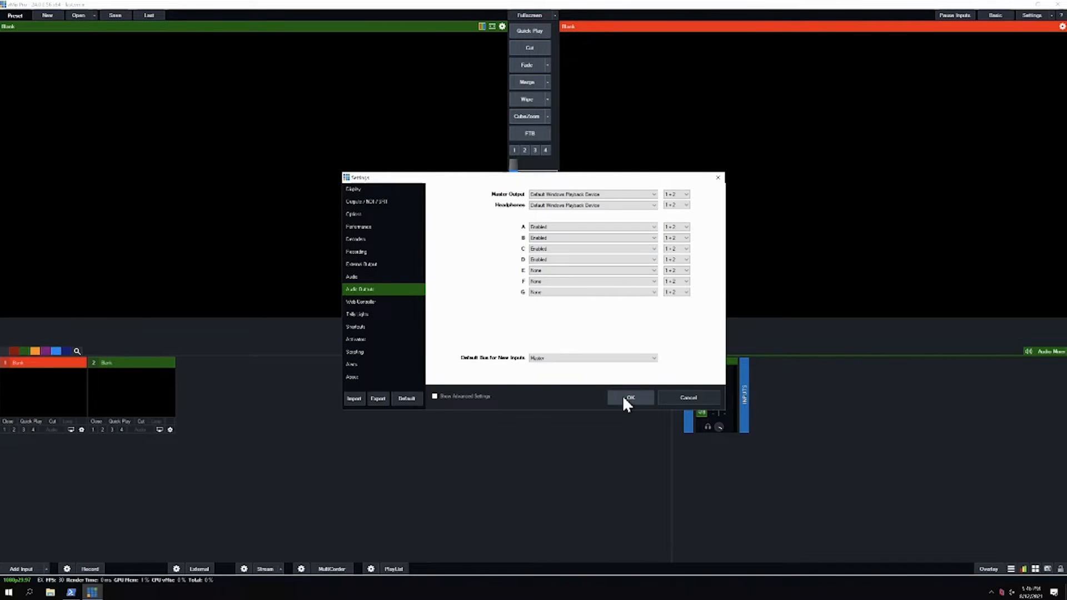
left_click(629, 398)
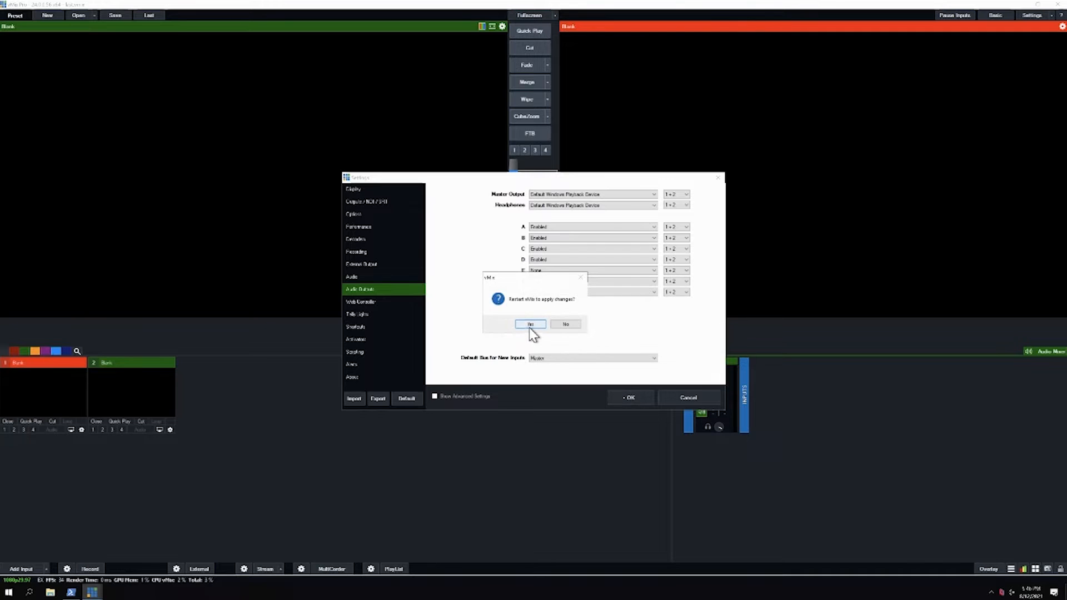
left_click(529, 323)
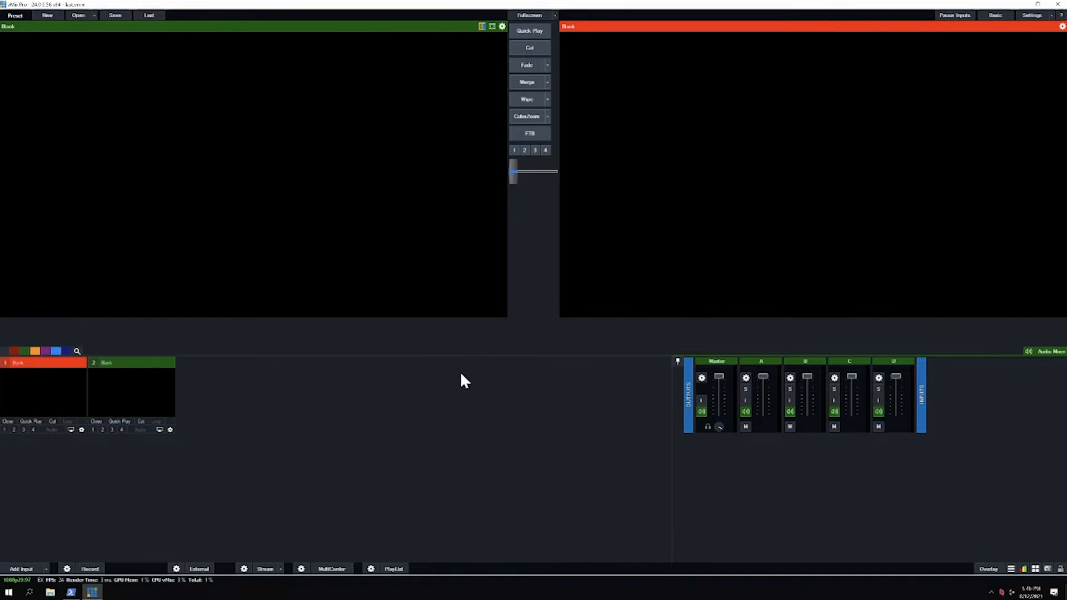
mouse_move(306, 389)
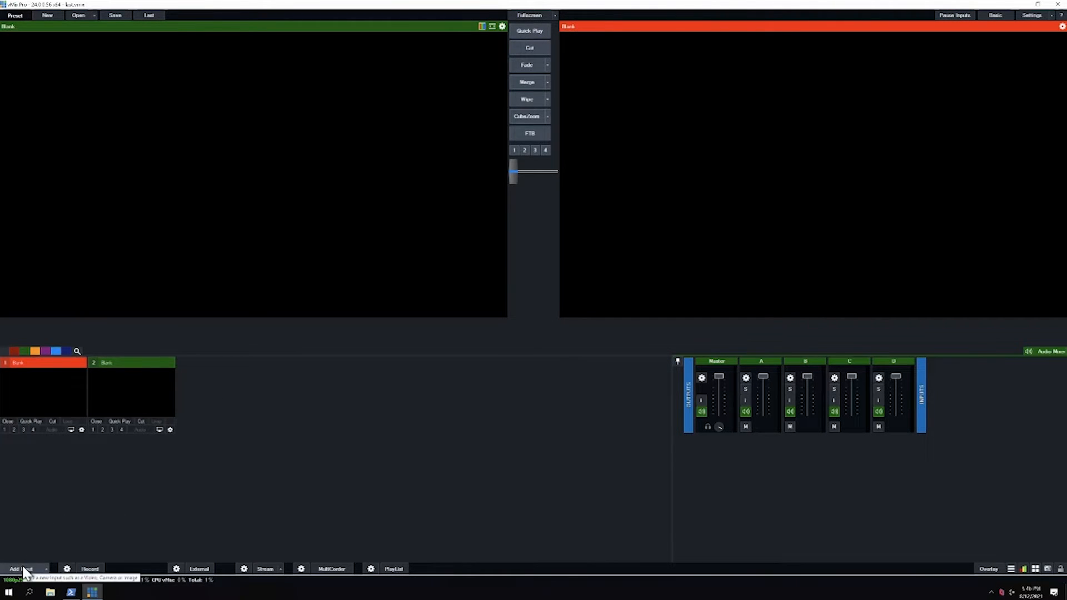
Add an SRT (Listener) stream input on port 10001 with 250 ms latency
left_click(21, 570)
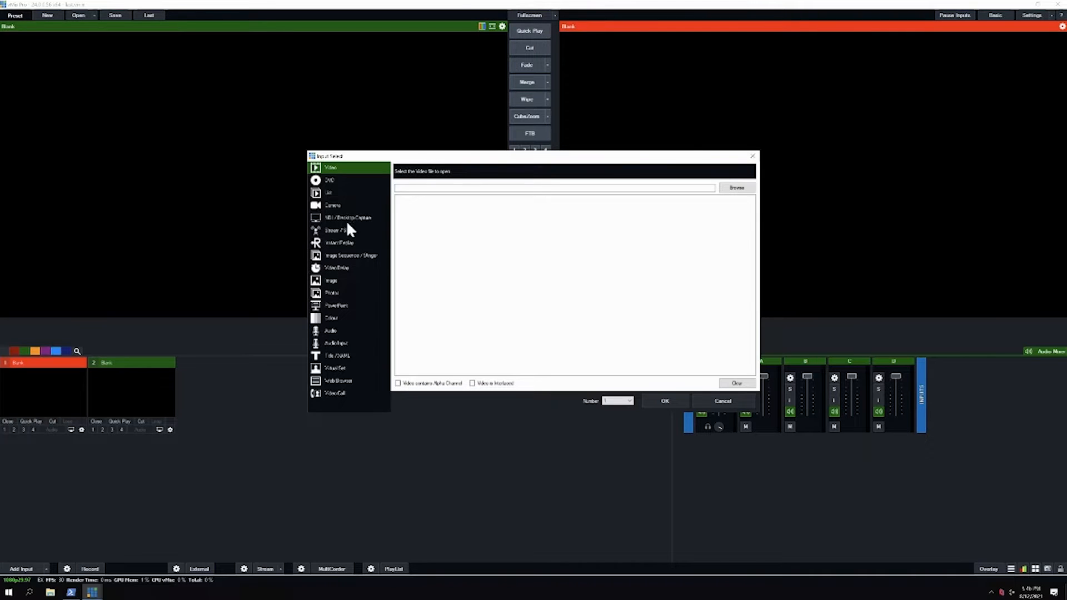
left_click(338, 230)
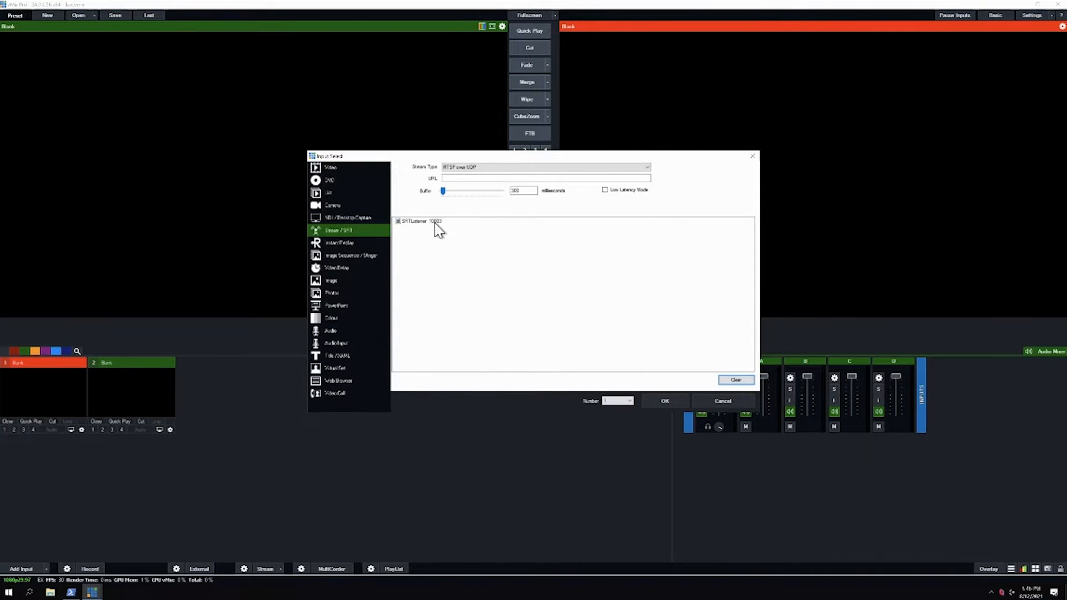
left_click(543, 167)
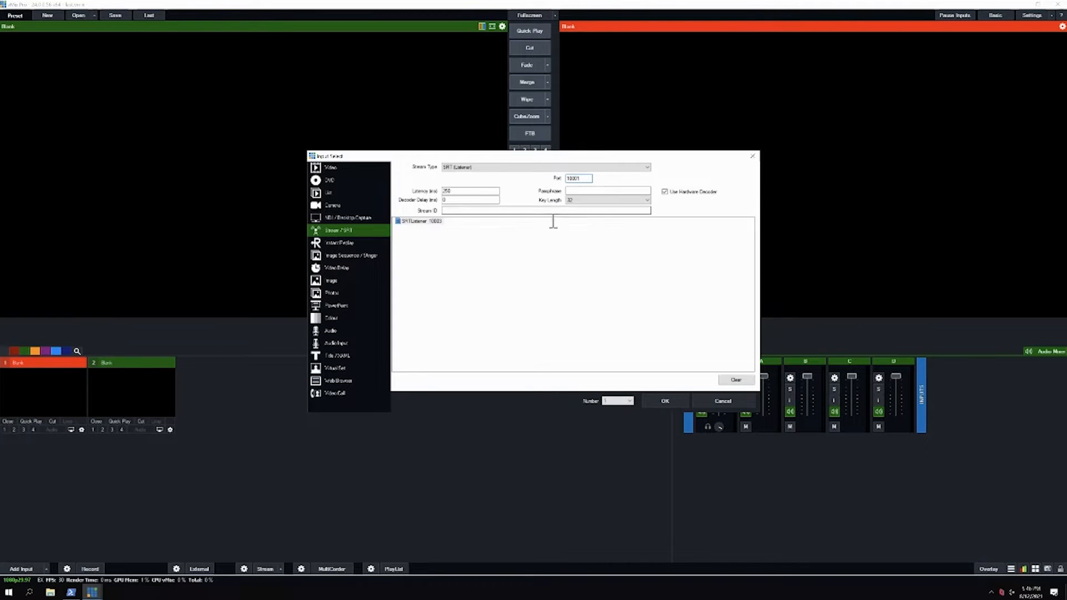
mouse_move(538, 293)
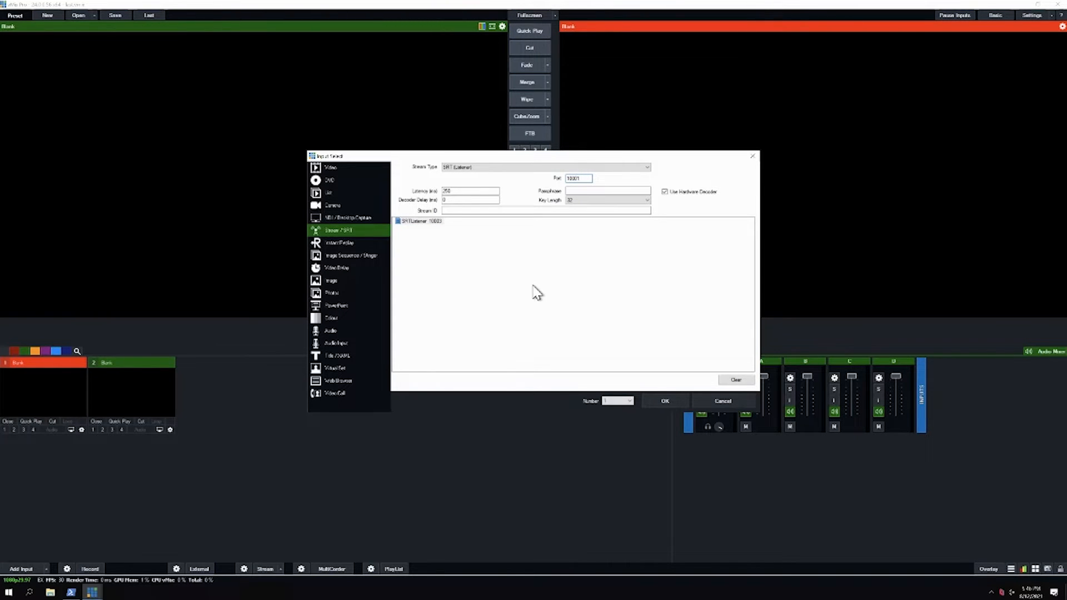
left_click(470, 191)
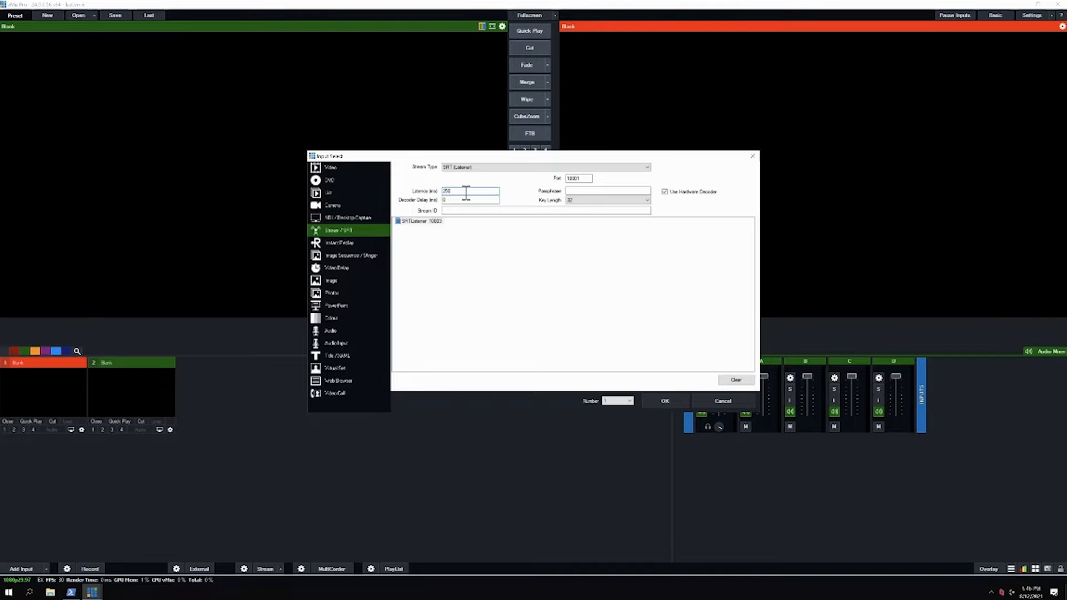
left_click(469, 190)
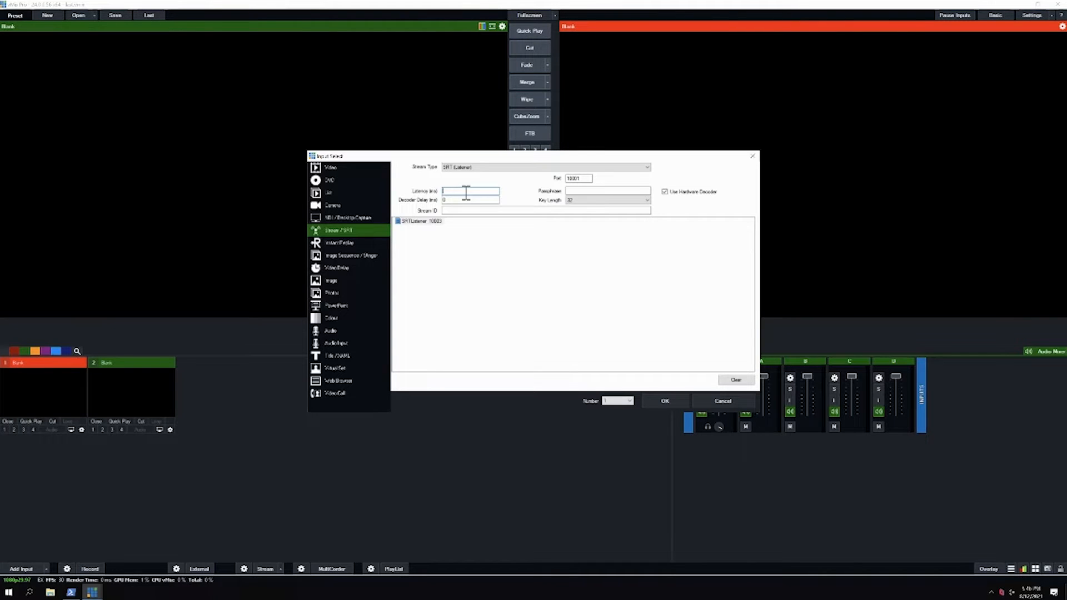
type("120")
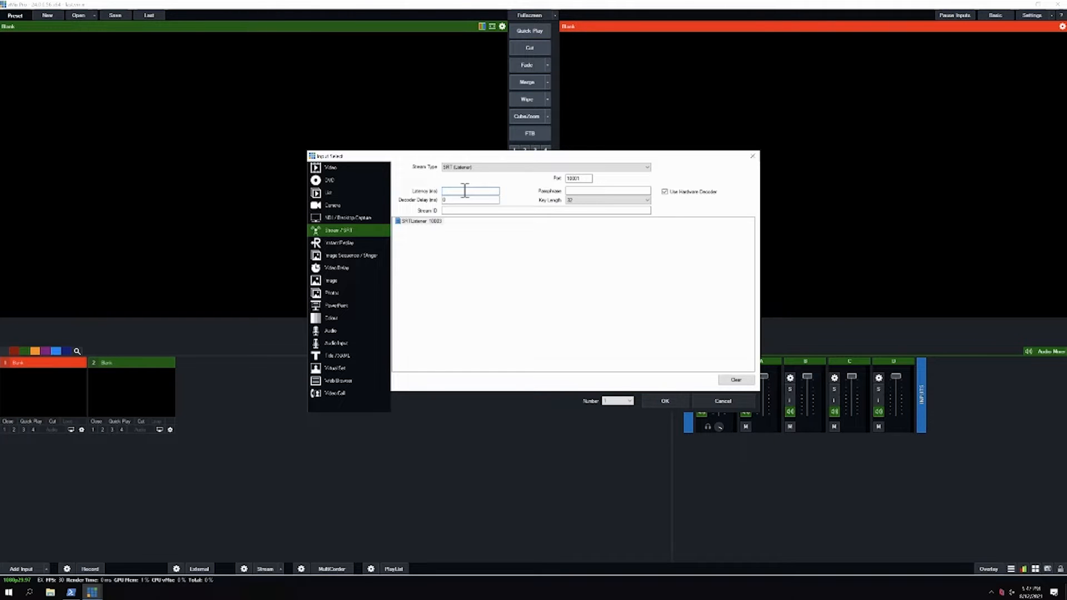
type("250")
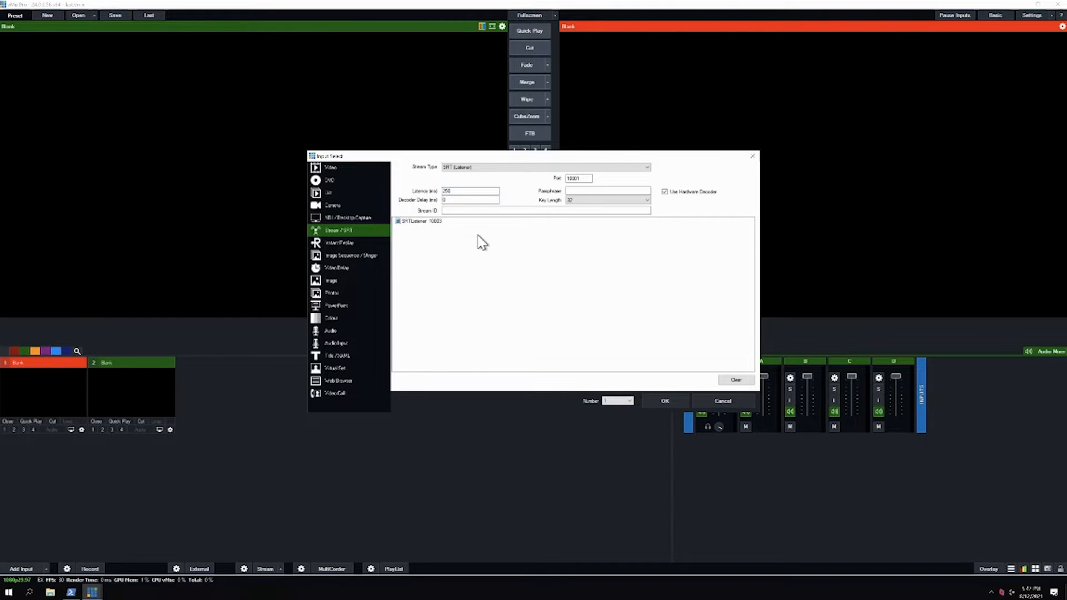
mouse_move(476, 246)
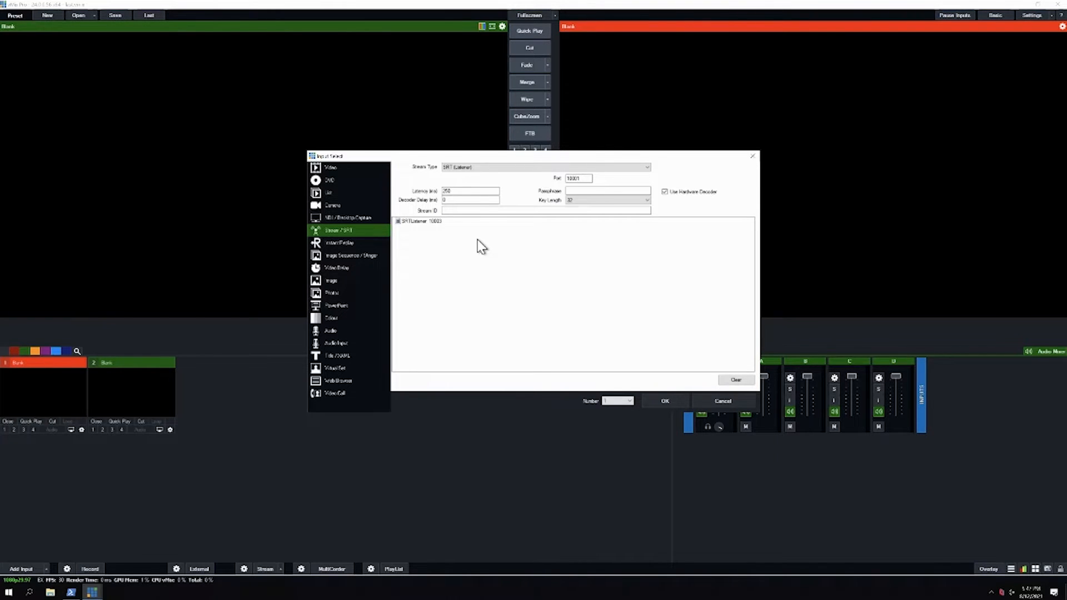
mouse_move(474, 236)
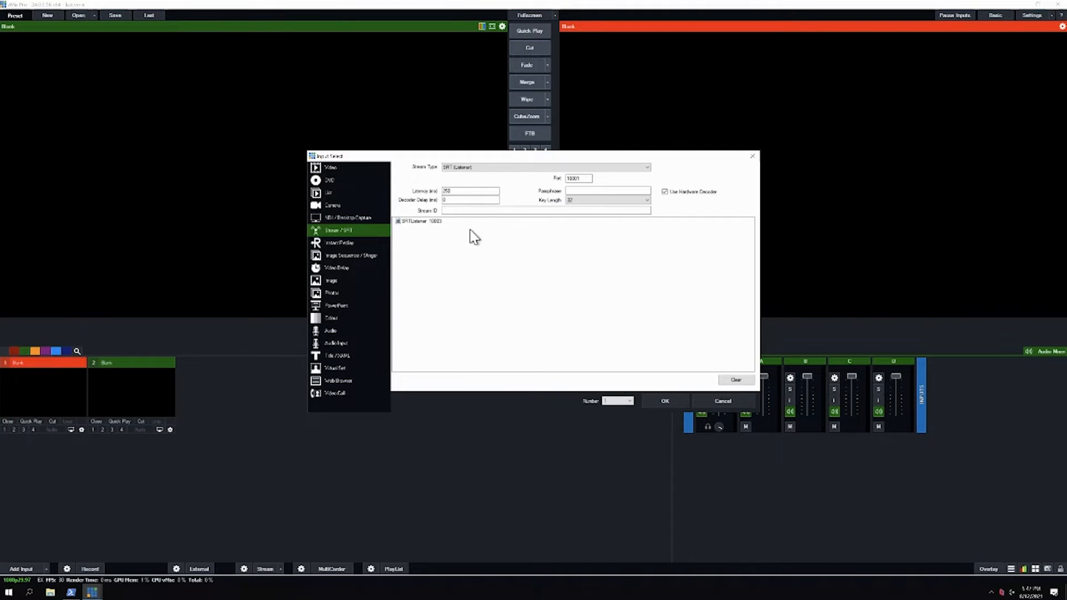
left_click(470, 191)
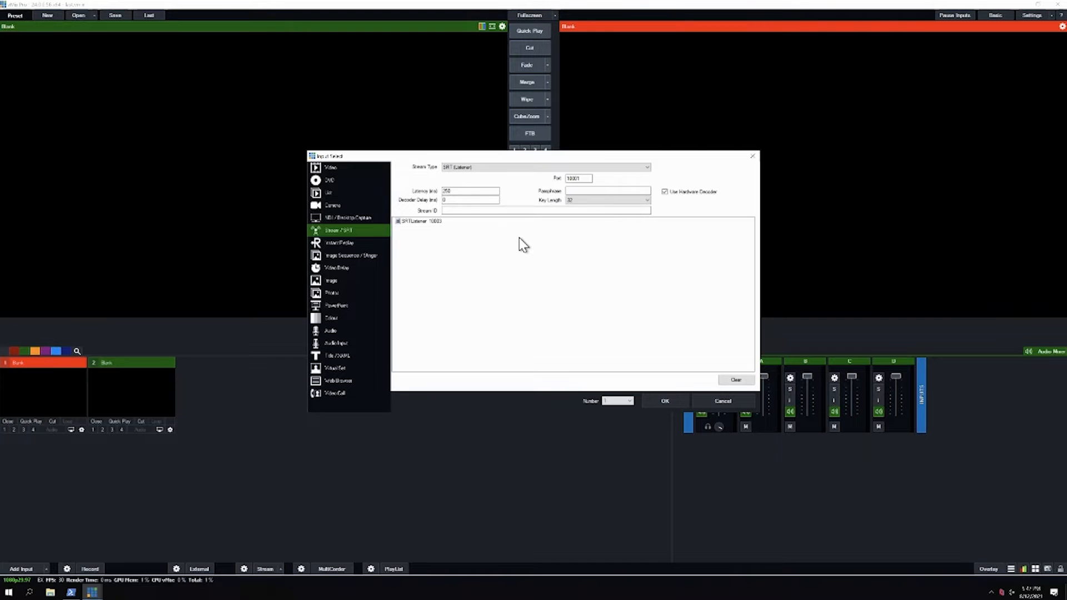
mouse_move(545, 252)
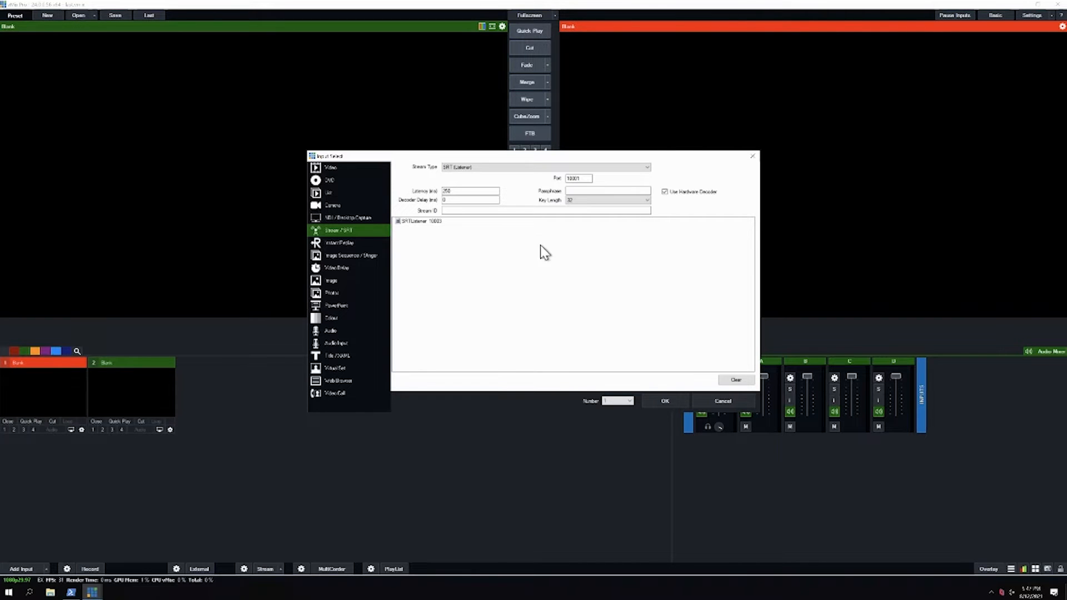
mouse_move(502, 261)
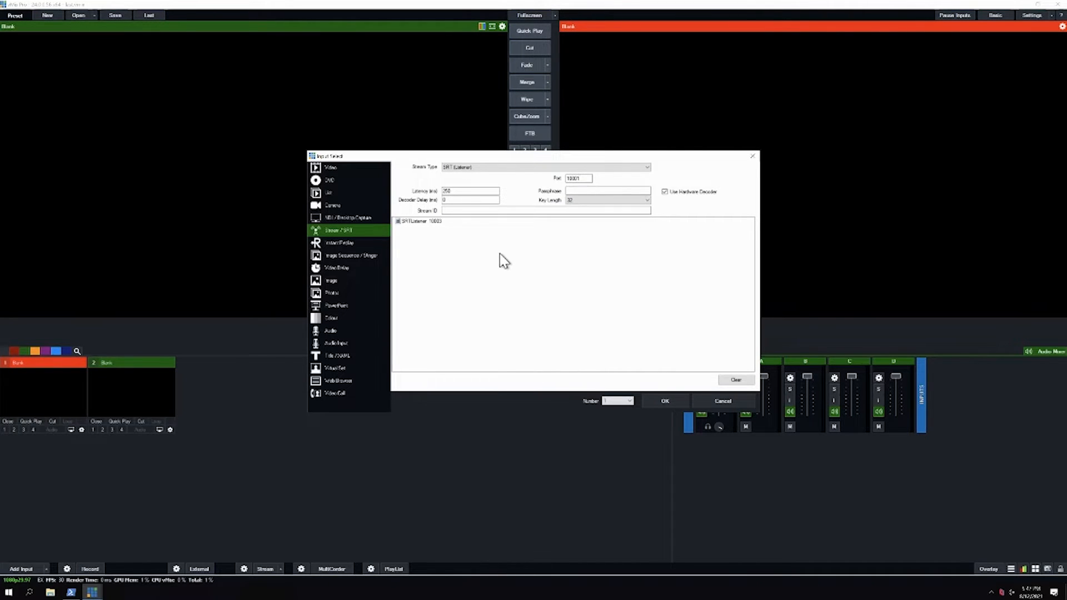
mouse_move(707, 398)
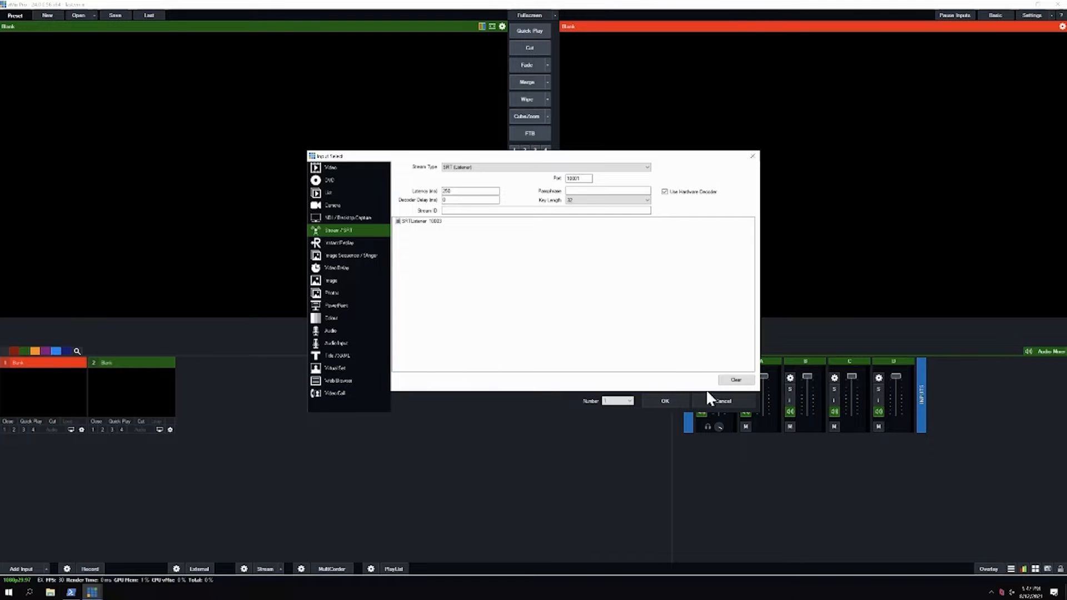
left_click(665, 400)
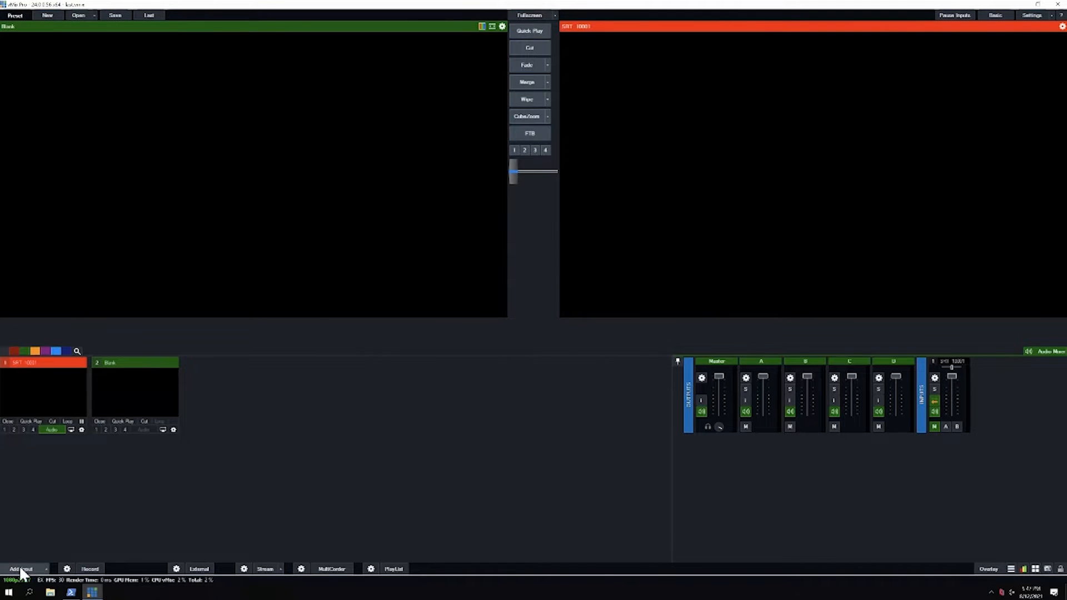
Add a second SRT listener stream input on port 10002
left_click(20, 569)
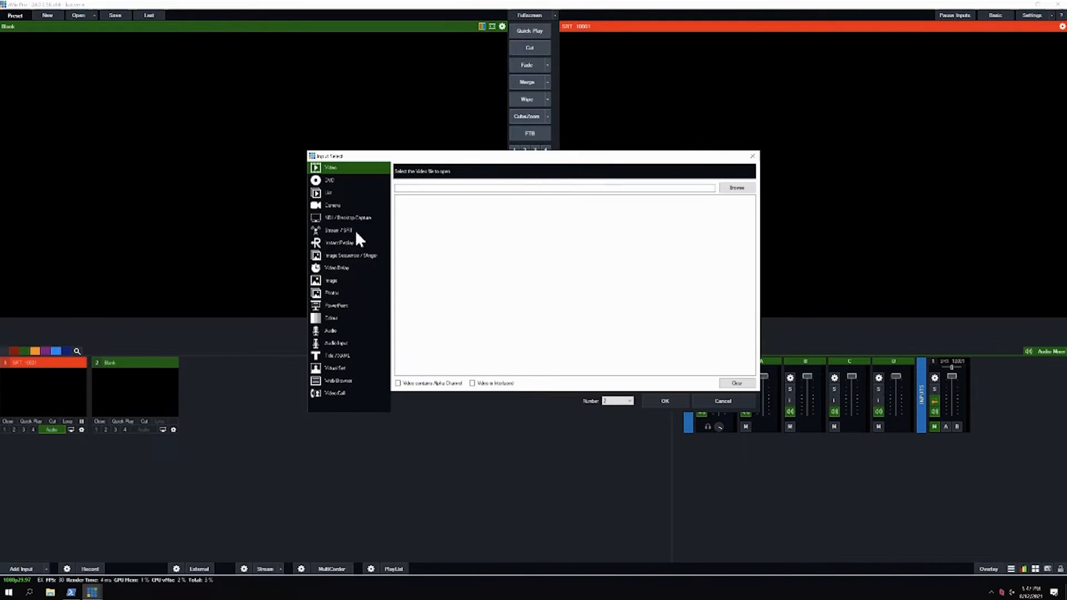
left_click(337, 230)
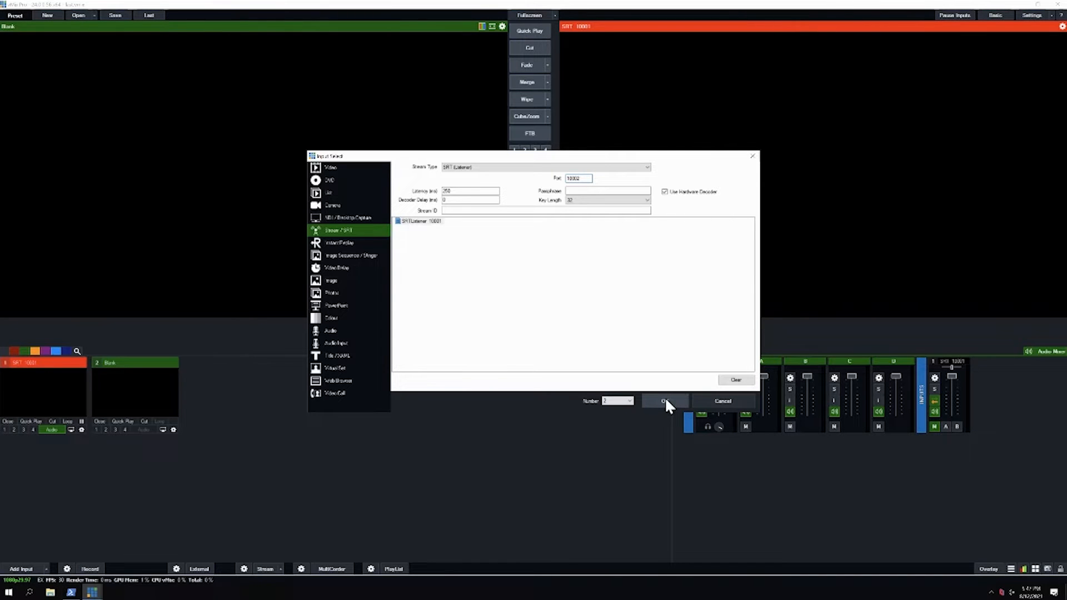
left_click(665, 400)
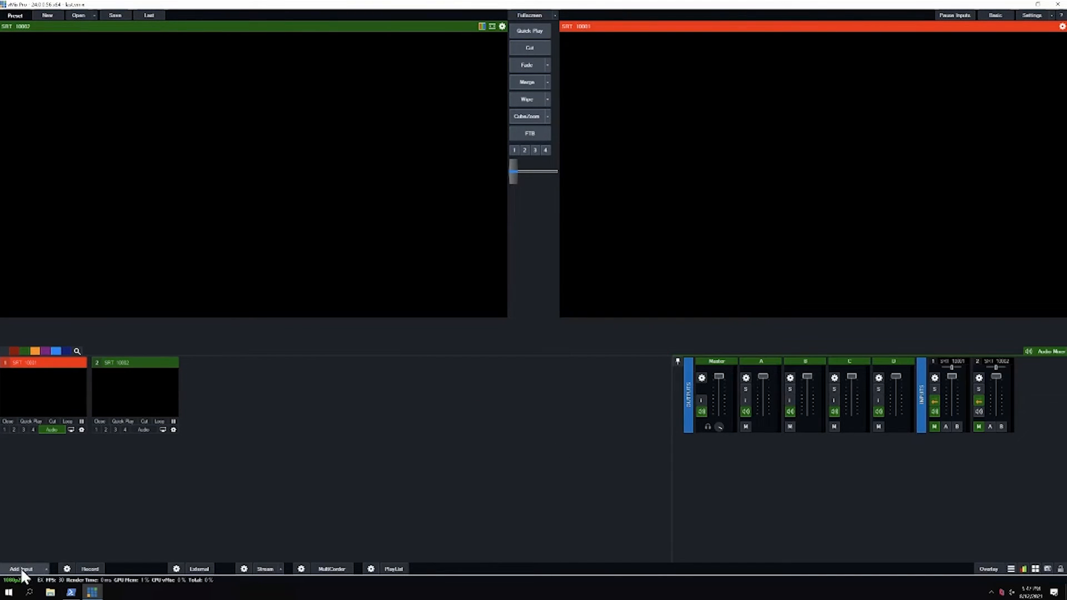
Add a third SRT listener stream input on port 10003
left_click(20, 568)
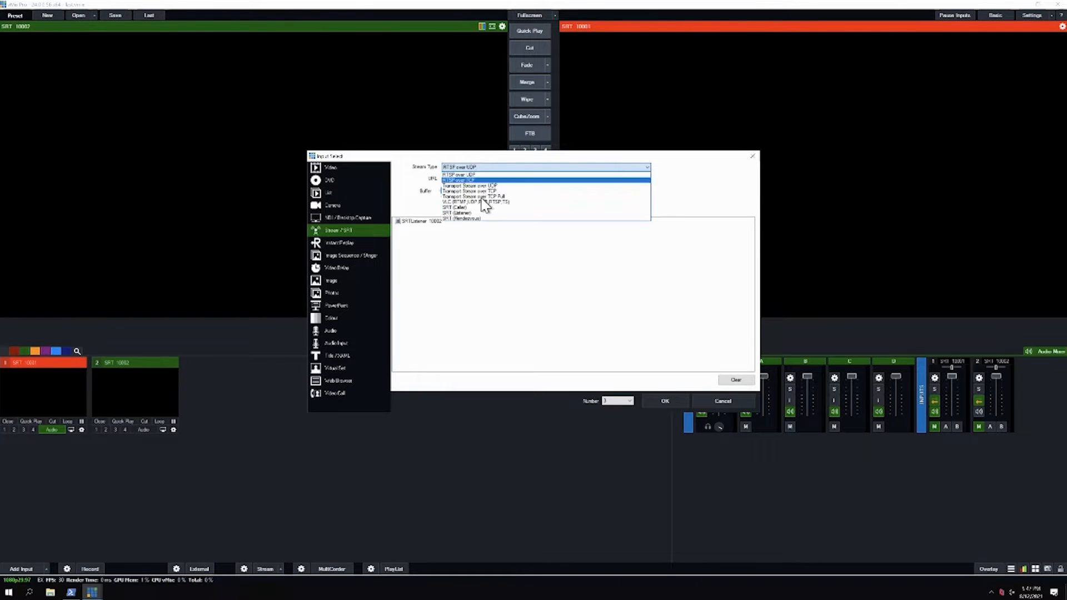
left_click(456, 212)
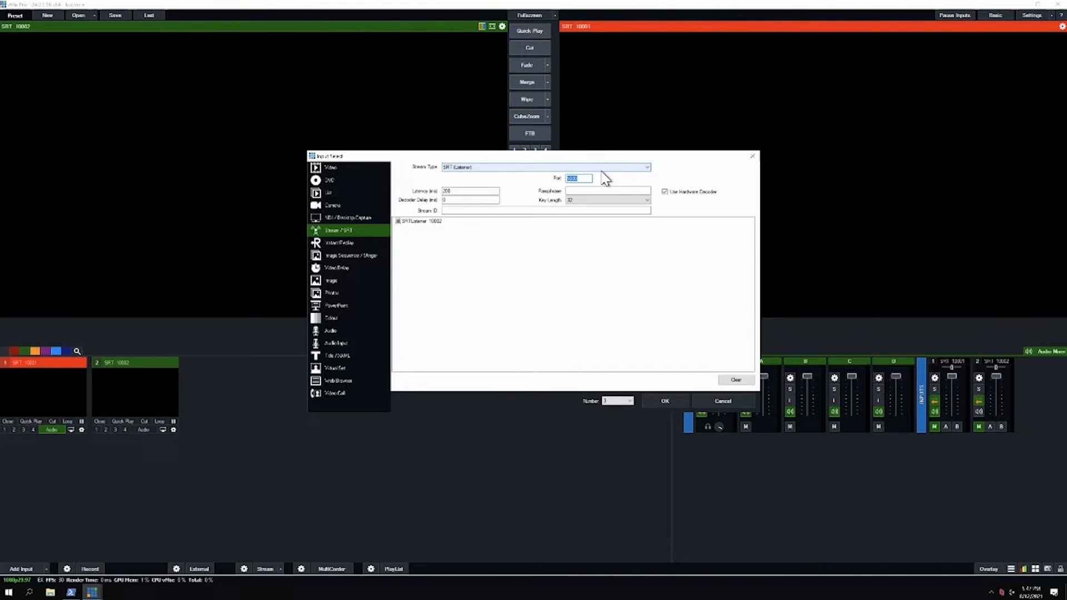
type("1000")
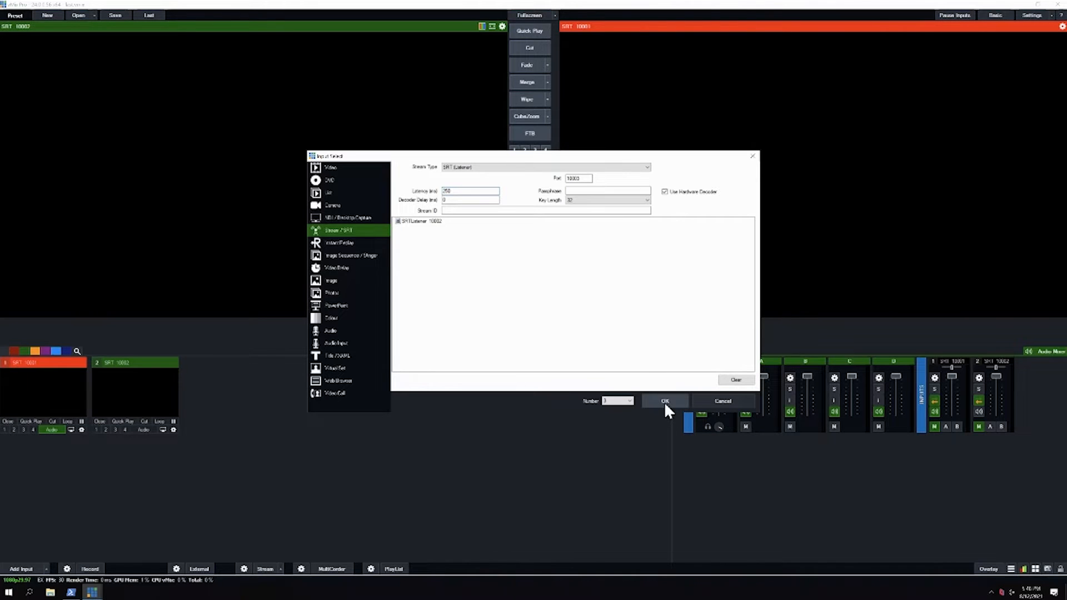
left_click(664, 401)
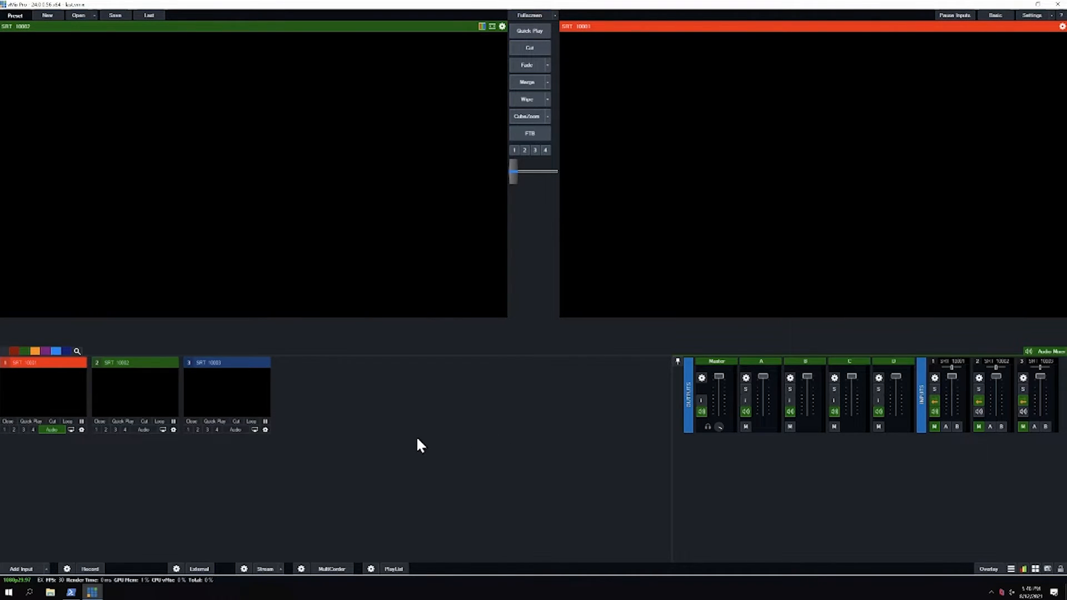
mouse_move(321, 433)
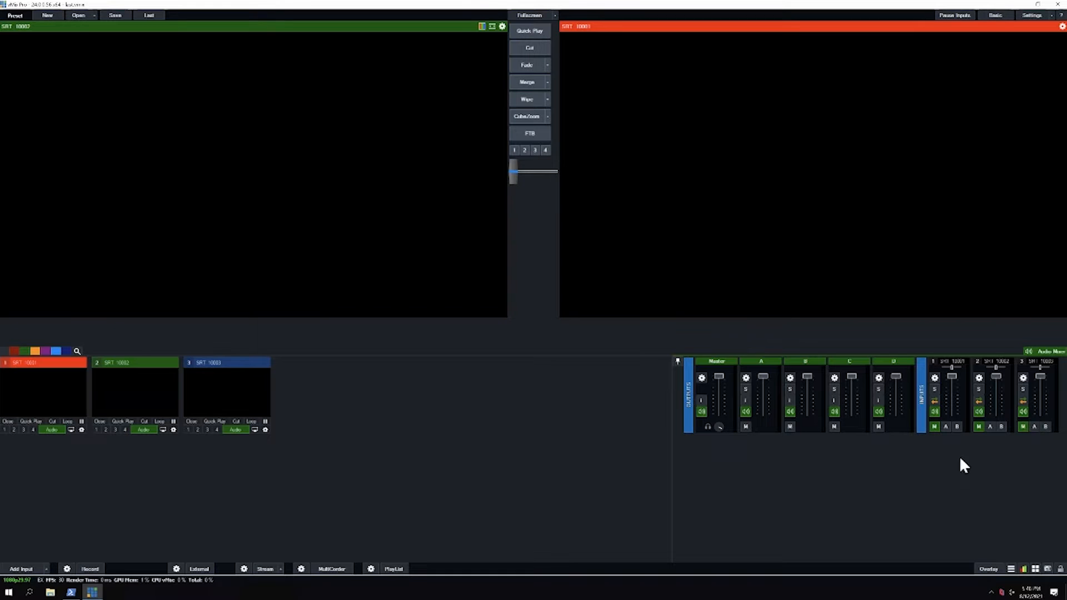
mouse_move(746, 379)
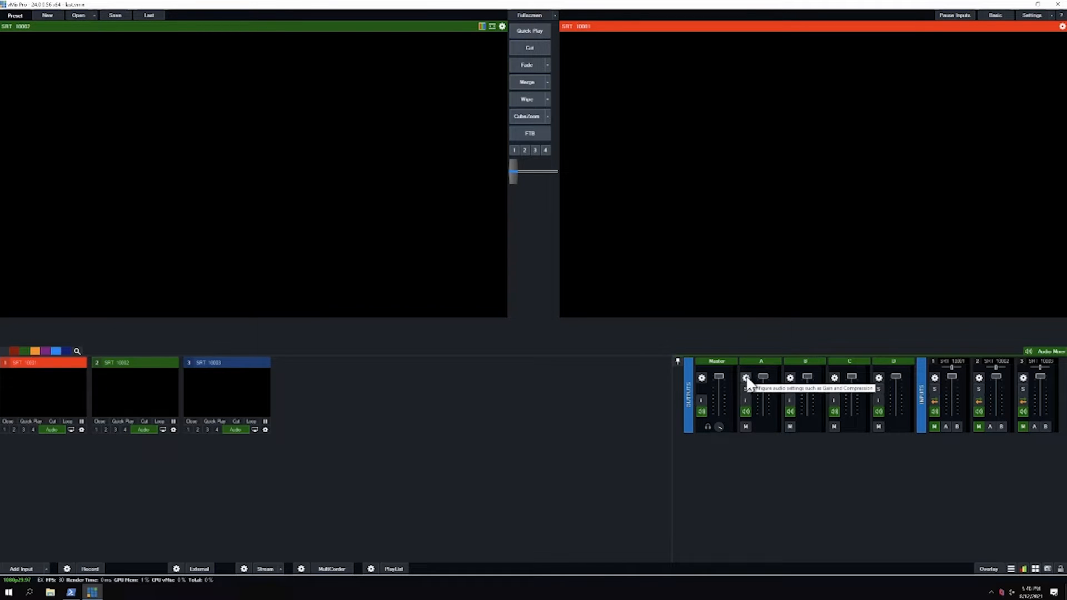
Rename audio buses A, B and C to Jeremy mm, Nick mm and Elisabeth mm
left_click(746, 377)
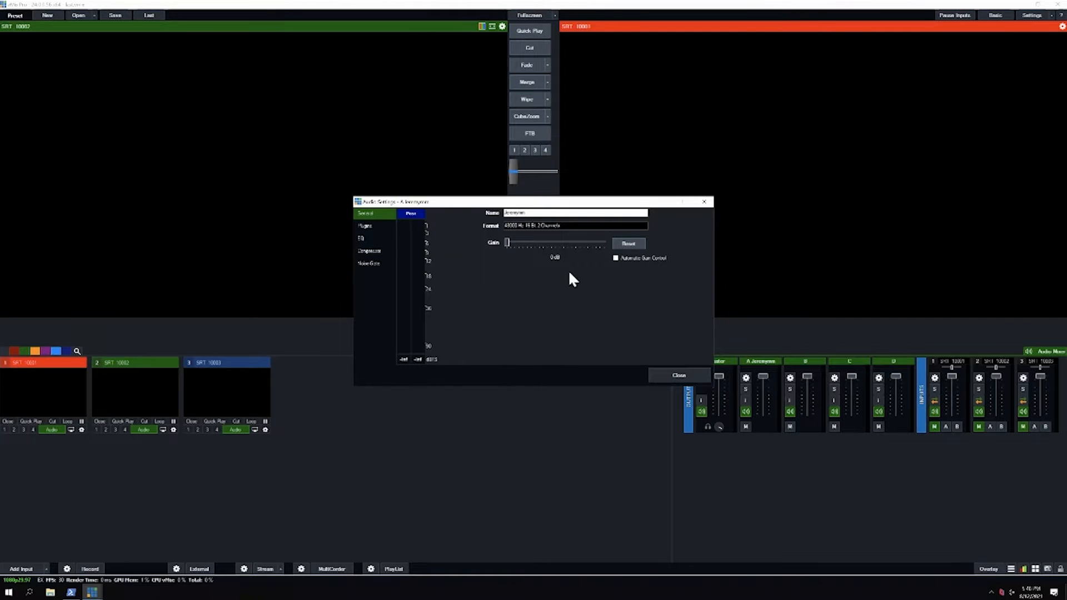
left_click(678, 376)
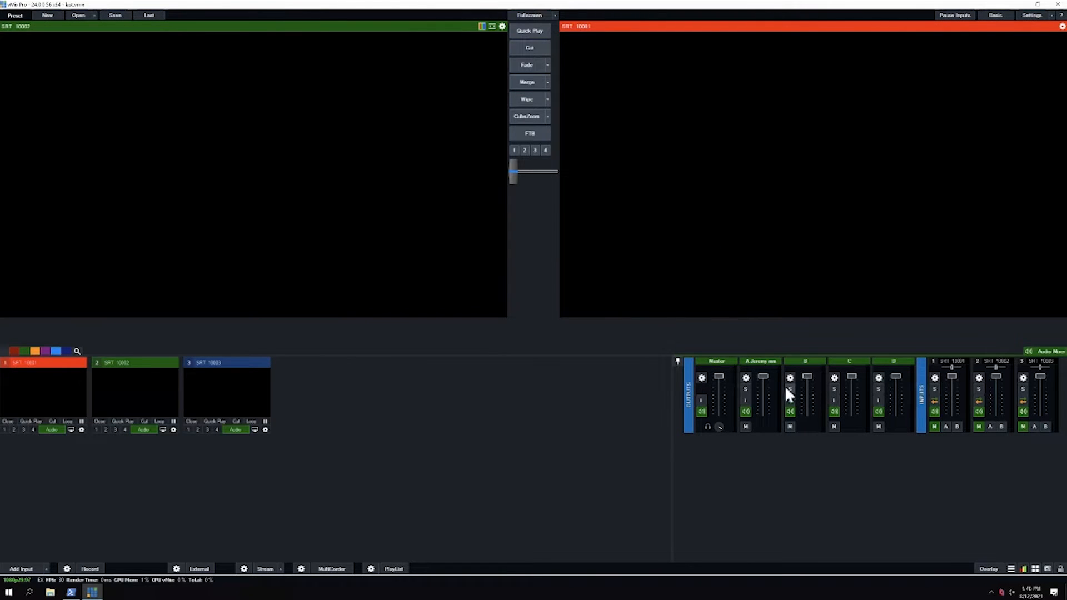
left_click(790, 378)
type("Nick mic")
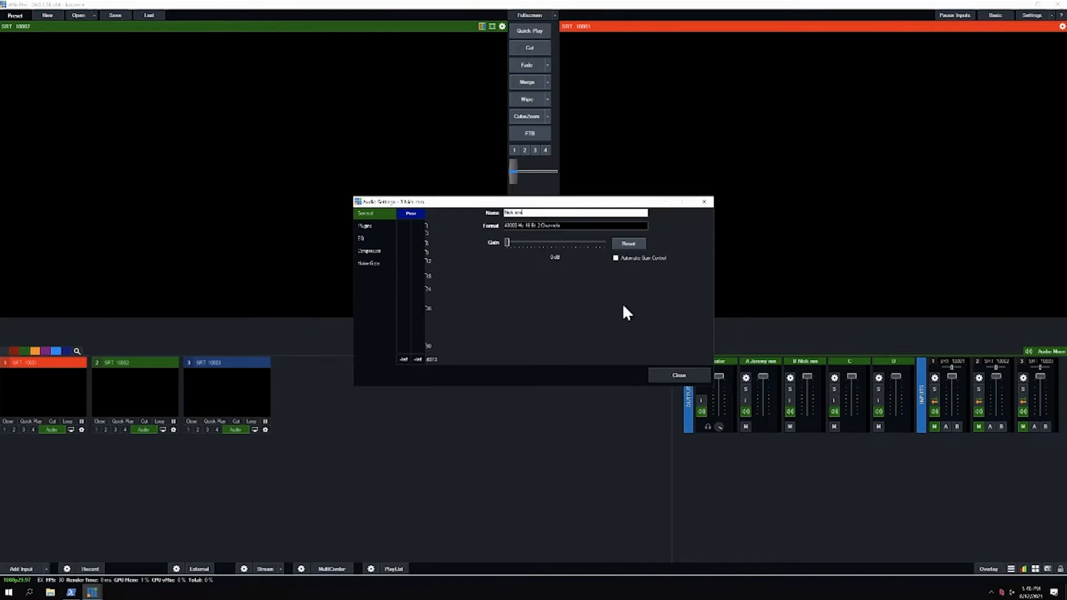
left_click(678, 375)
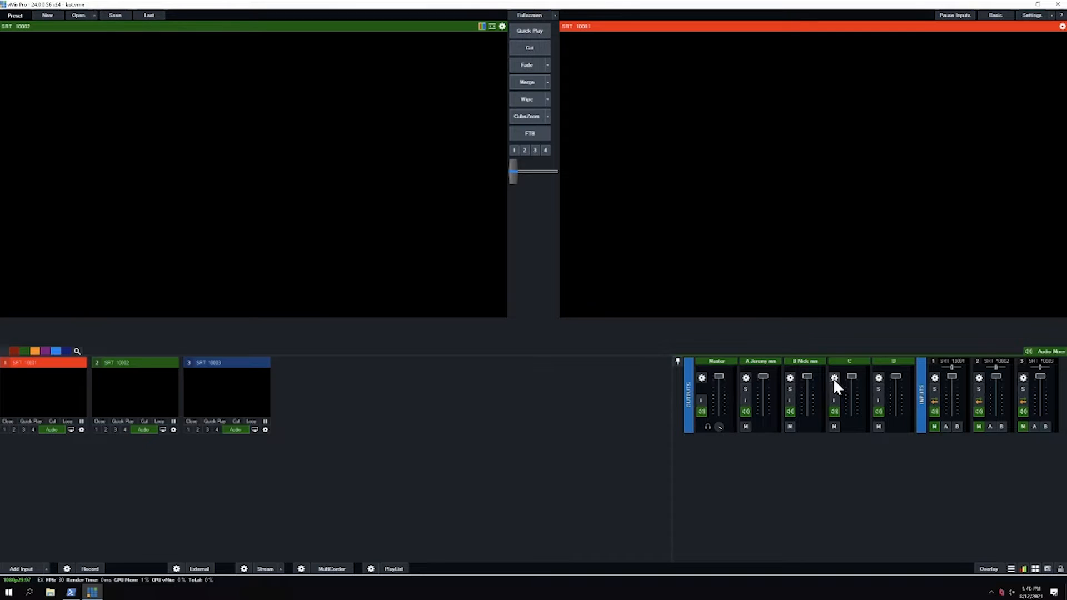
left_click(834, 378)
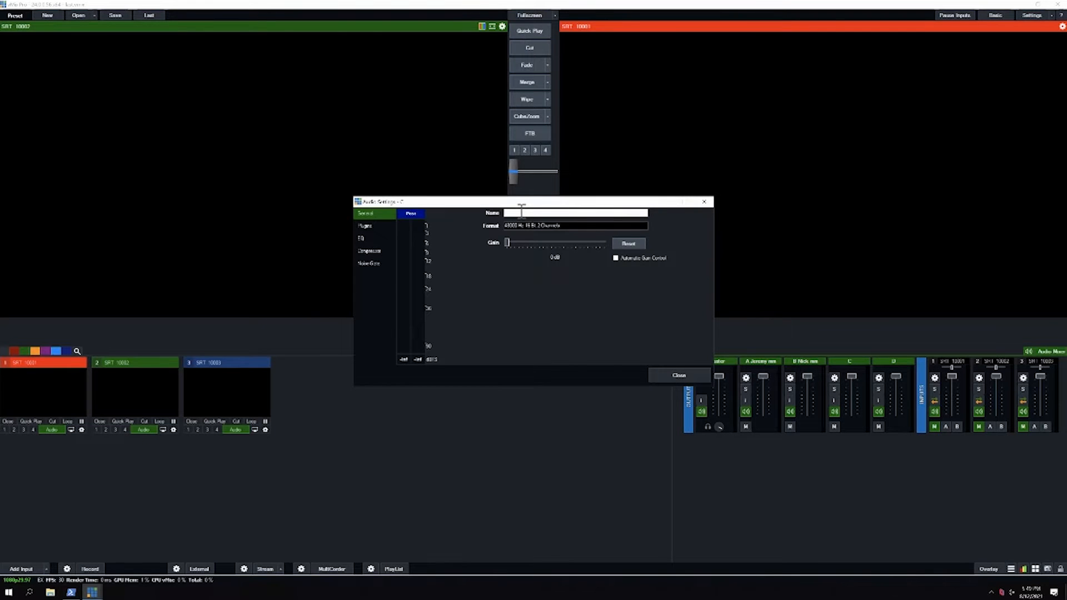
type("elisabeth mic")
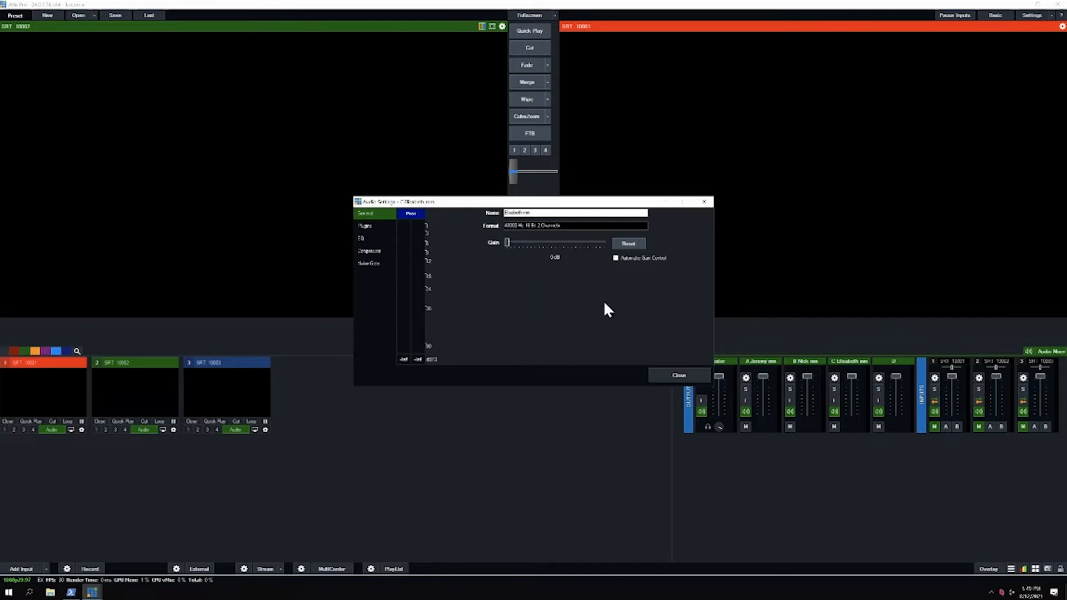
left_click(678, 375)
type("Nick")
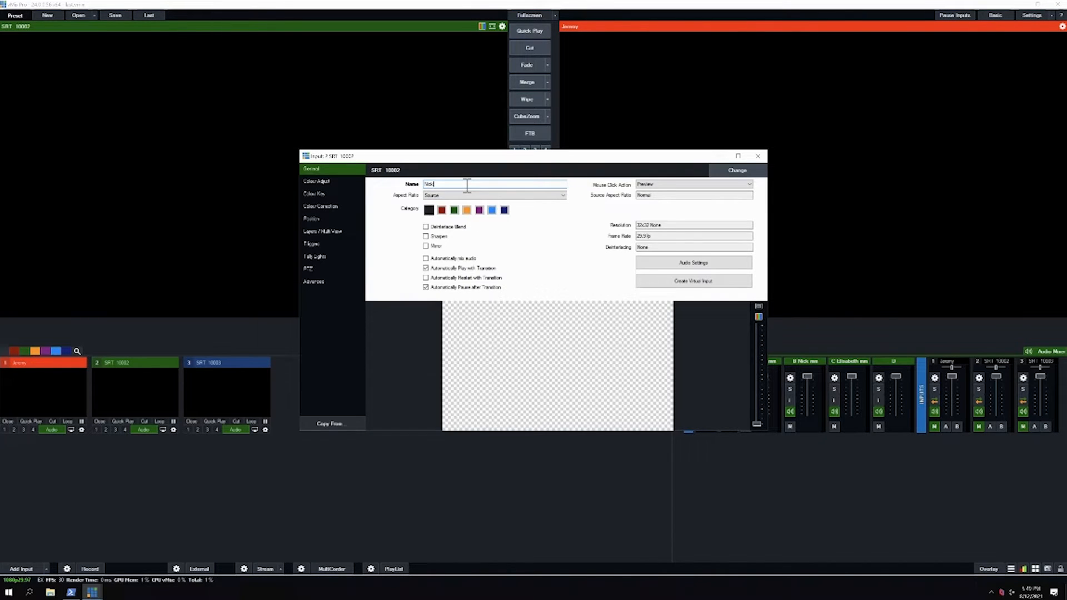
Finish naming input 2 Nick and name input 3 Elisabeth
left_click(736, 170)
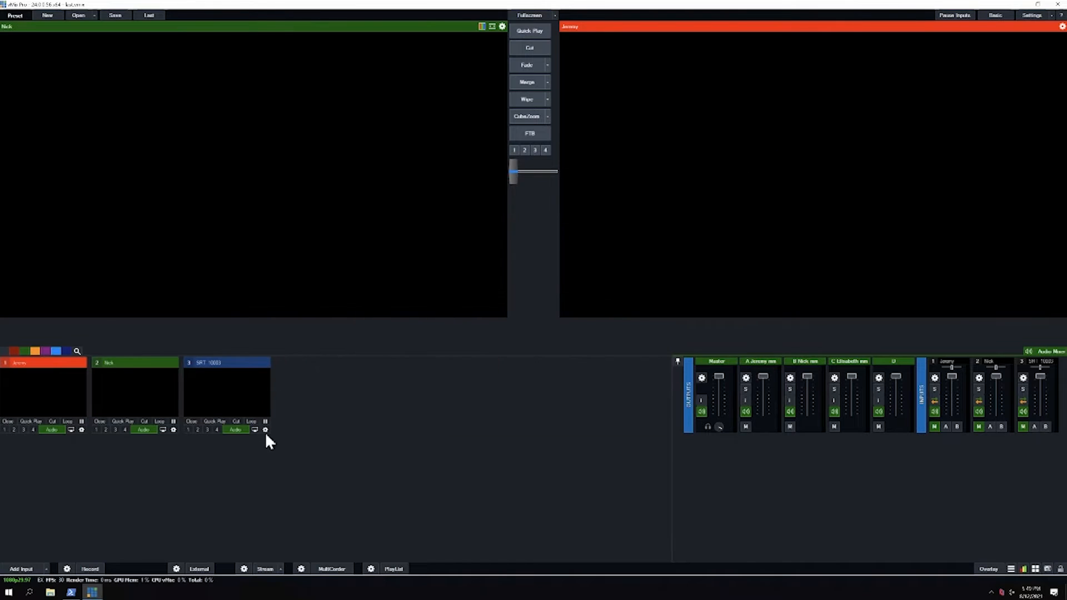
left_click(265, 430)
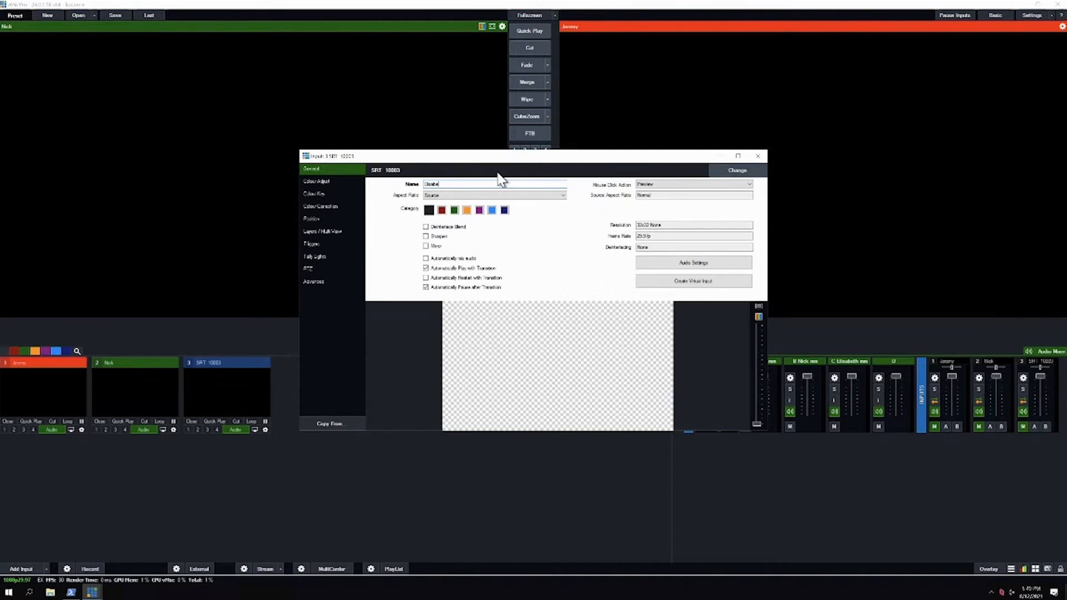
left_click(757, 156)
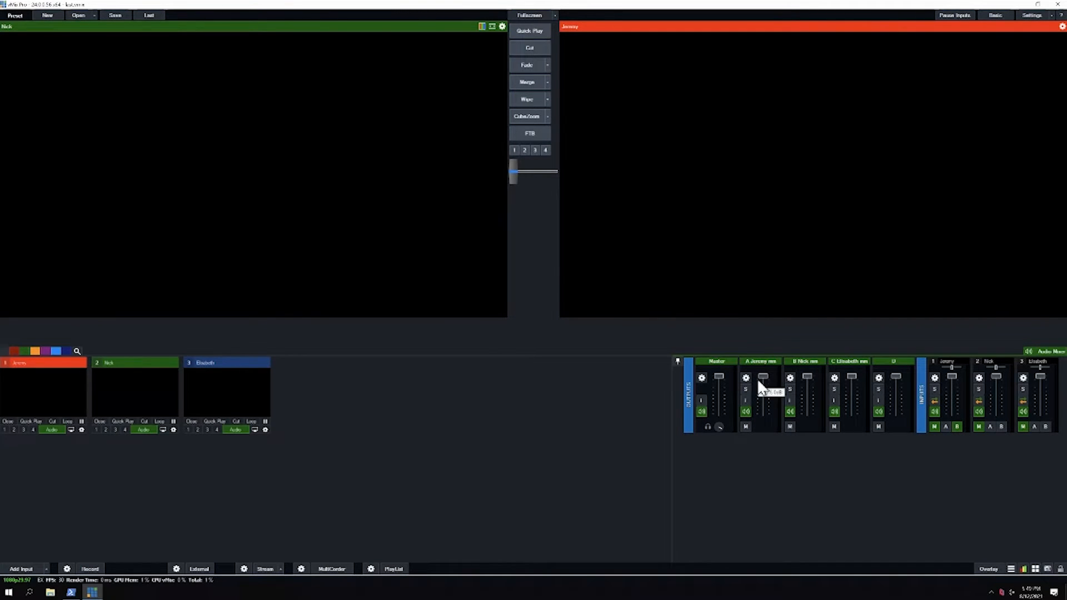
mouse_move(843, 405)
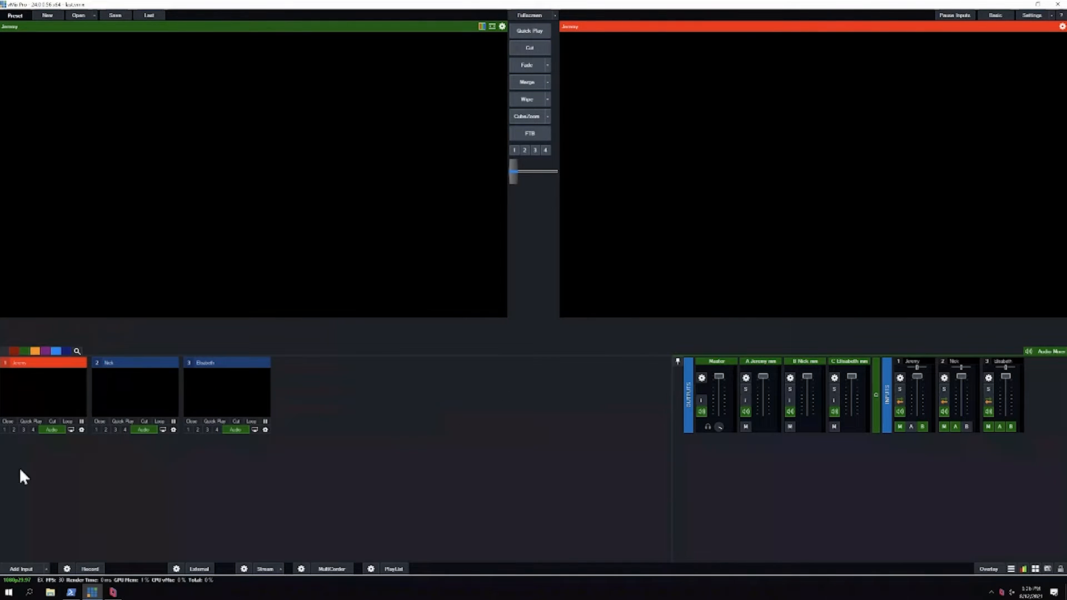
mouse_move(633, 382)
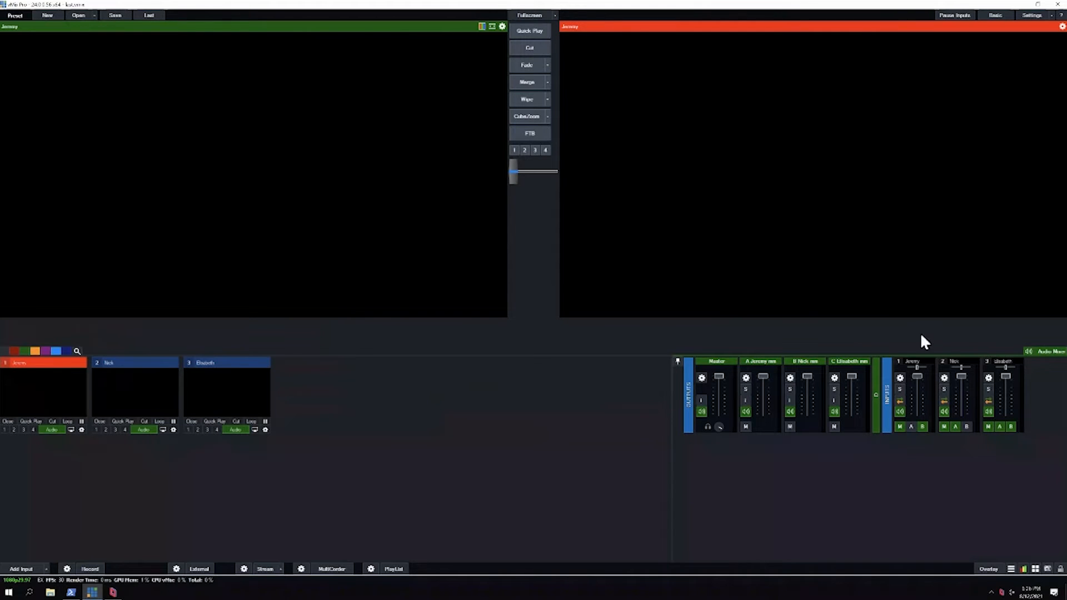
mouse_move(882, 461)
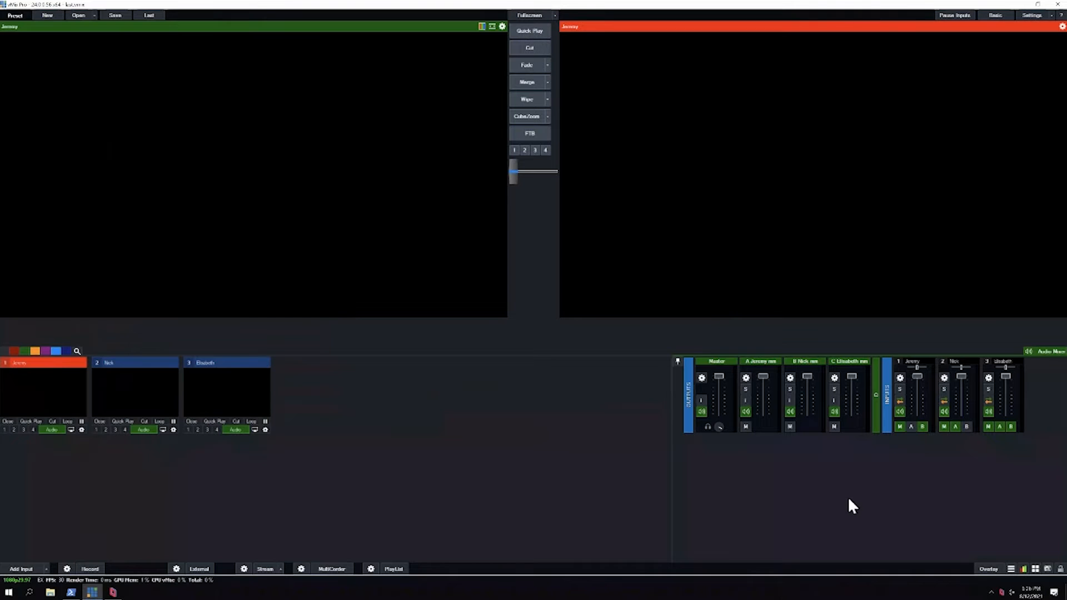
mouse_move(1009, 208)
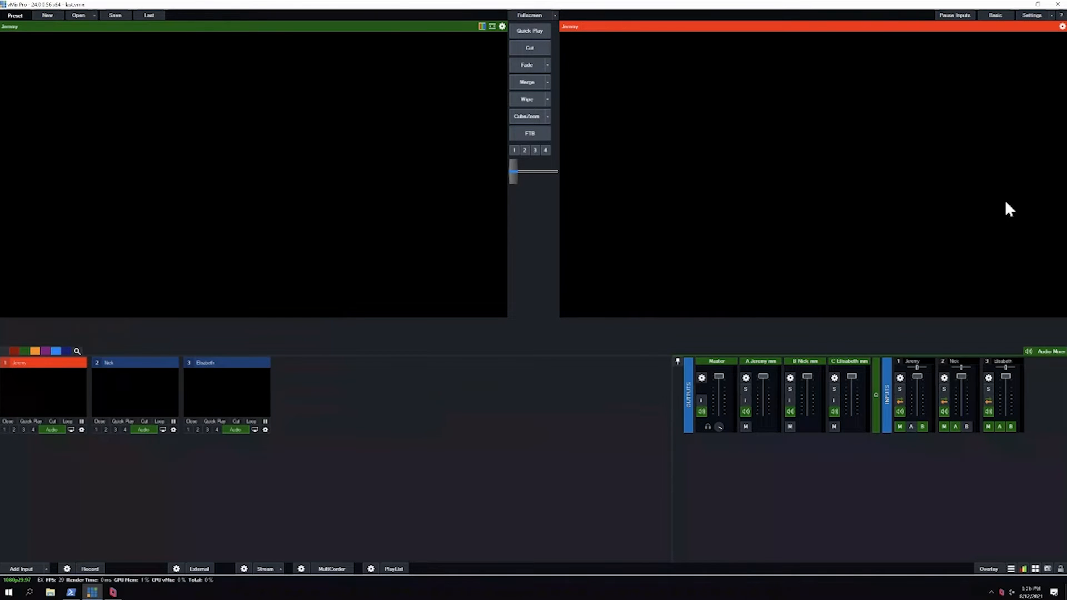
Open the Output 1 settings under Outputs / NDI / SRT
left_click(1032, 15)
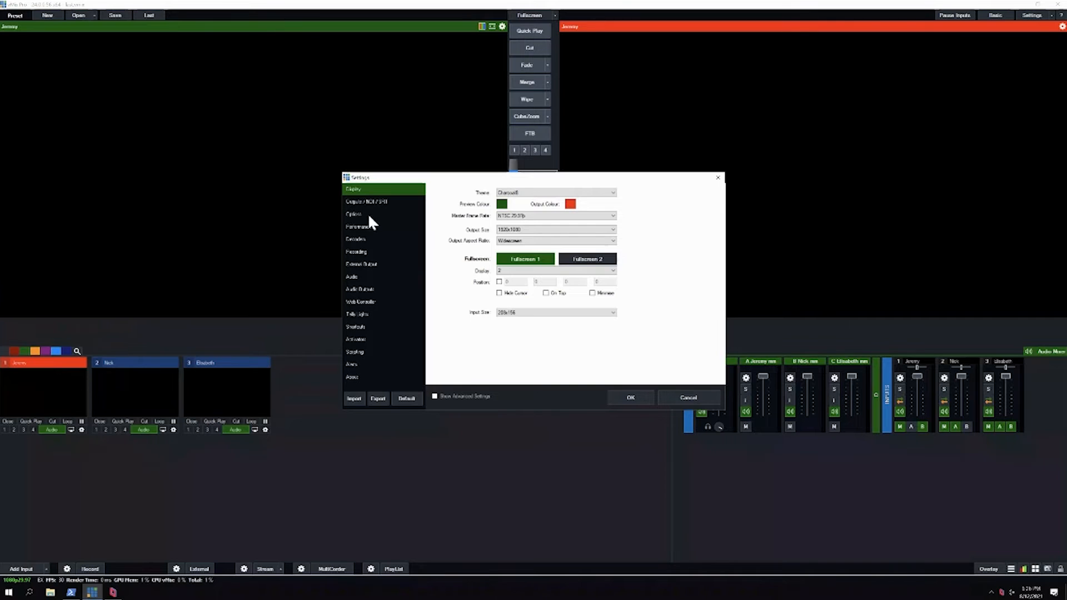
mouse_move(374, 217)
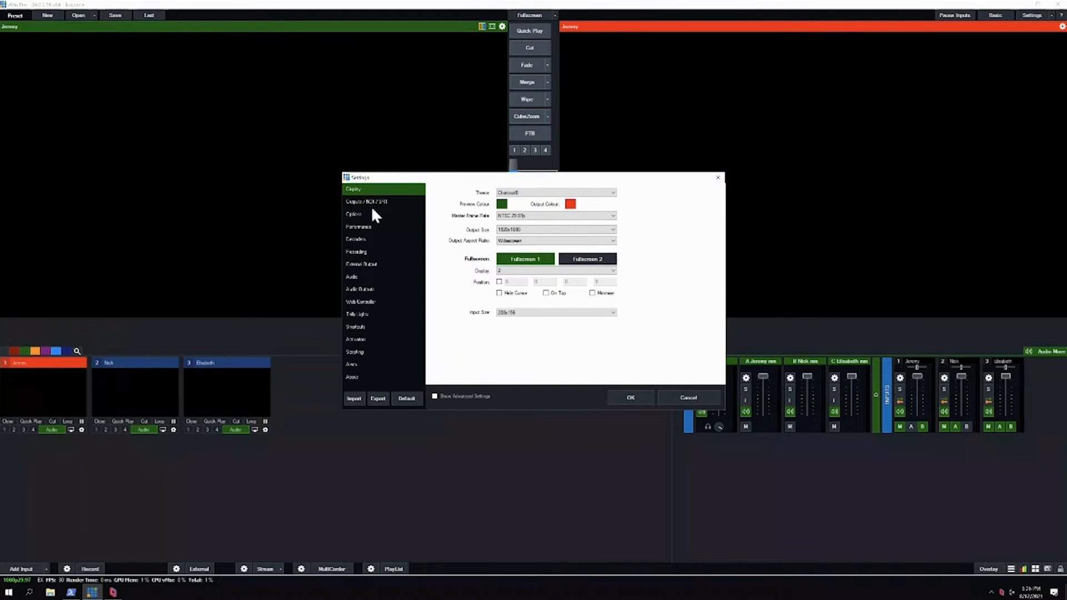
left_click(367, 201)
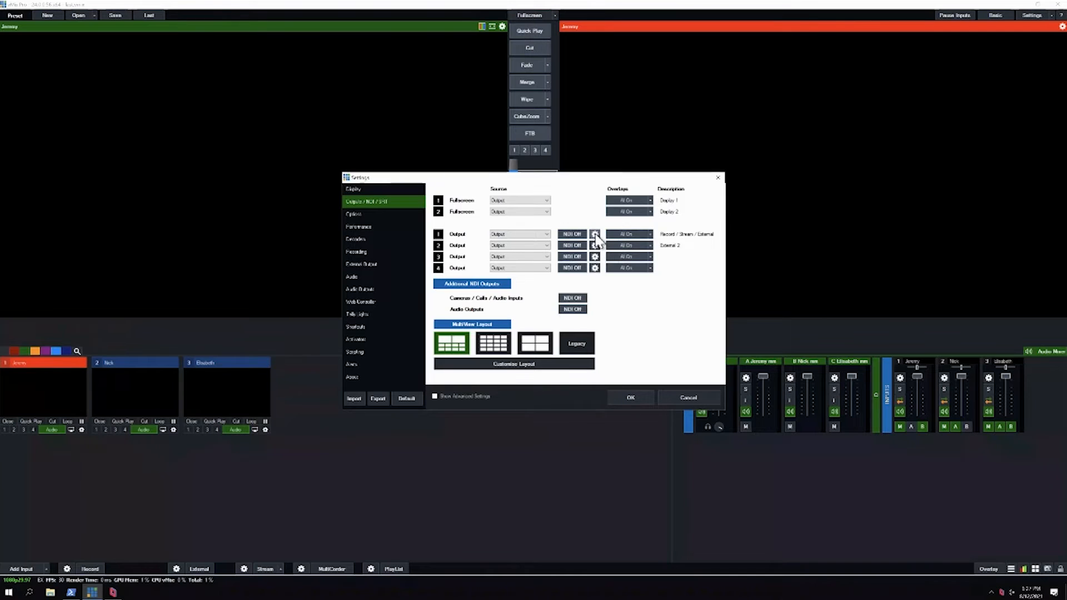
left_click(594, 234)
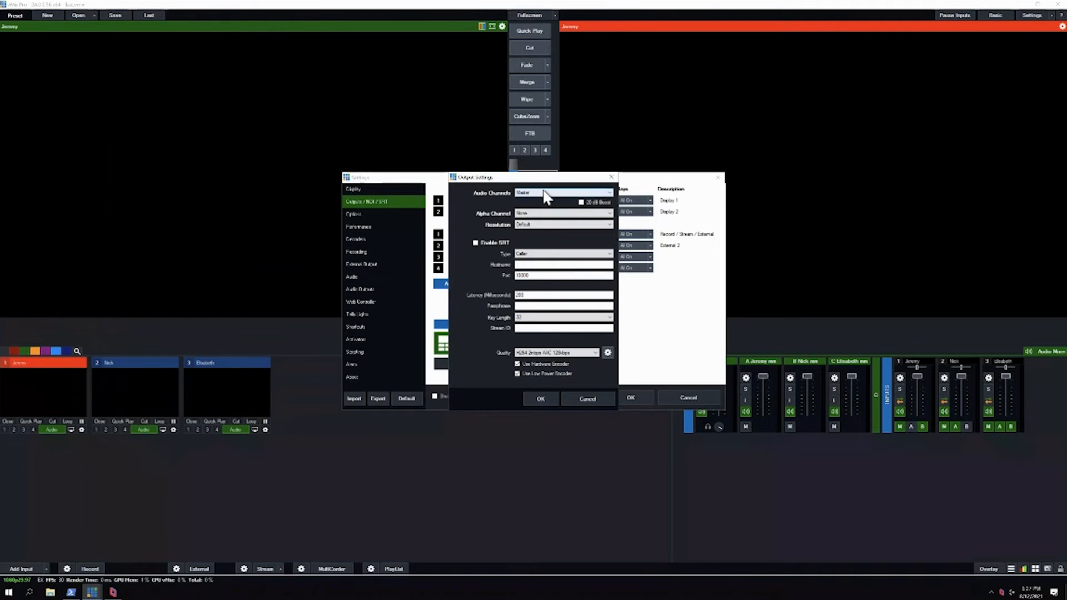
left_click(561, 192)
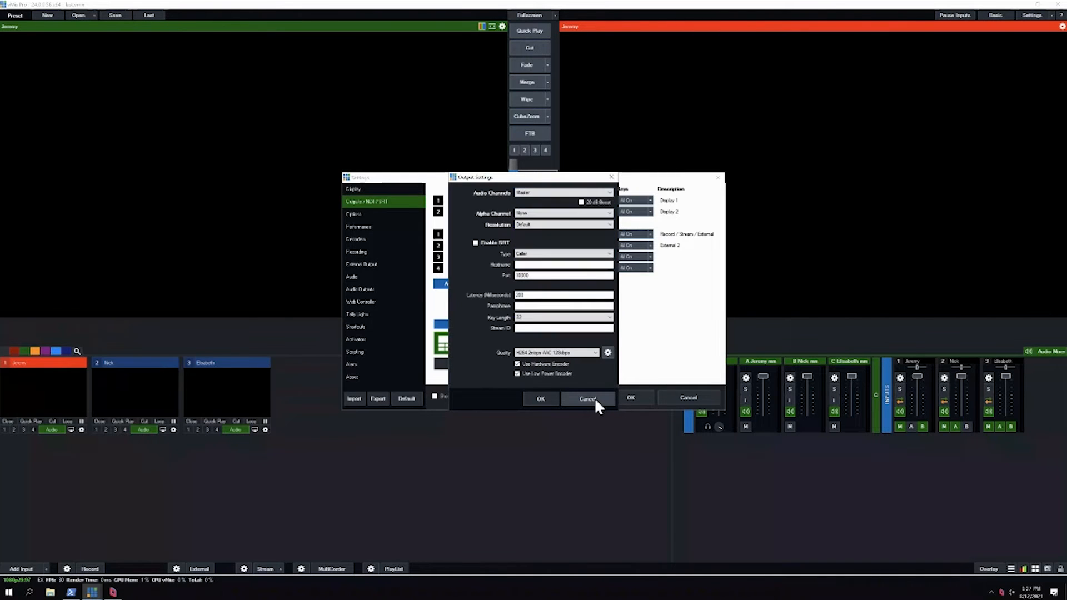
left_click(589, 398)
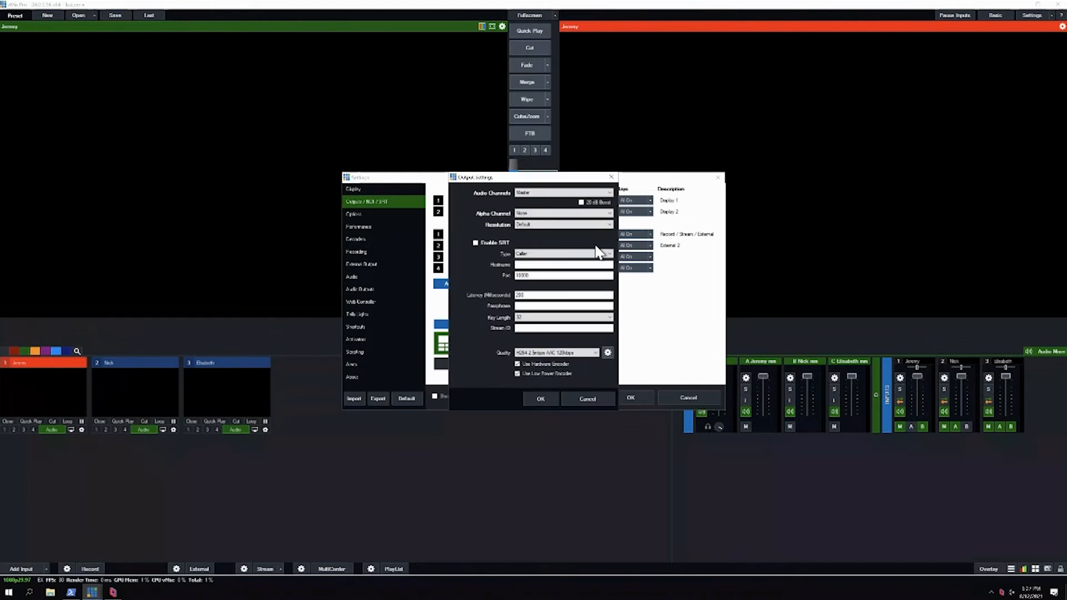
Set Output 1 to send BusA over SRT as a listener on port 10004, with a quality preset
left_click(563, 193)
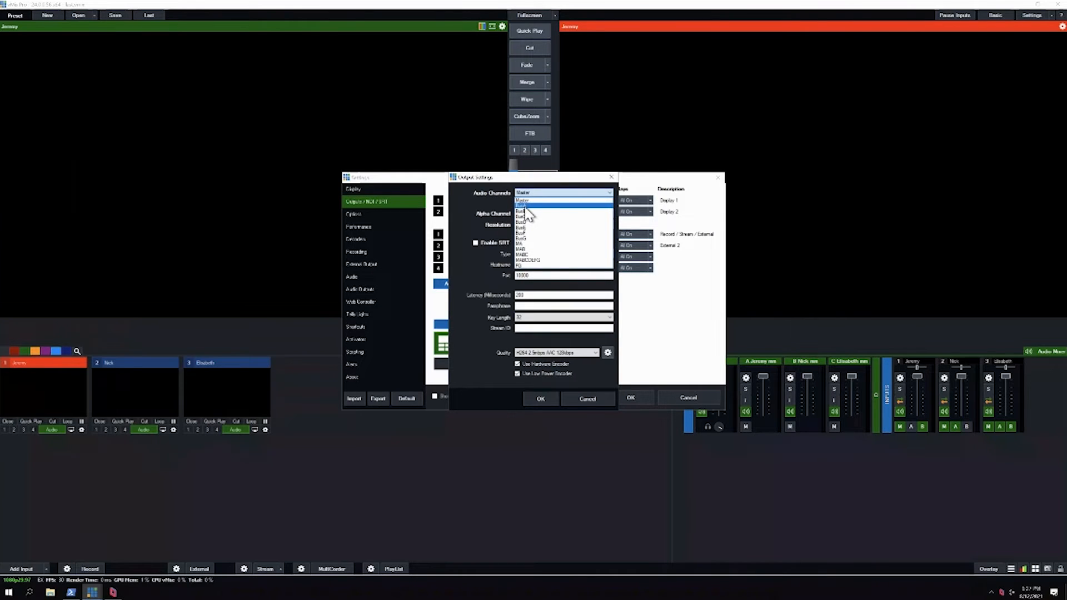
left_click(522, 212)
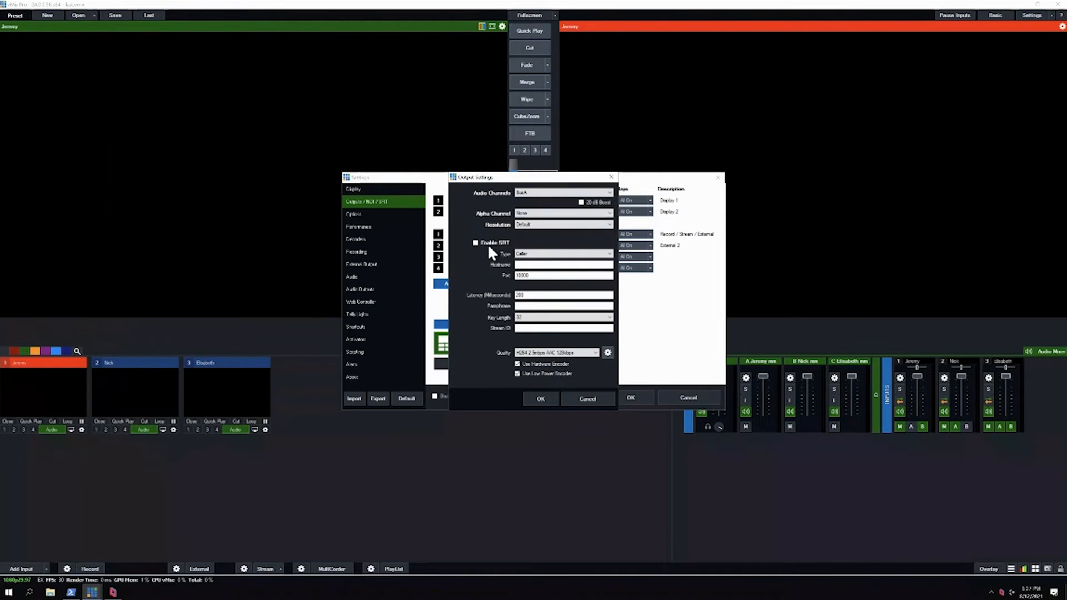
left_click(476, 242)
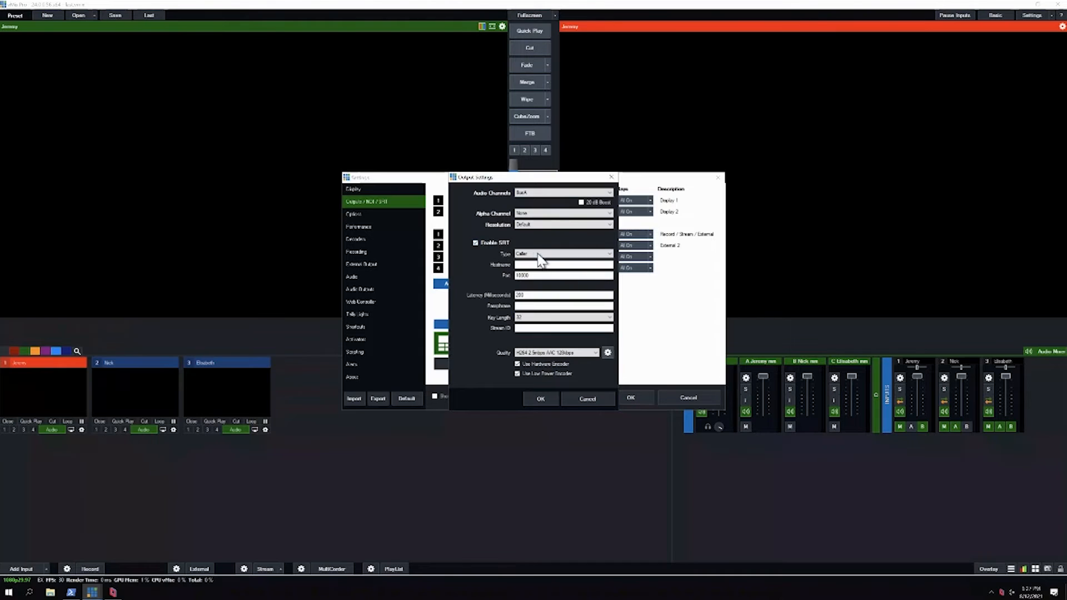
left_click(563, 253)
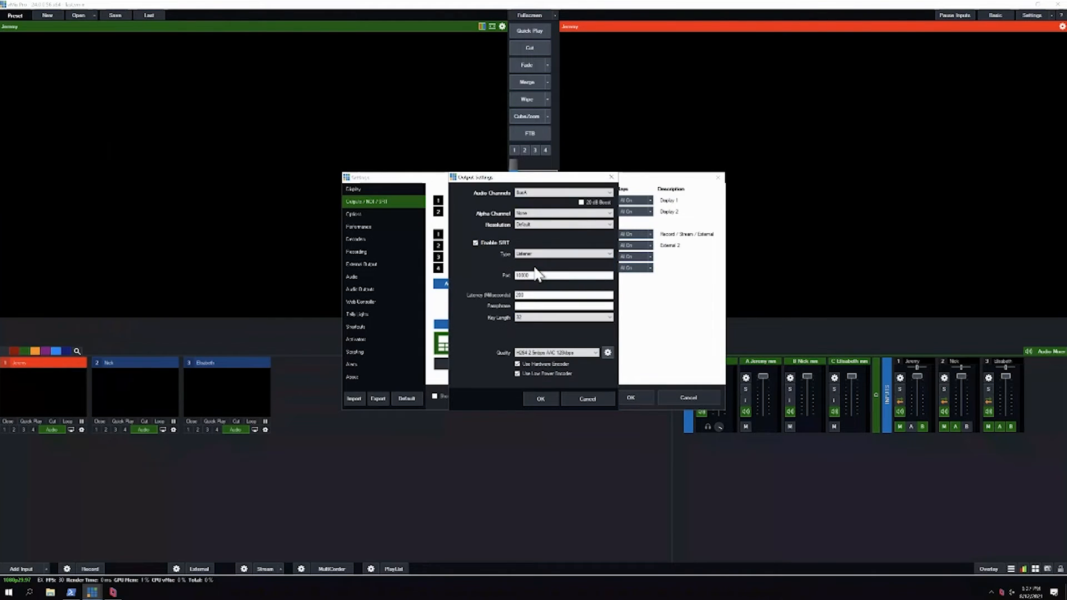
left_click(538, 276)
type("10004")
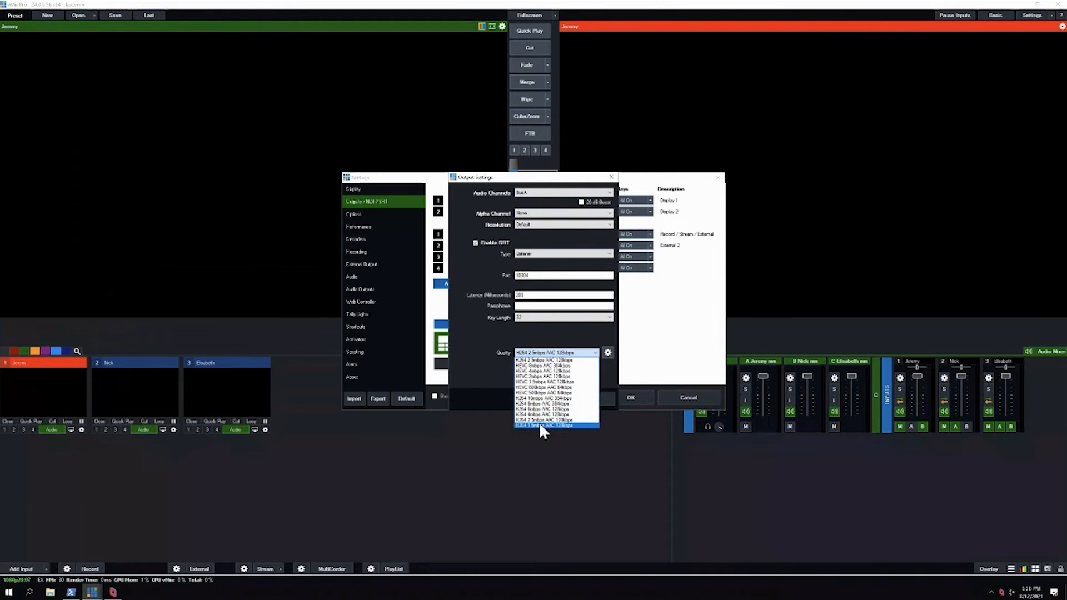
left_click(557, 425)
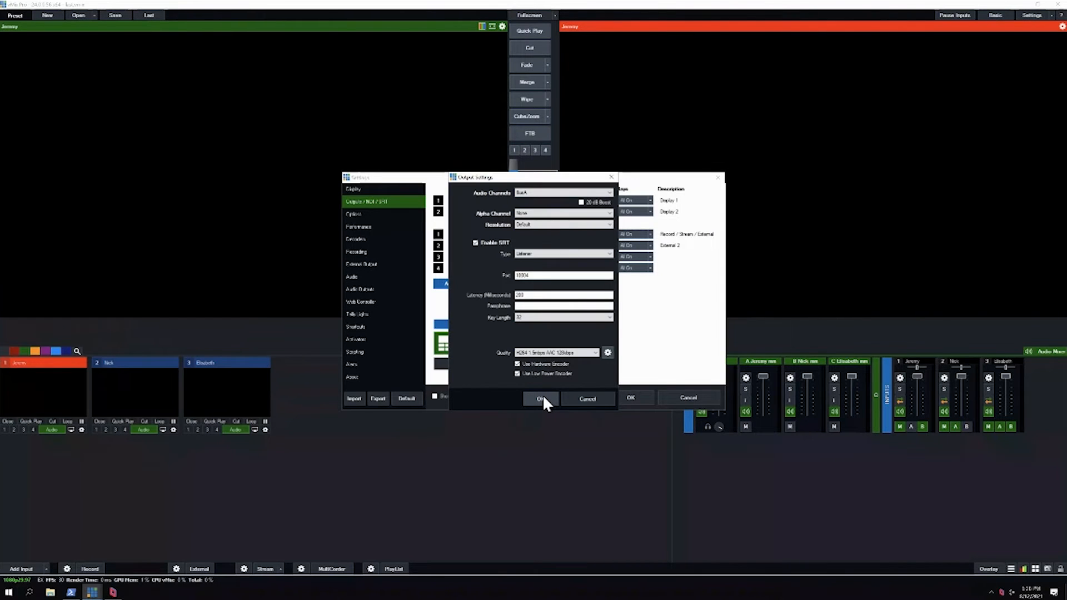
left_click(539, 399)
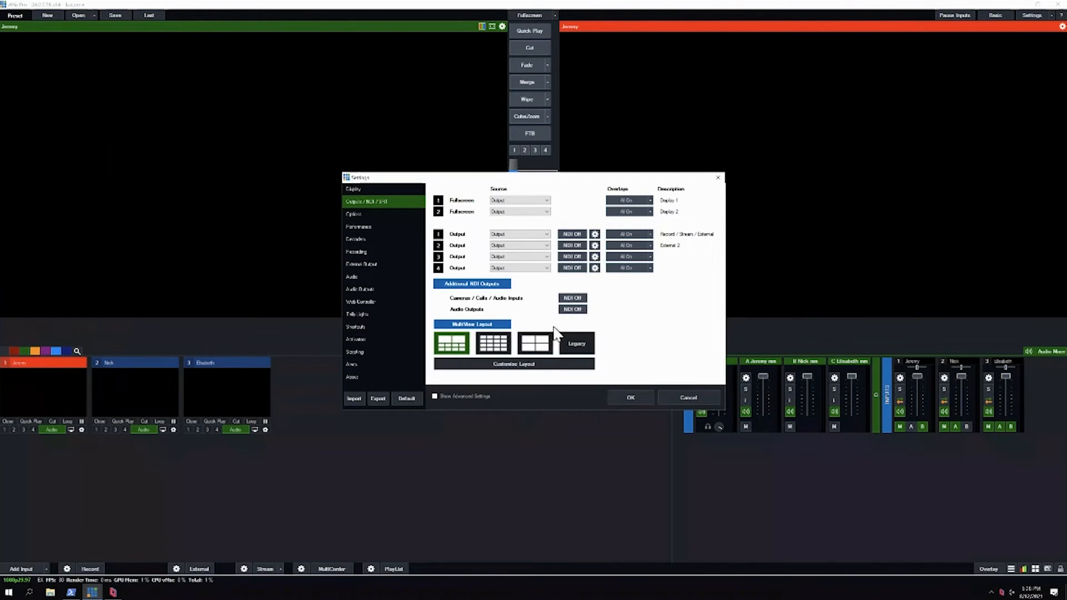
Set the next outputs to H264 1.5 Mbps quality with SRT enabled as listener
left_click(594, 234)
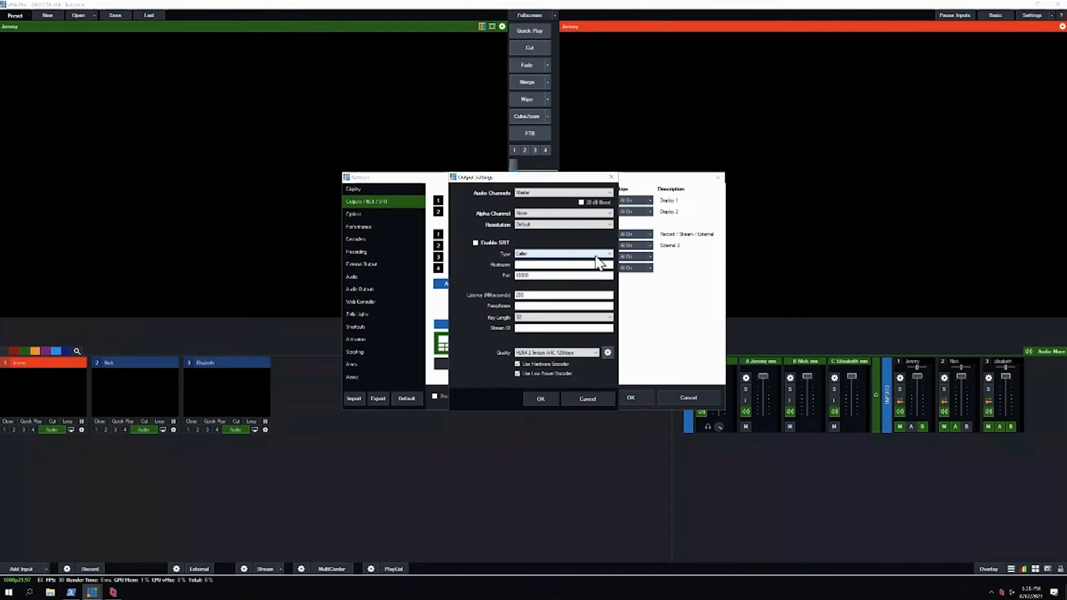
left_click(595, 351)
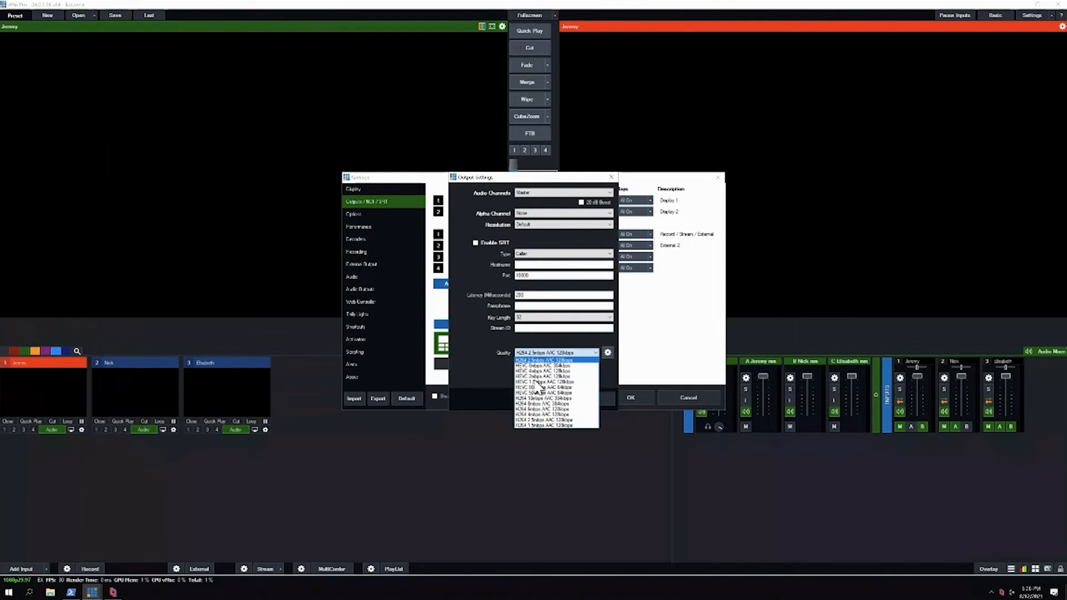
left_click(545, 409)
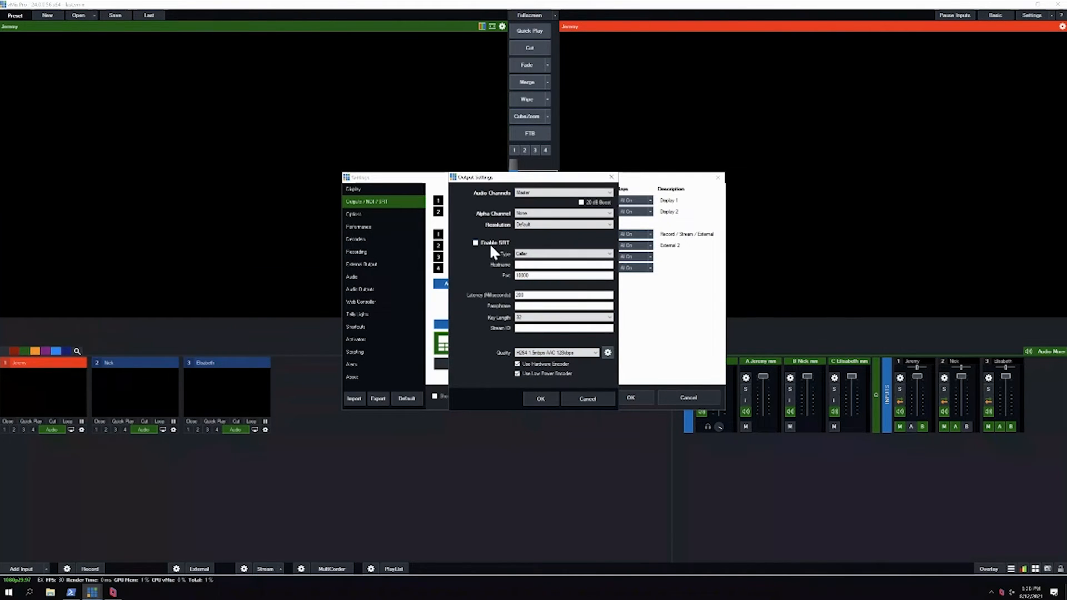
left_click(563, 253)
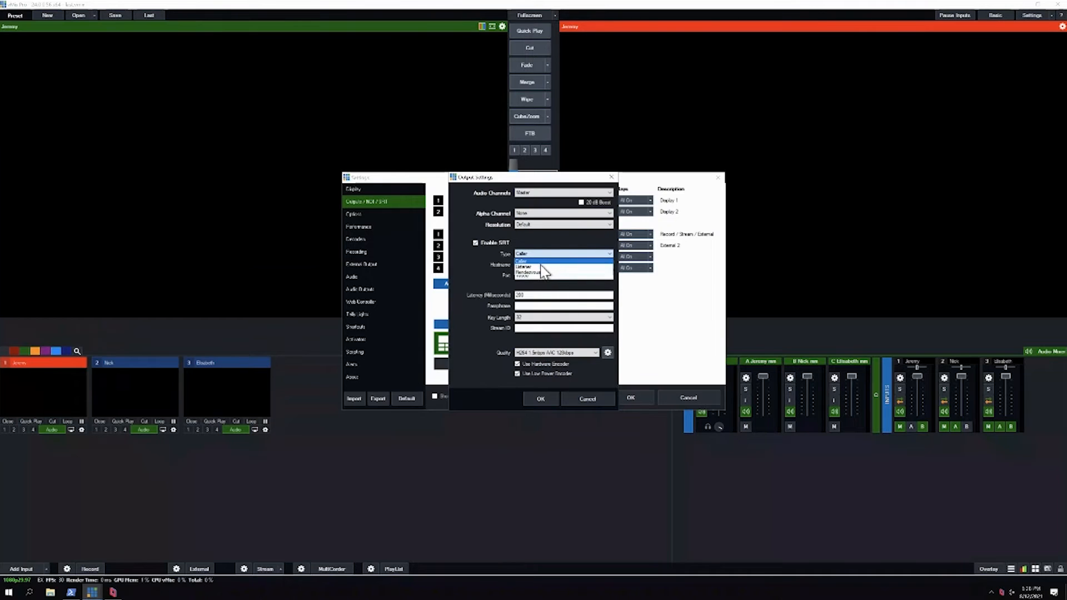
left_click(525, 265)
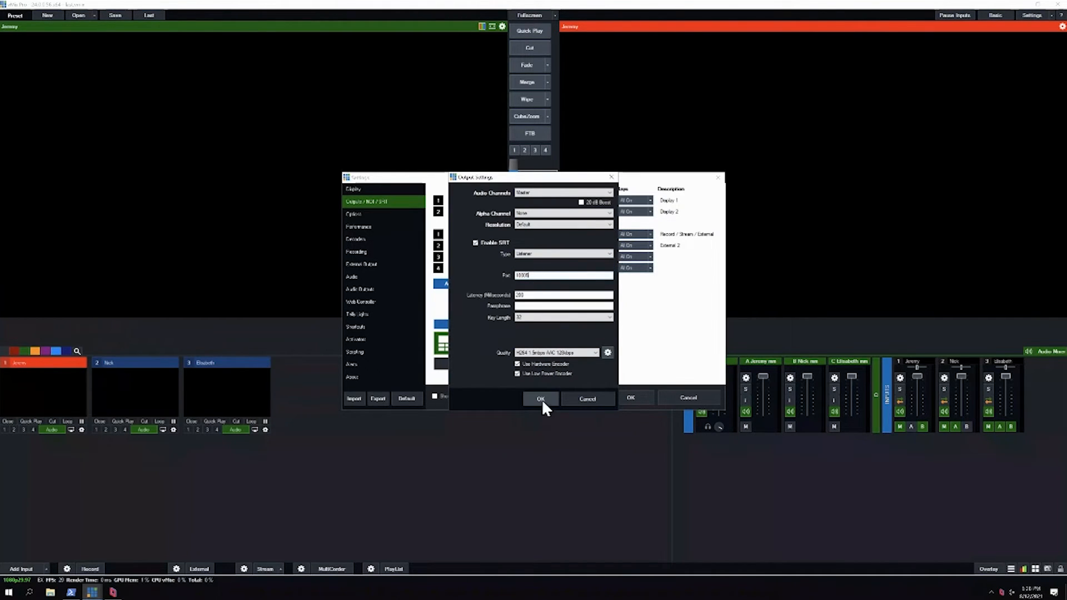
left_click(562, 254)
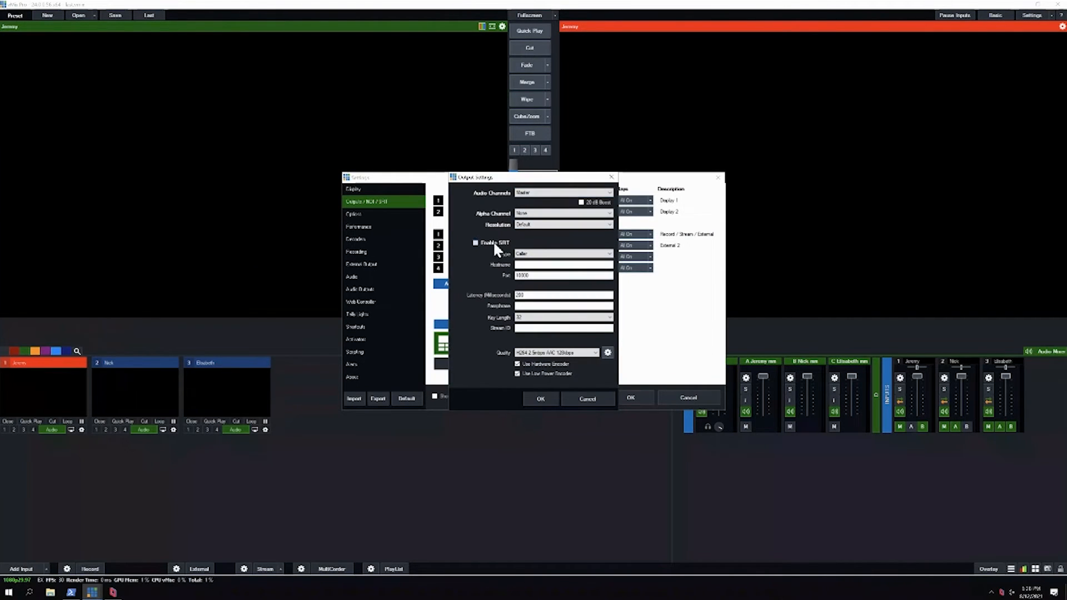
left_click(562, 253)
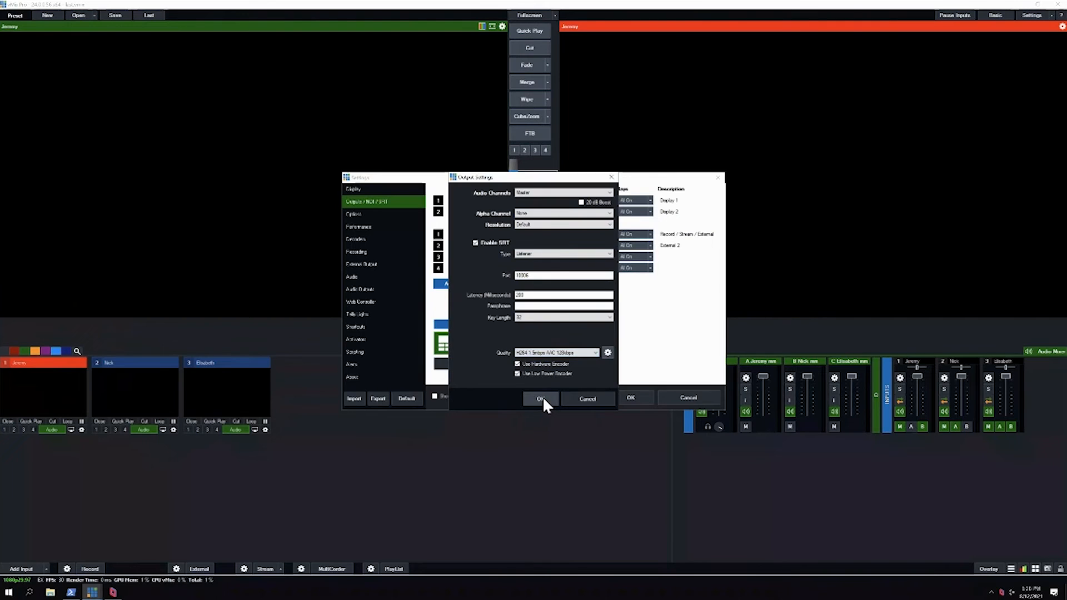
left_click(539, 398)
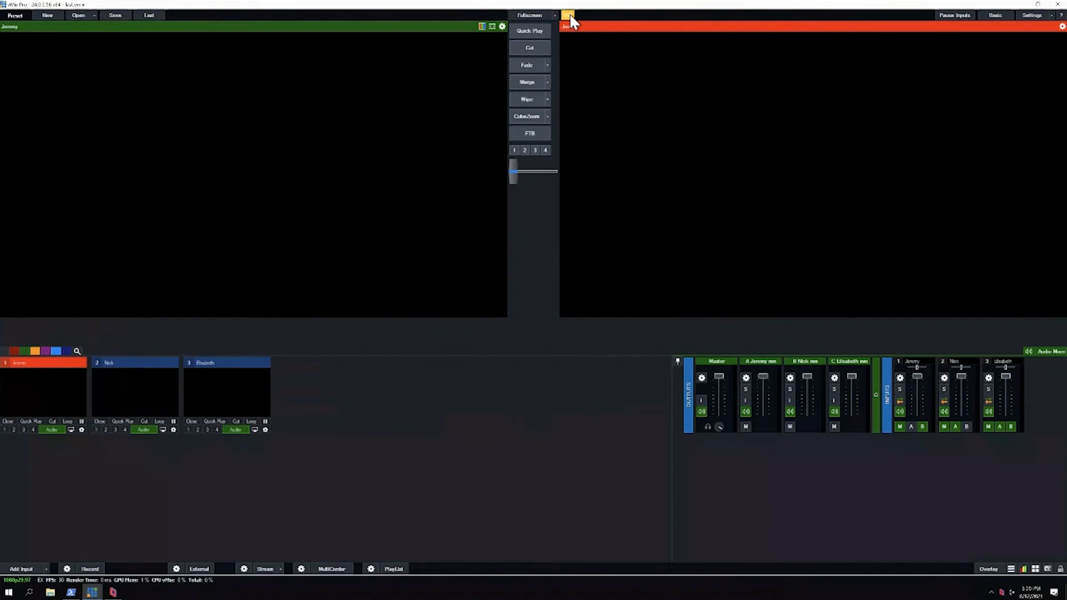
Open the statistics window's SRT tab to check output connection status
left_click(567, 15)
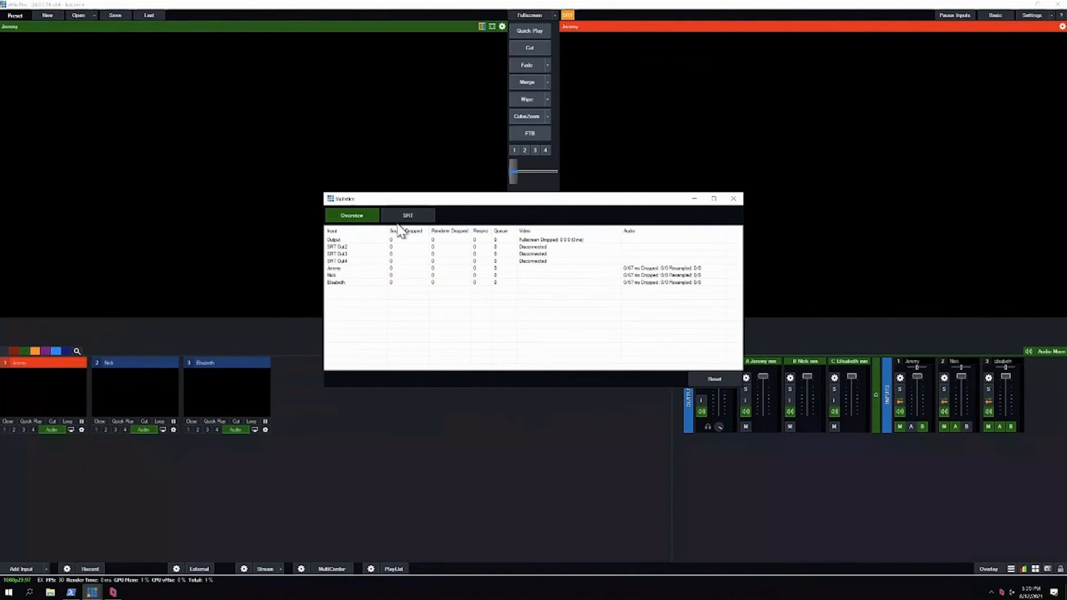
left_click(407, 216)
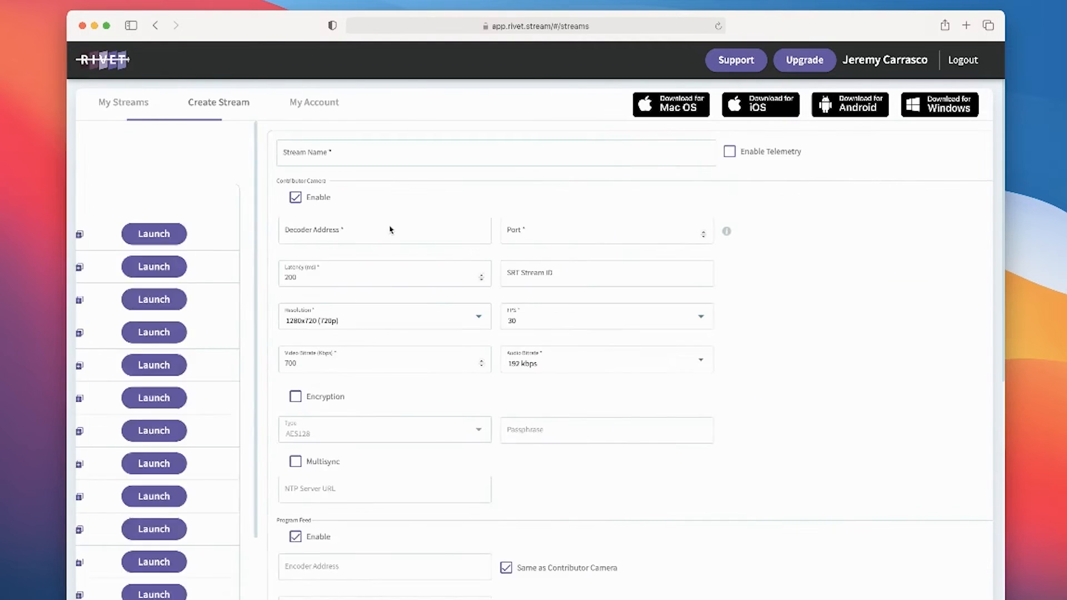
Fill Rivet's jeremy srt stream: address, port 10001, 250 ms latency, 1080p, 5000 kbps
type("jeremy srt")
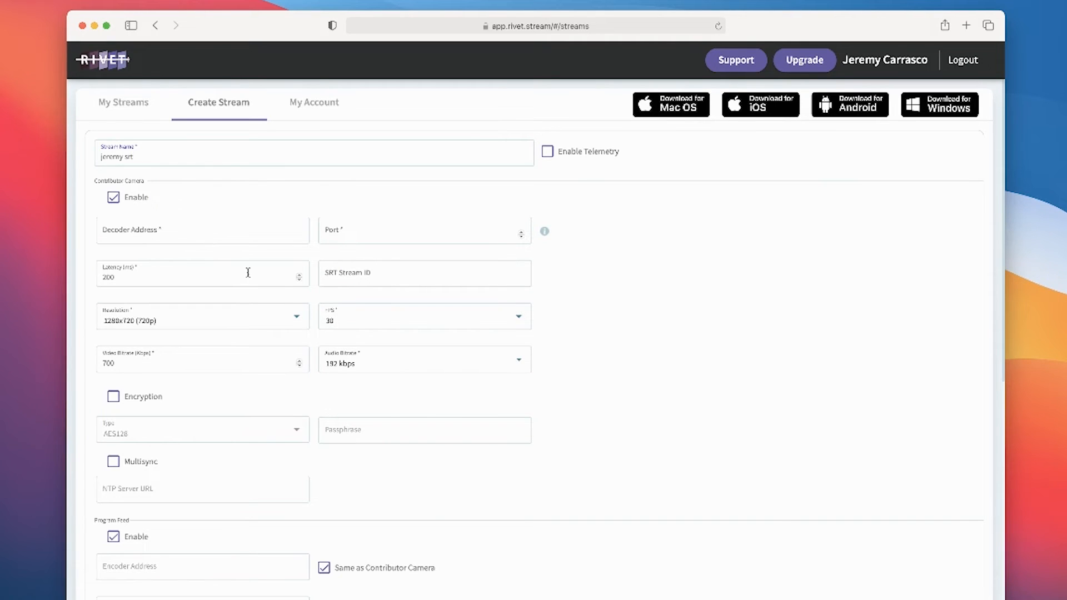
mouse_move(340, 231)
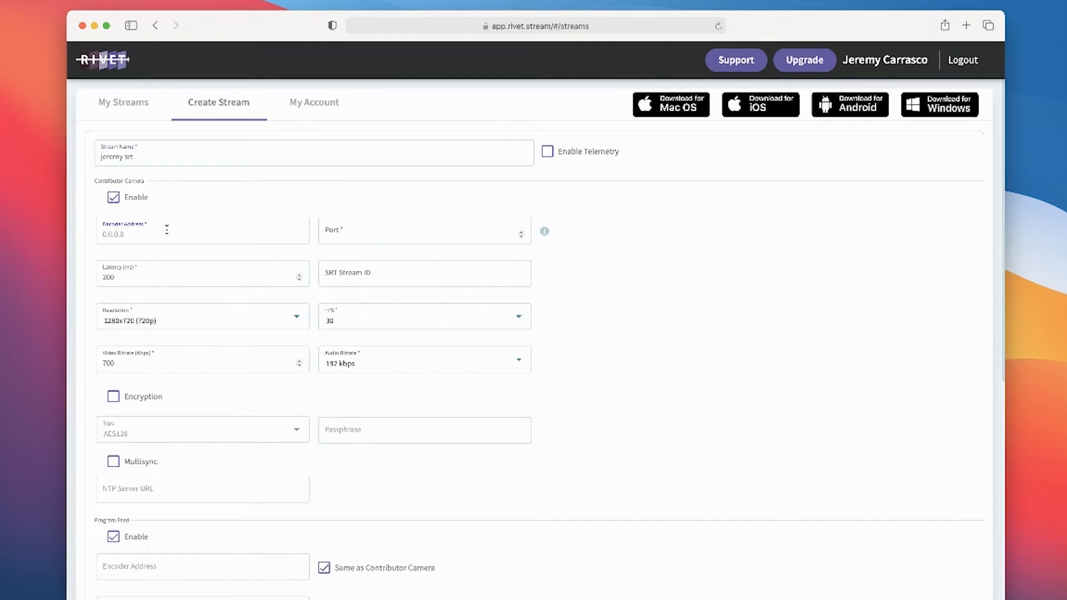
type("1.2.3.4")
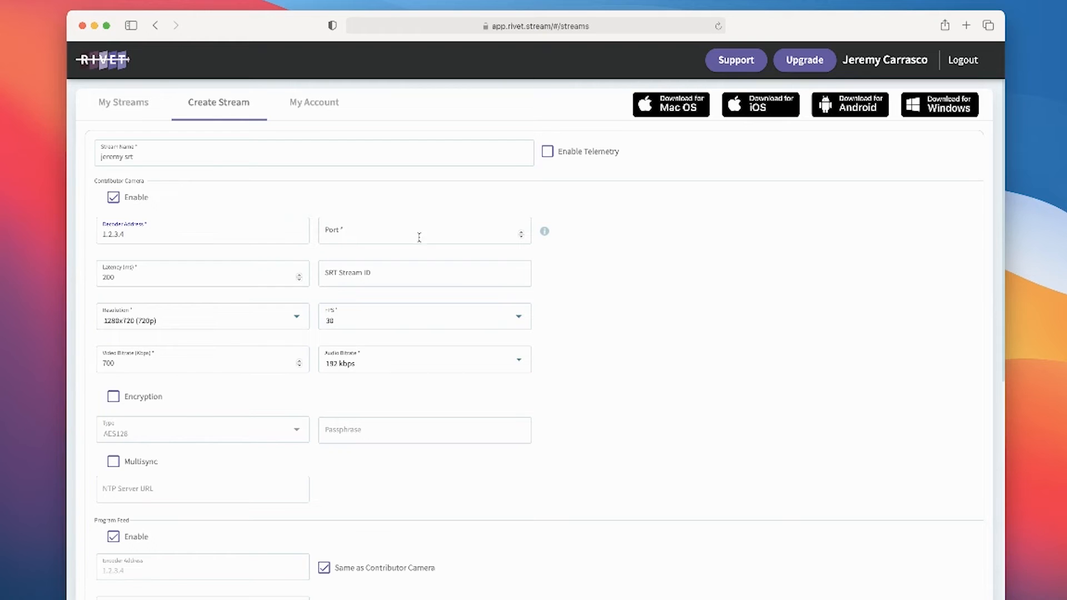
left_click(422, 231)
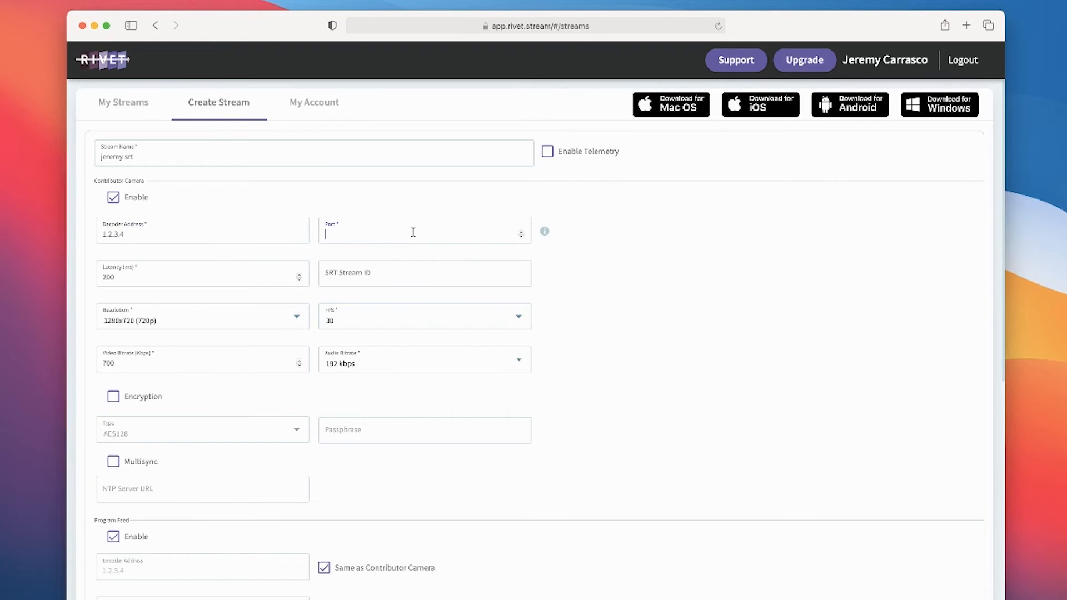
type("10001")
left_click(202, 231)
type("54.3.2.1")
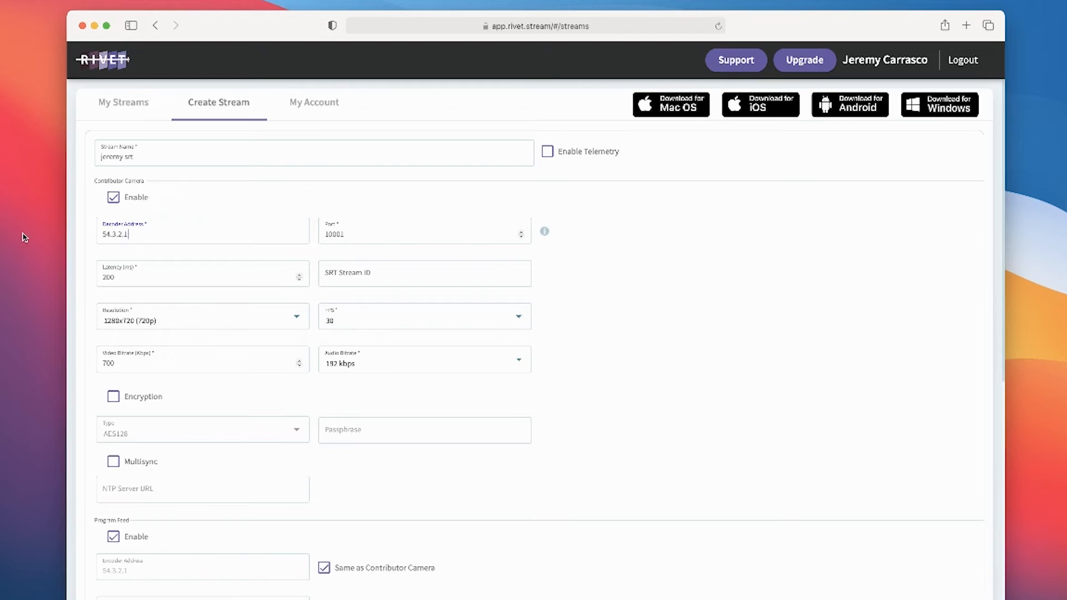
mouse_move(355, 233)
type("250")
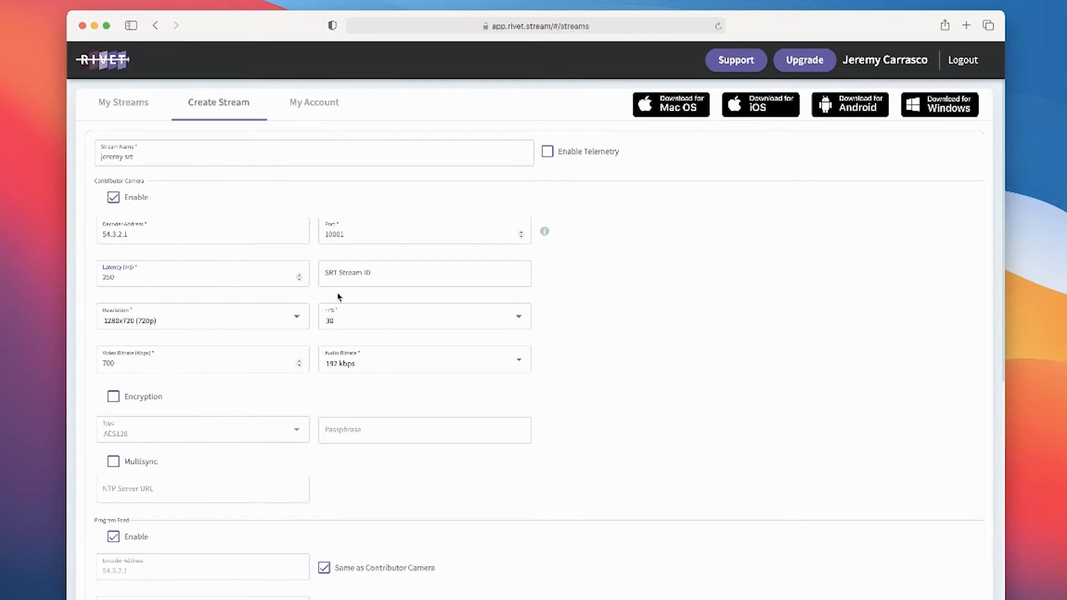
mouse_move(366, 379)
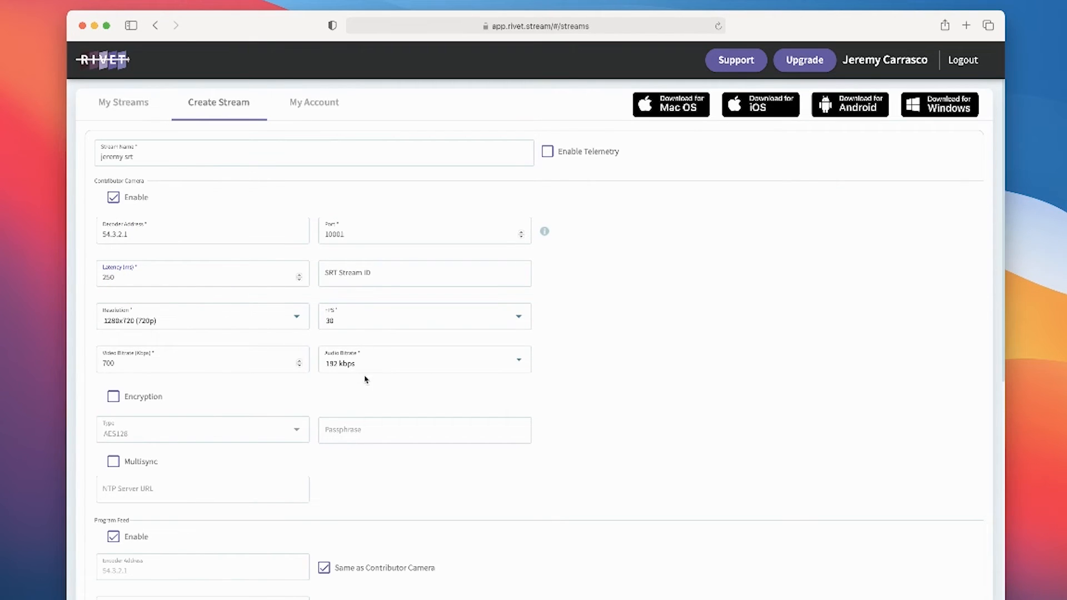
left_click(202, 315)
type("5000")
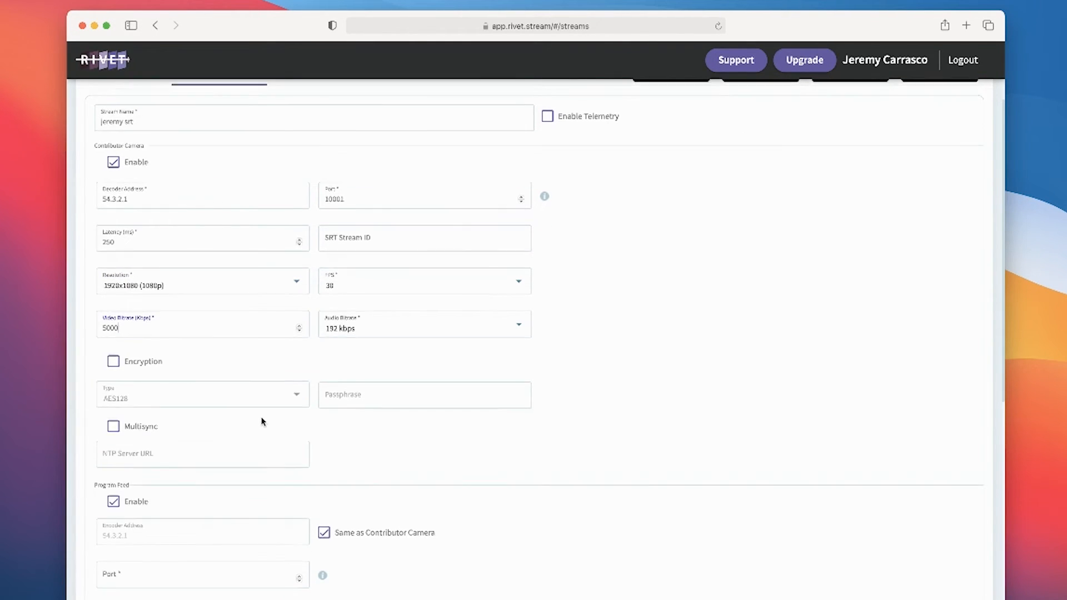
Scroll to Program Feed on the jeremy srt form and enter return port 1004
scroll("down", 3)
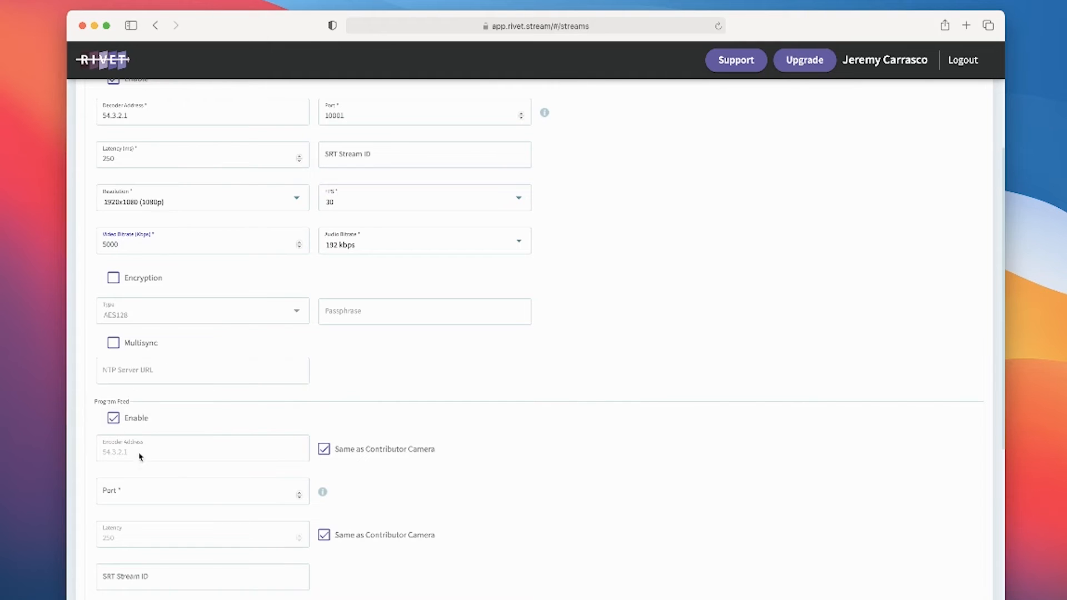
scroll("down", 3)
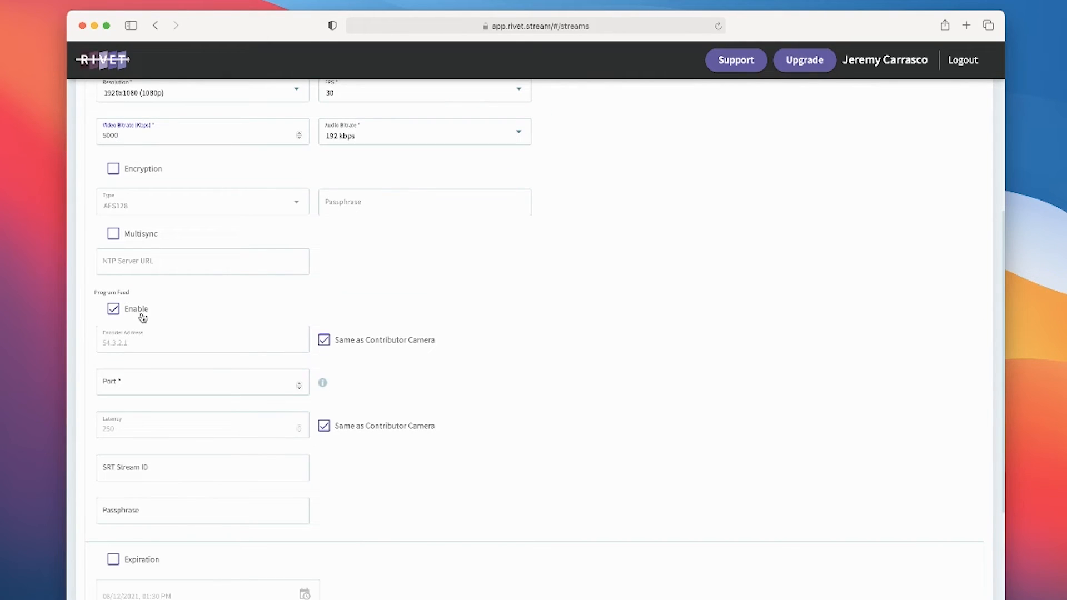
double_click(110, 293)
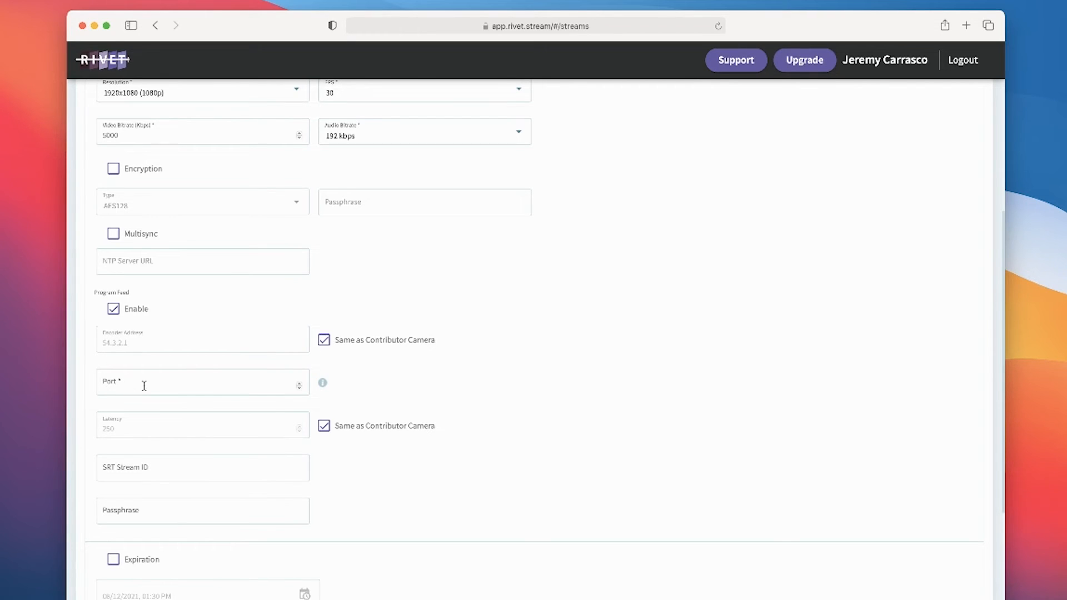
type("1004")
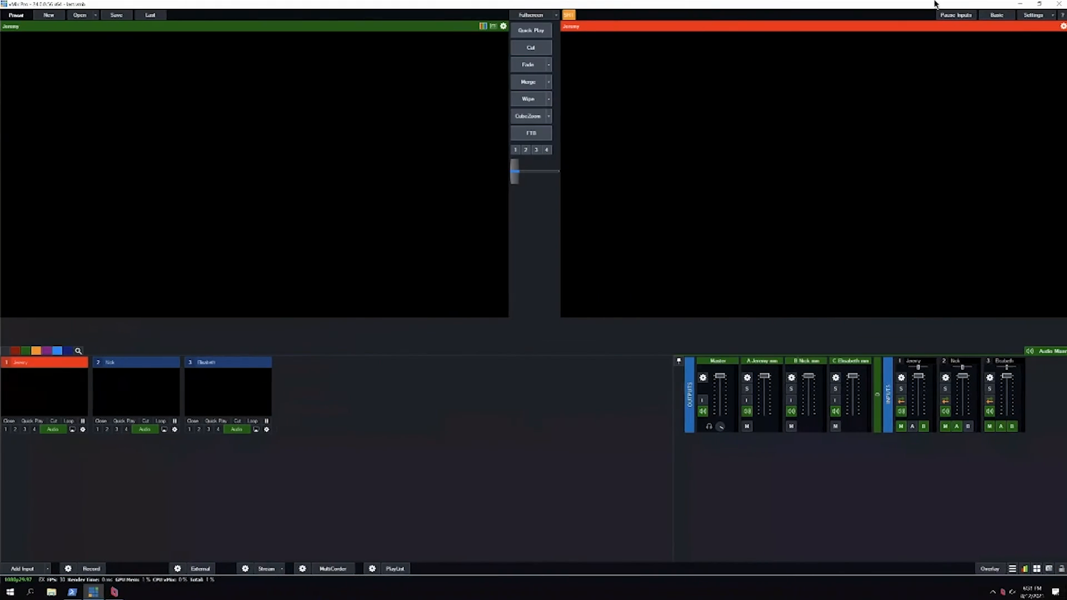
Confirm the Bus A output's SRT port is 10004, create the jeremy srt stream, and begin Nick's stream
left_click(1031, 15)
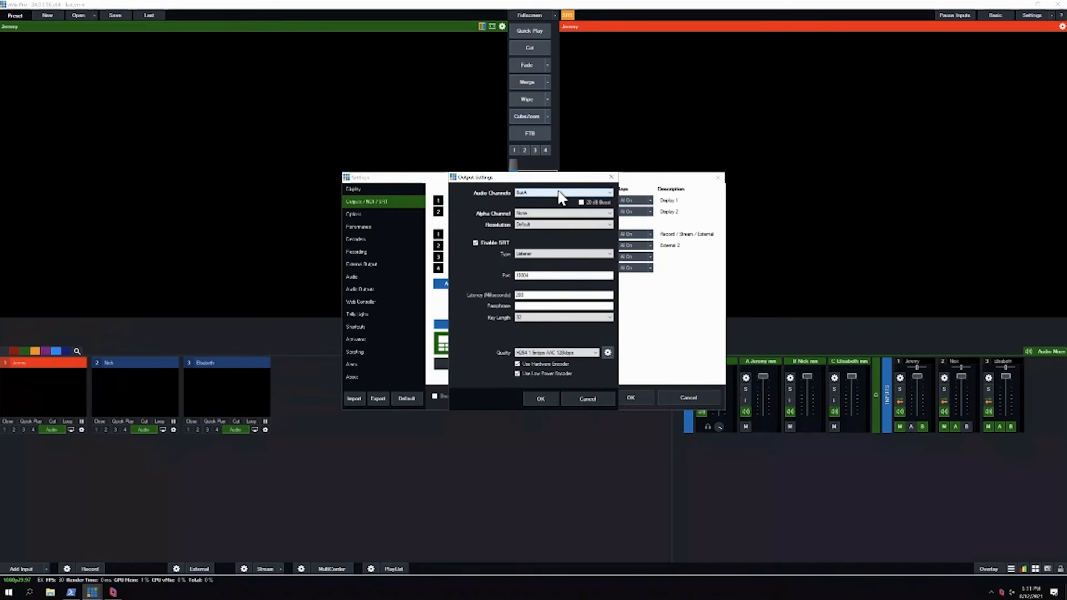
left_click(540, 398)
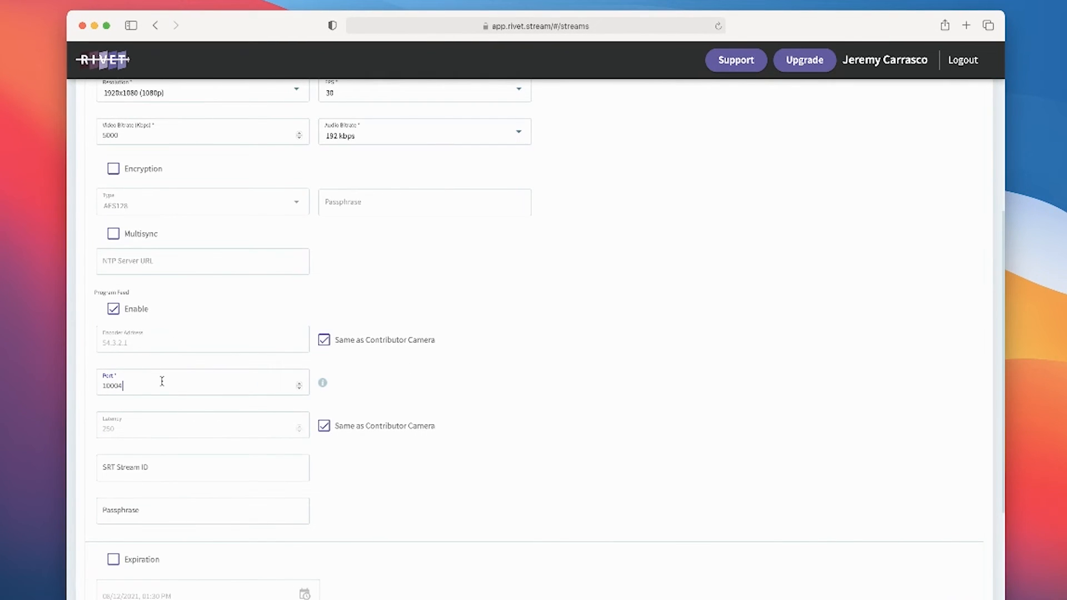
scroll("down", 3)
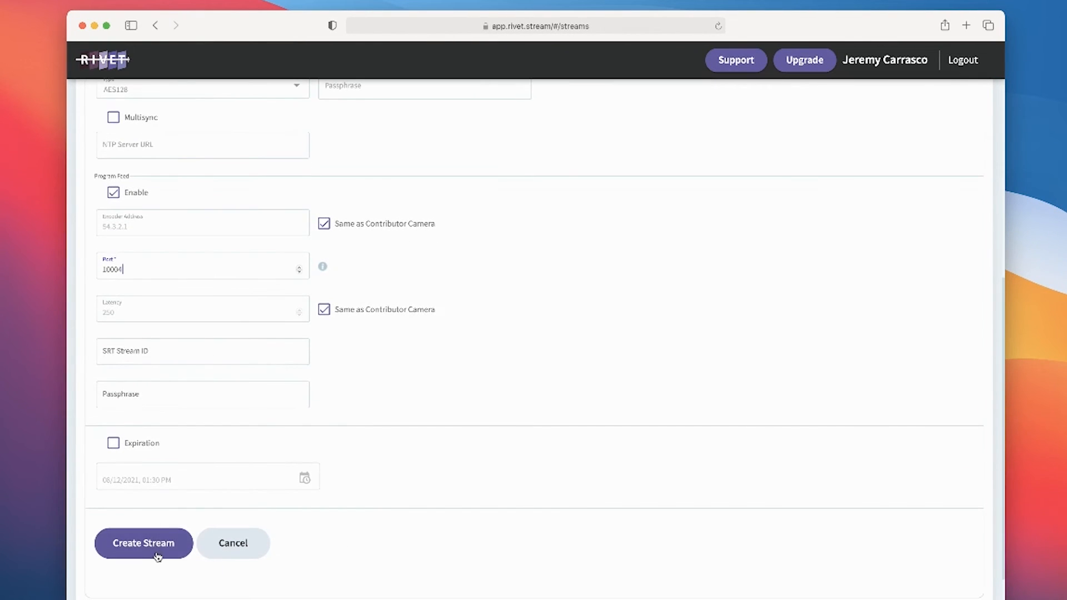
left_click(143, 543)
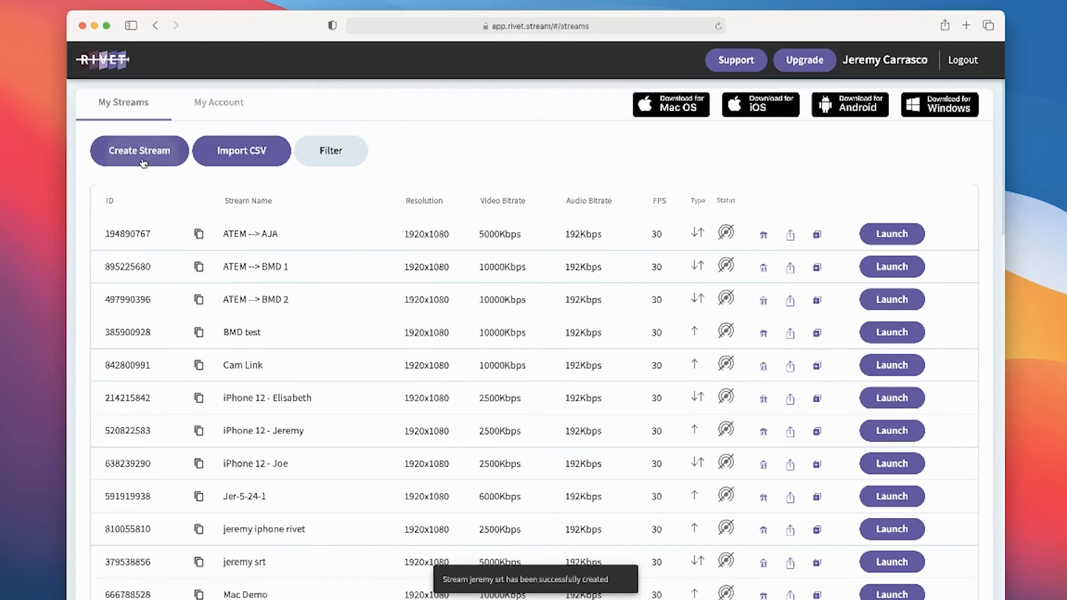
left_click(139, 150)
type("Nick SRT")
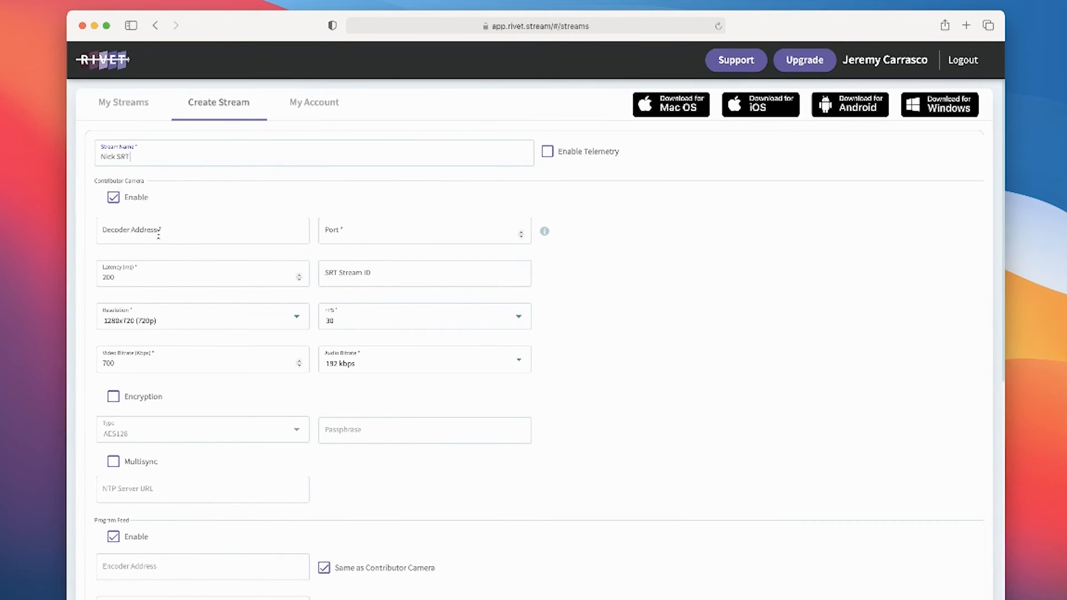
Enter Nick's camera address and port, set 1080p at 5000 kbps, and begin the program feed port
type("5")
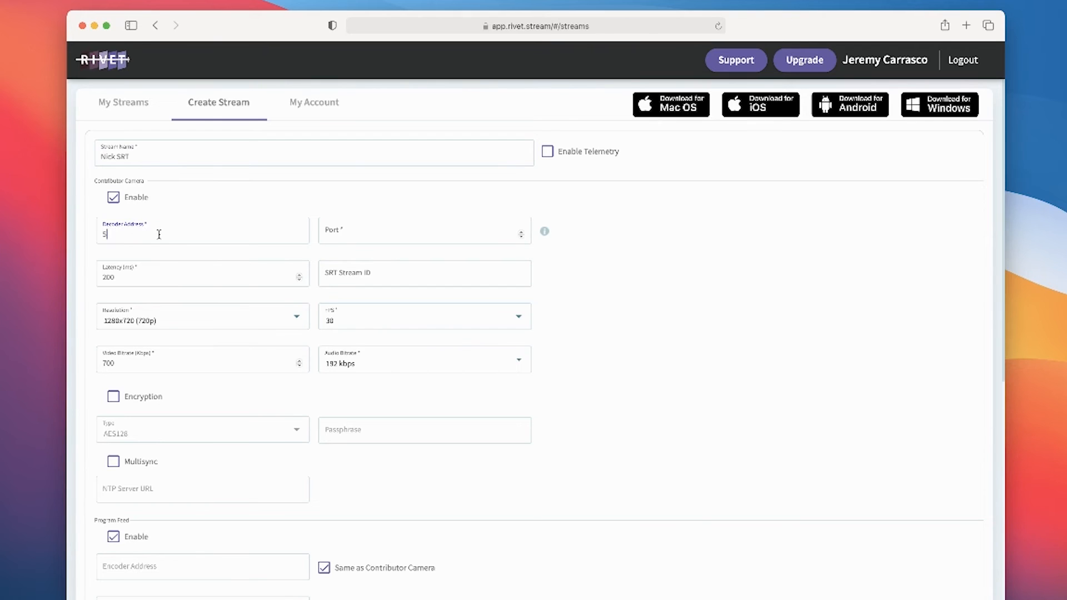
type("4.32.")
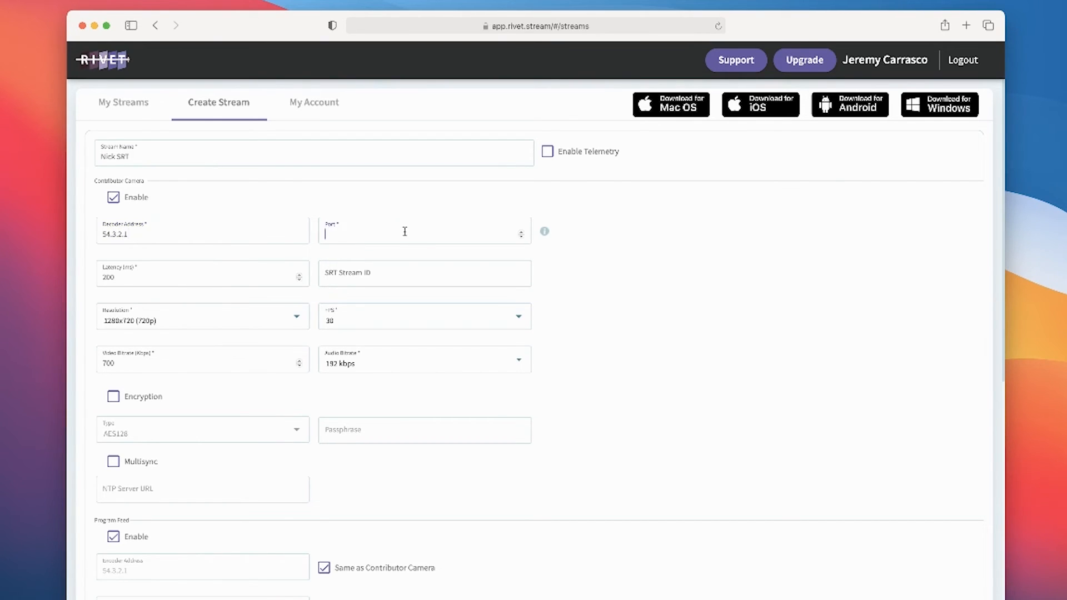
type("10003")
left_click(202, 273)
type("250")
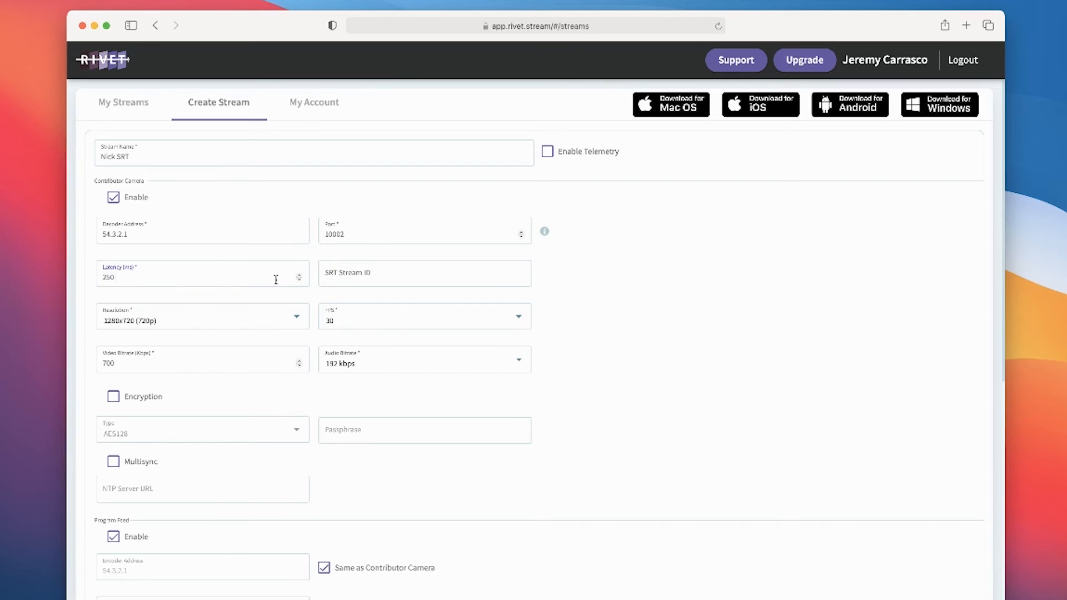
left_click(202, 321)
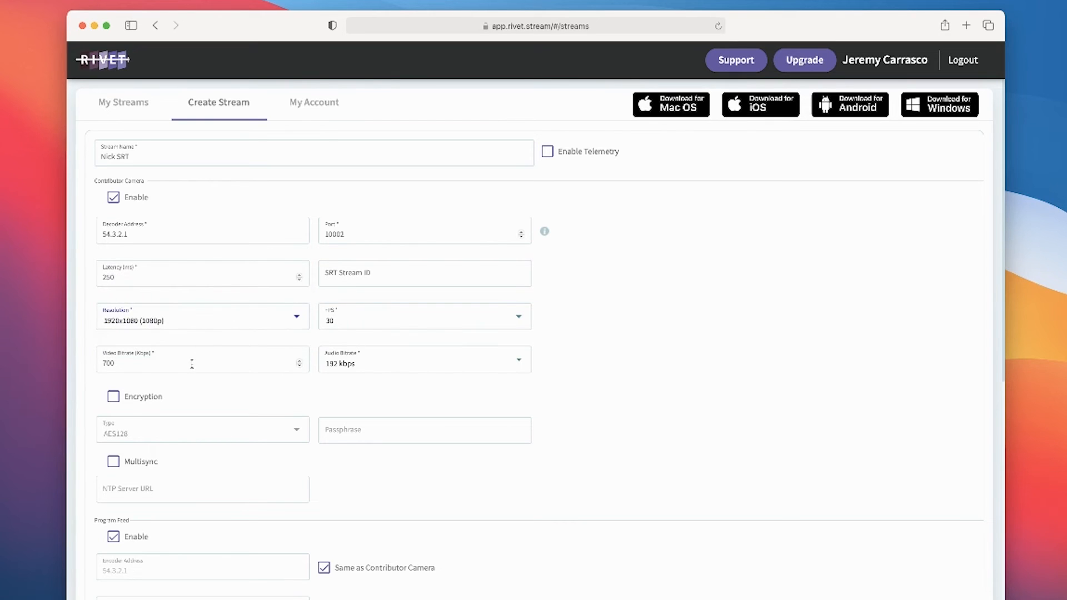
type("5000")
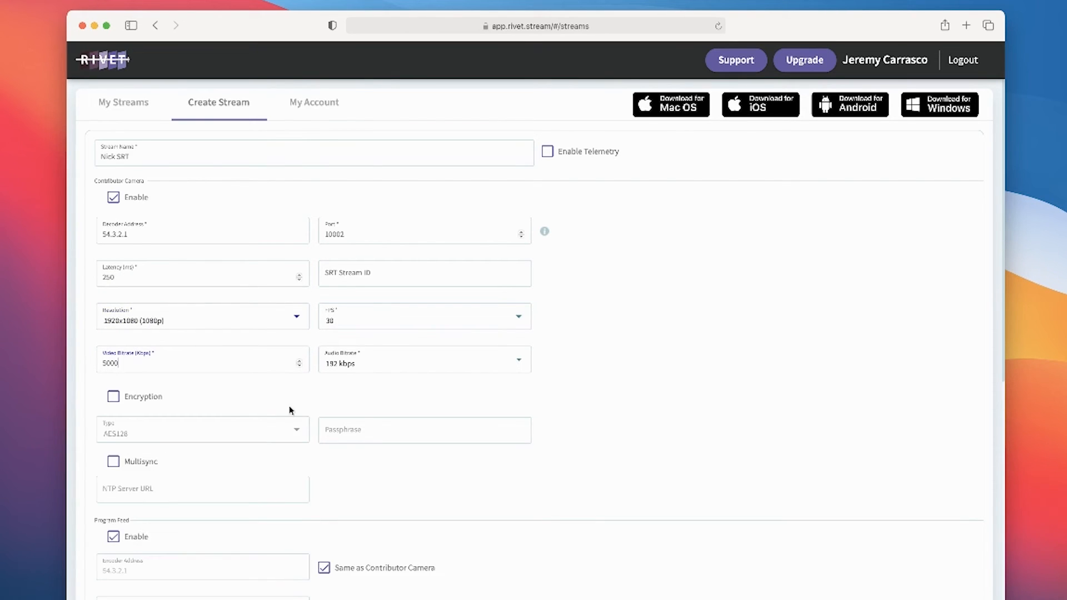
scroll("down", 3)
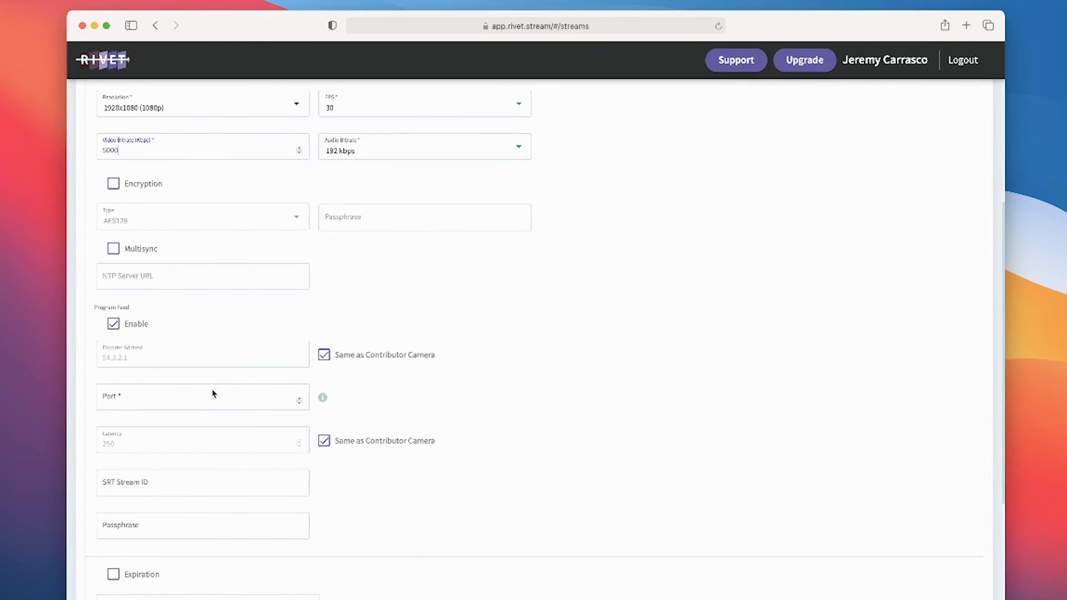
type("10")
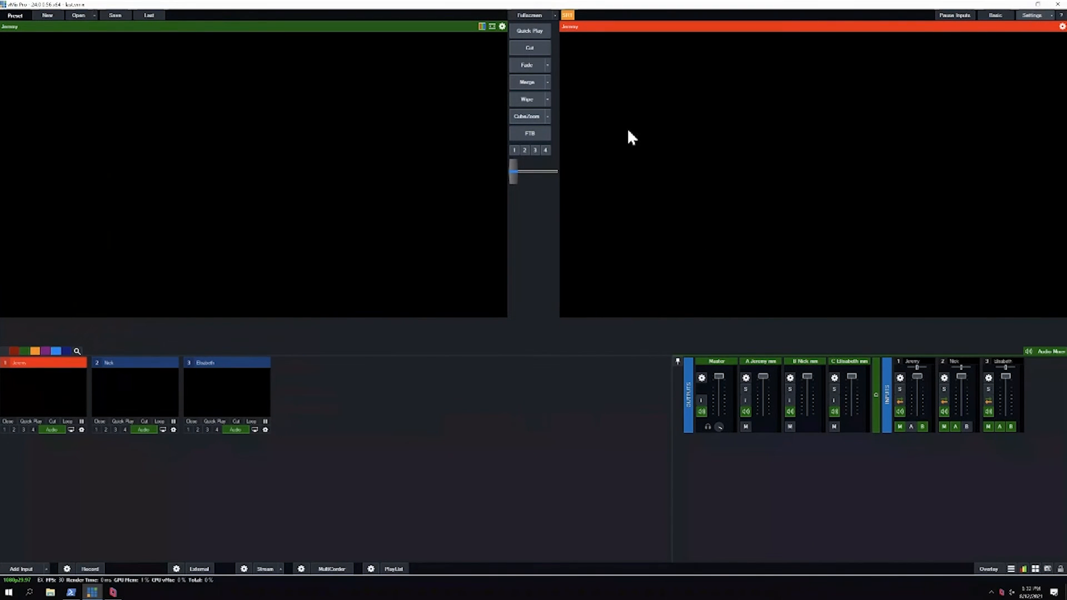
Check the second output's SRT port 10005, untick same-latency-as-camera, and create the Nick SRT stream
left_click(1031, 15)
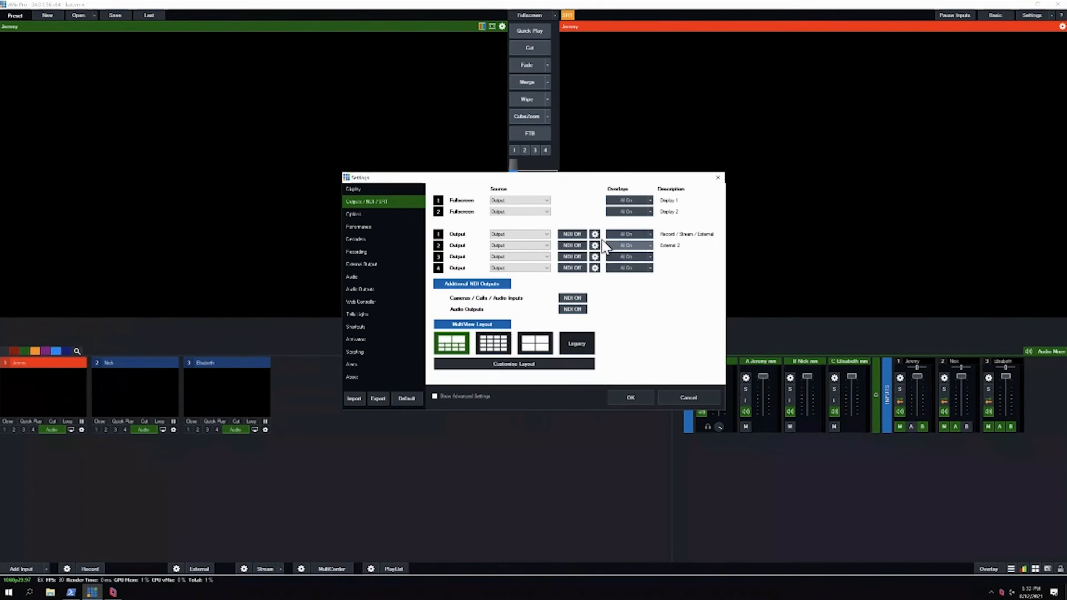
left_click(594, 234)
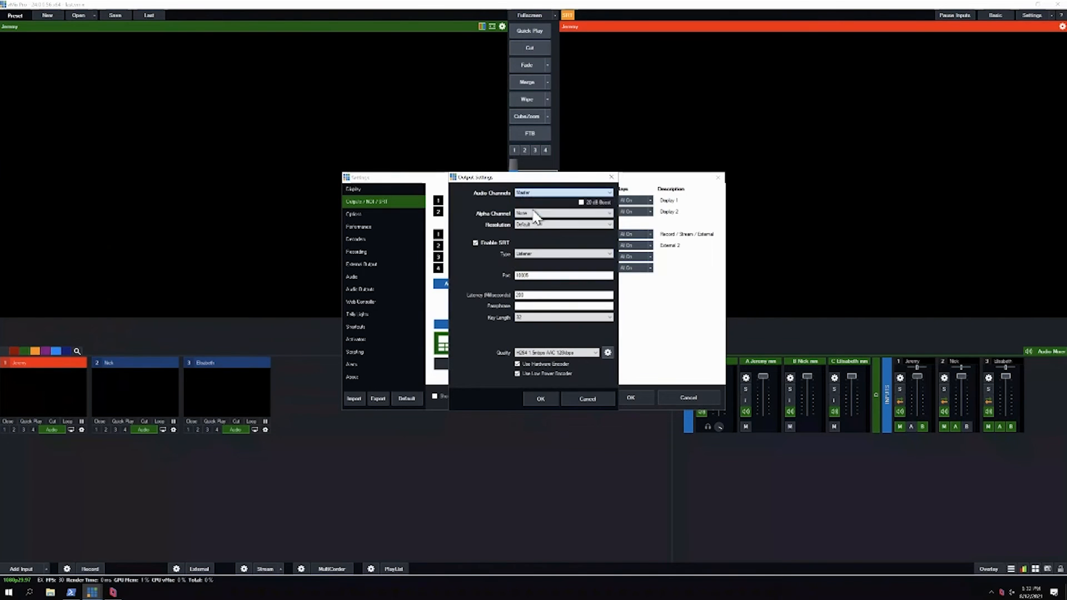
left_click(587, 398)
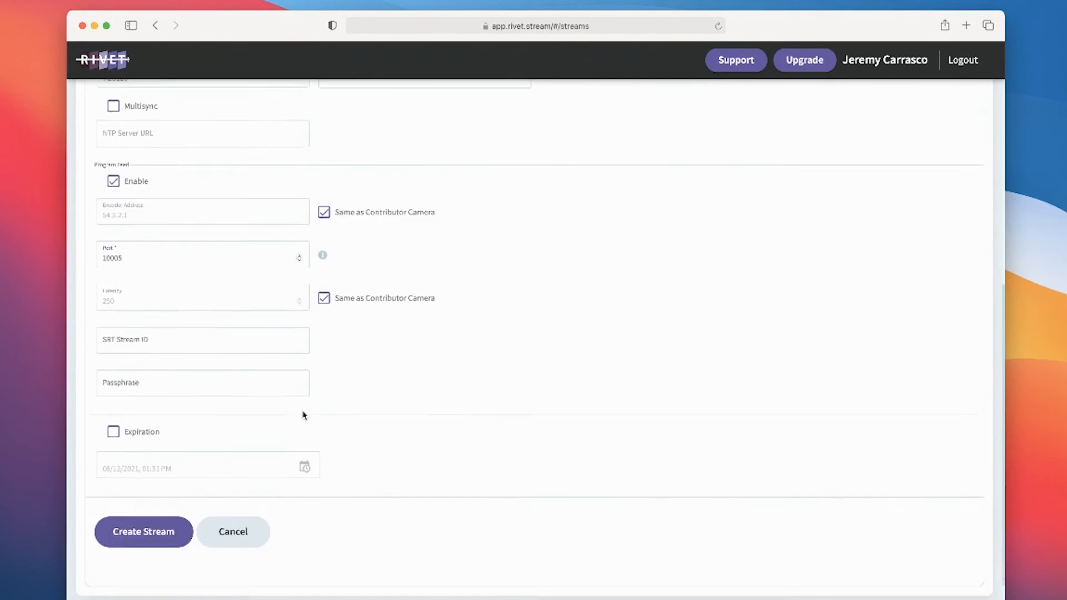
scroll("down", 3)
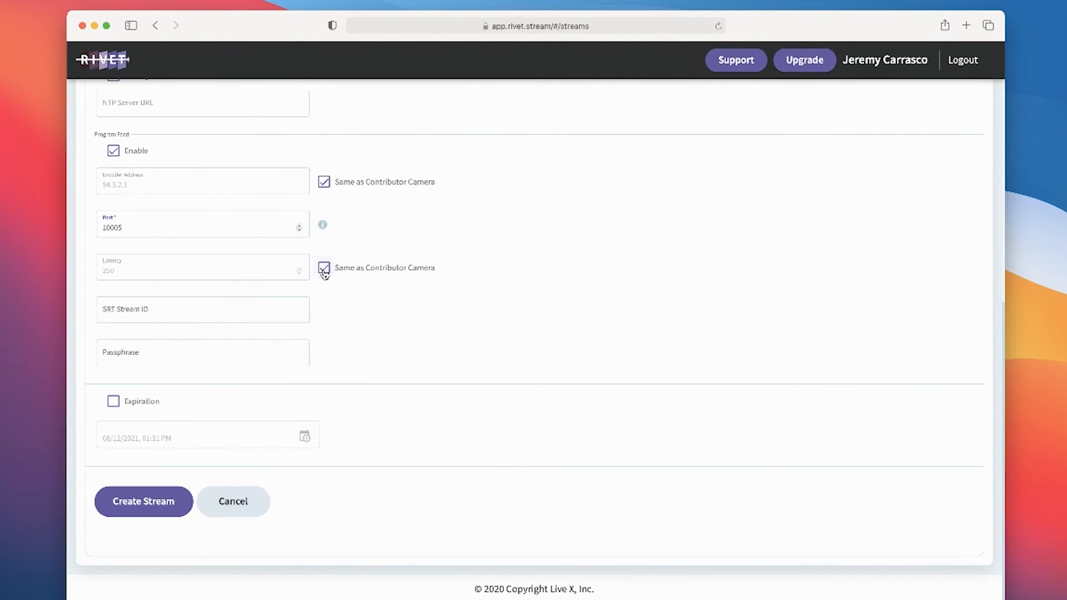
left_click(324, 267)
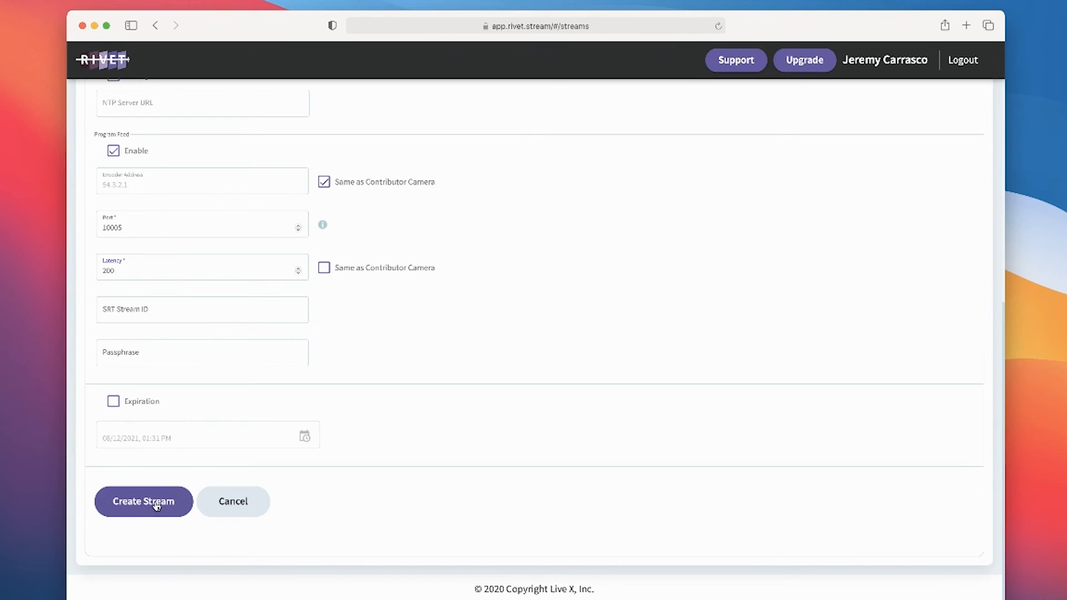
left_click(143, 501)
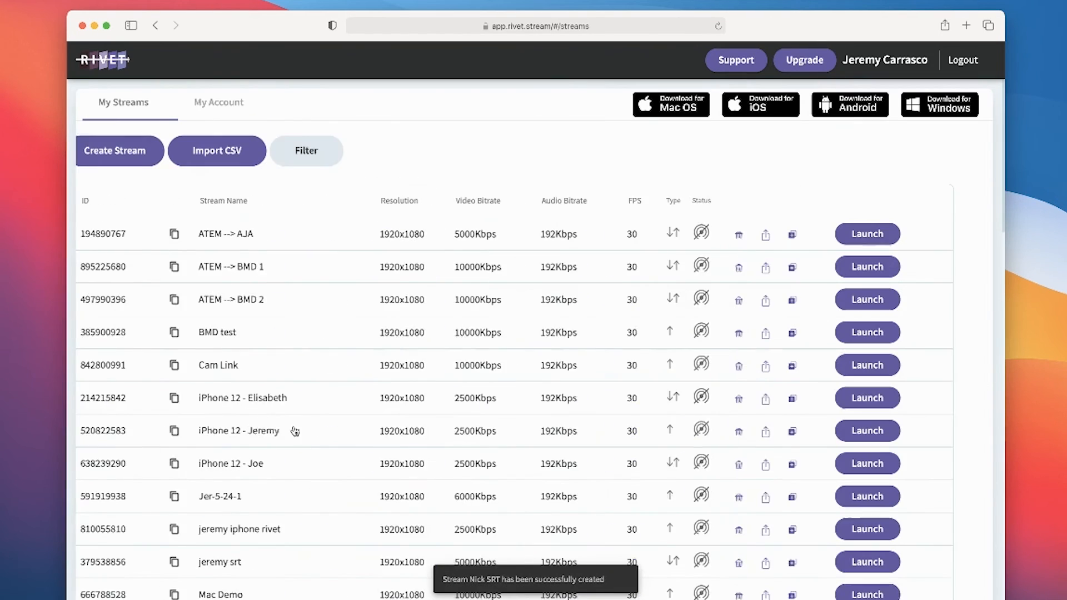
Start the Elisabeth srt stream with decoder address 54.3.2.1, camera port 10003, and camera latency
left_click(115, 151)
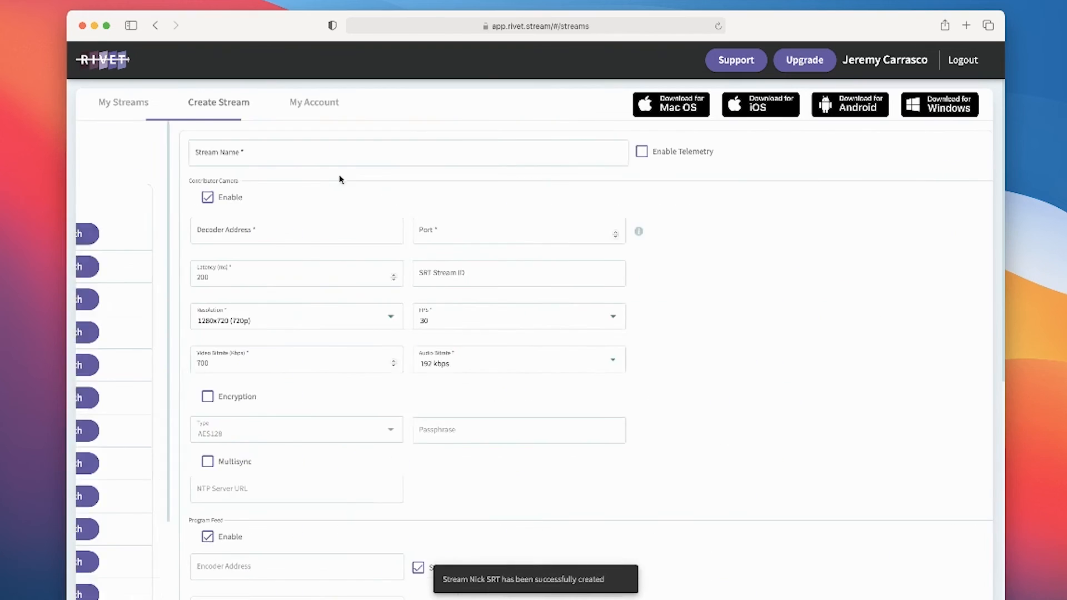
type("Elisabeth")
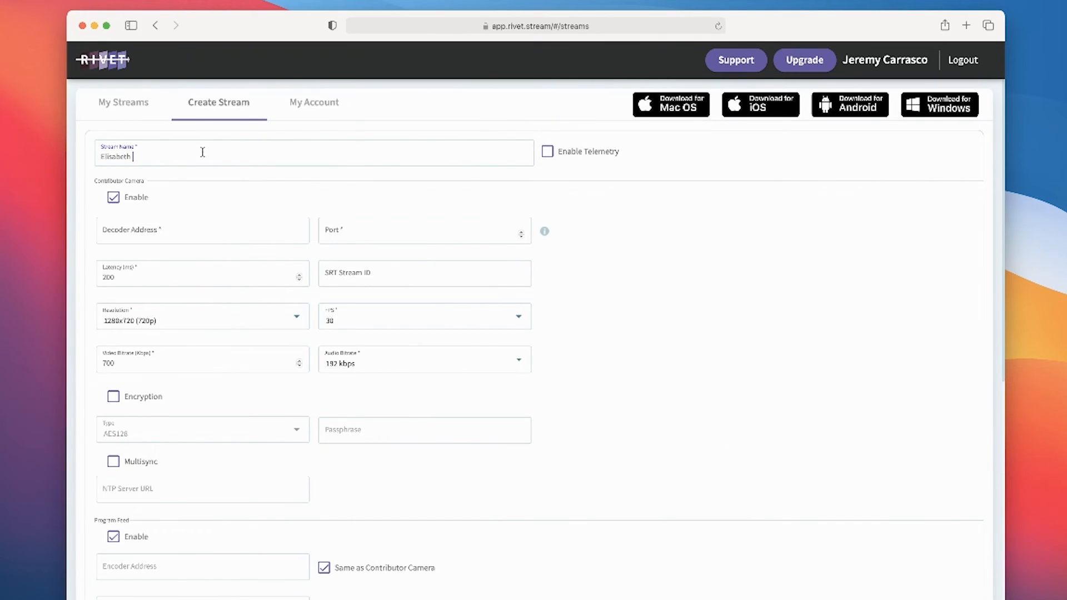
left_click(203, 231)
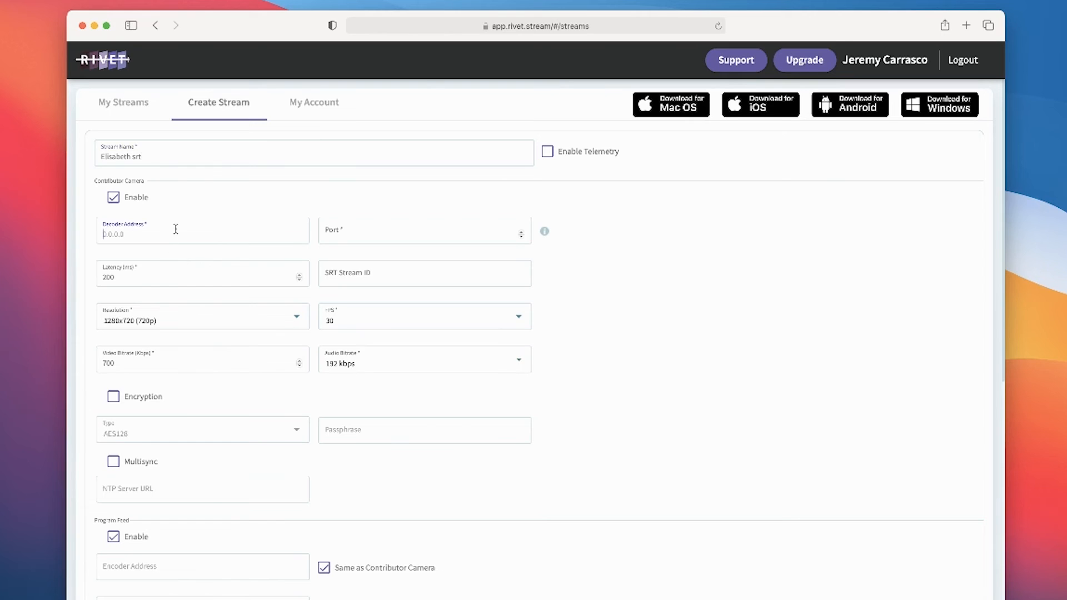
type("54.3.2.1")
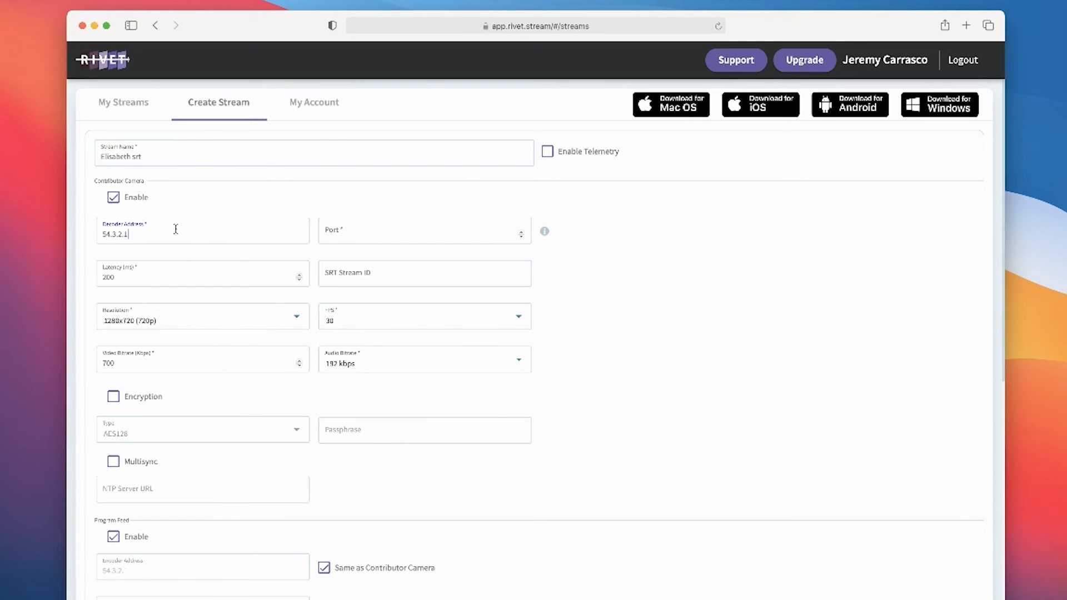
type("10003")
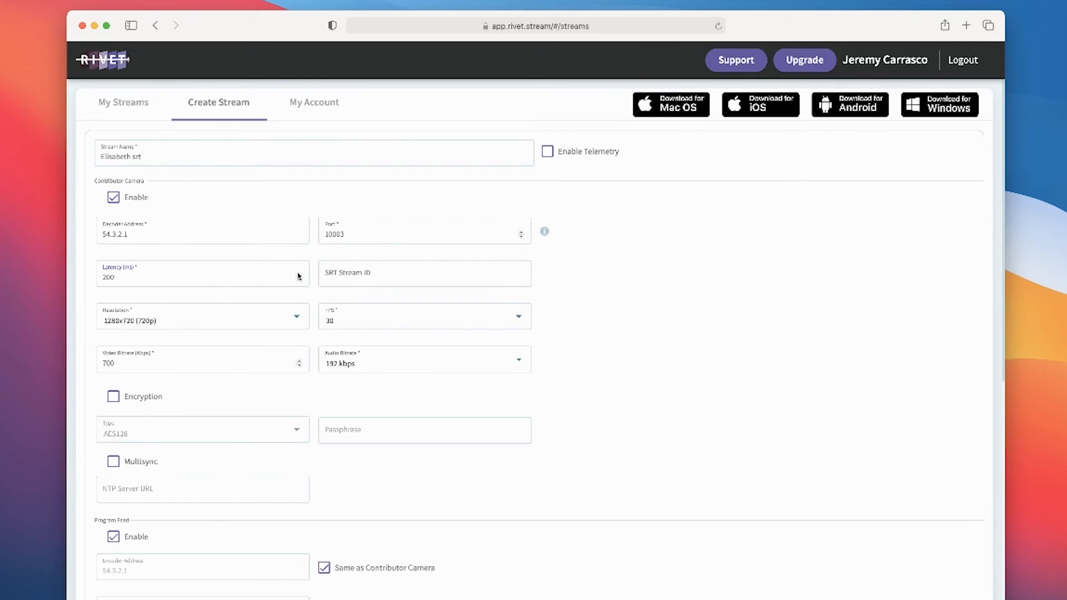
left_click(202, 315)
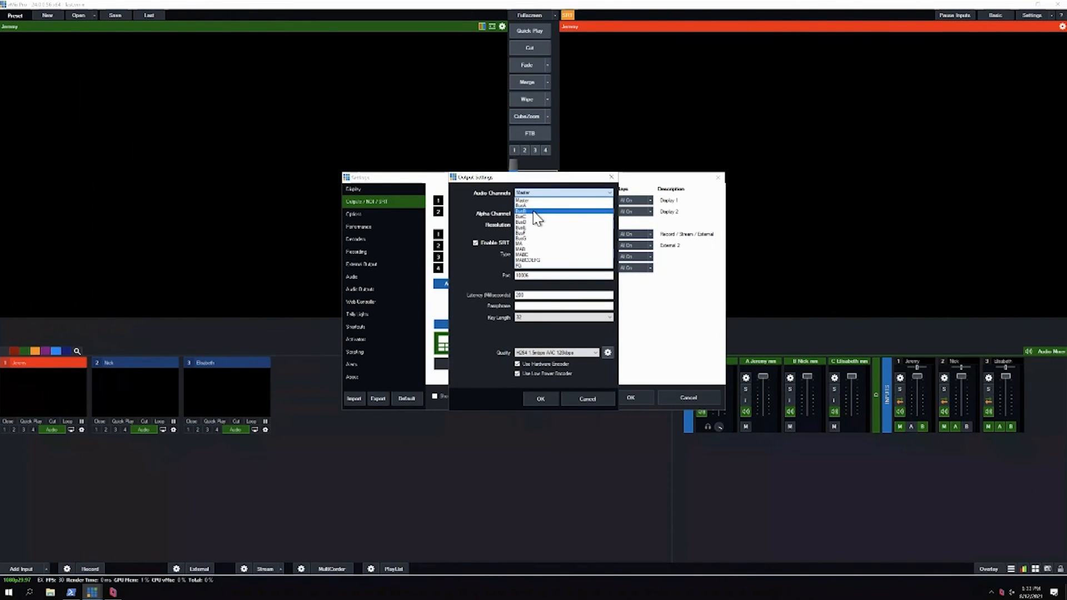
Assign an audio bus to vMix's third SRT output, set program feed port 10006, and create Elisabeth srt
left_click(521, 218)
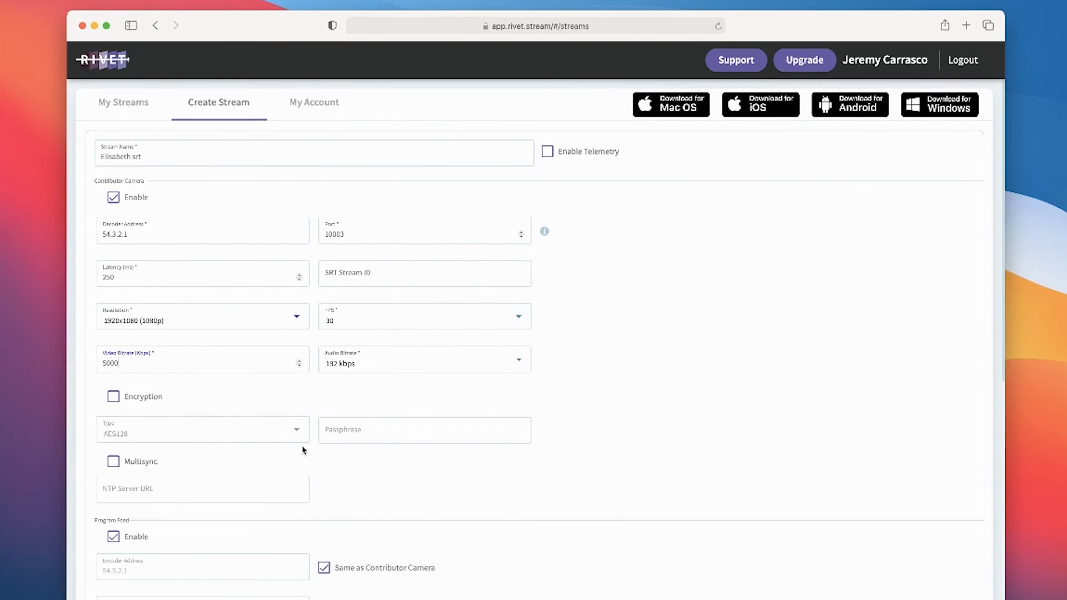
scroll("down", 3)
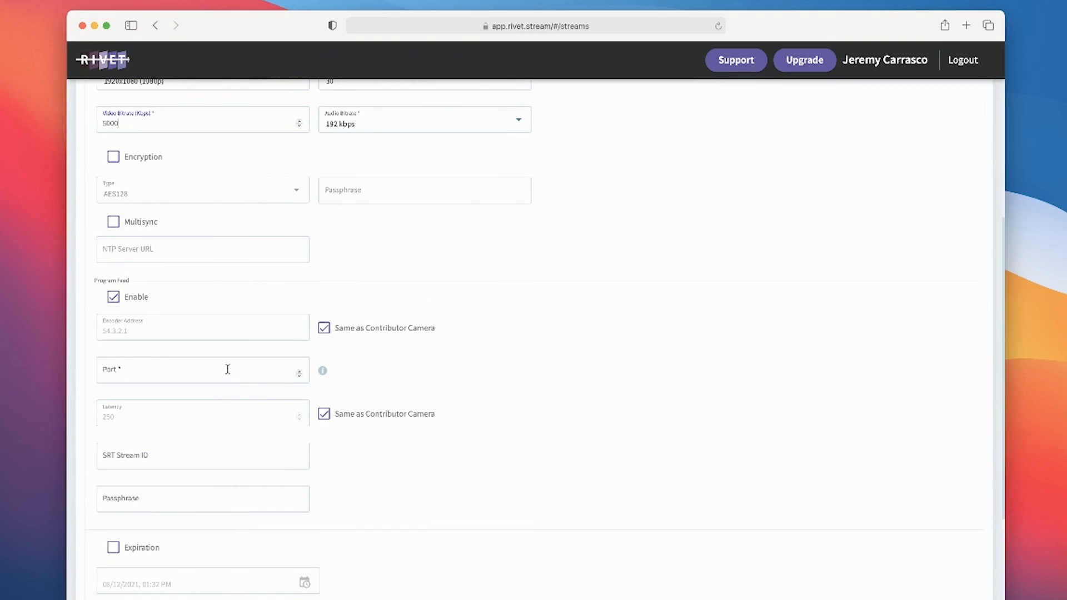
type("1006")
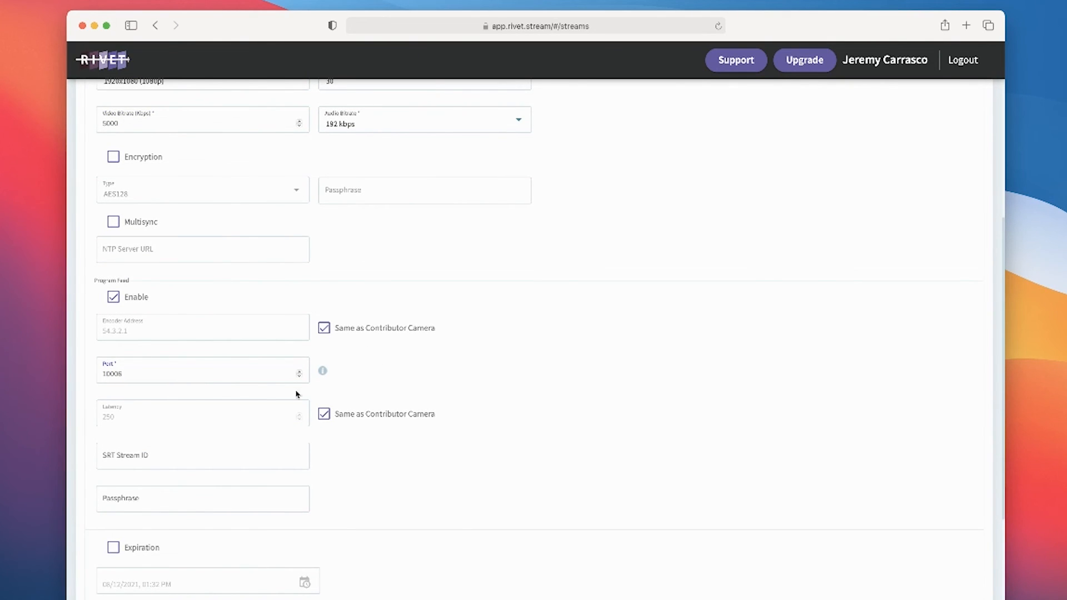
mouse_move(166, 427)
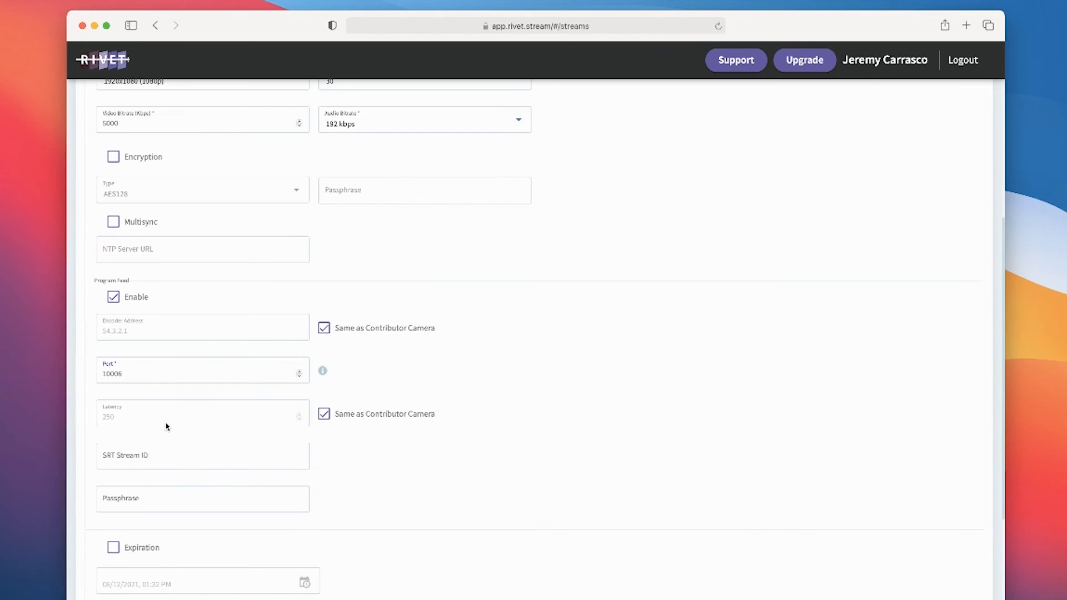
scroll("down", 3)
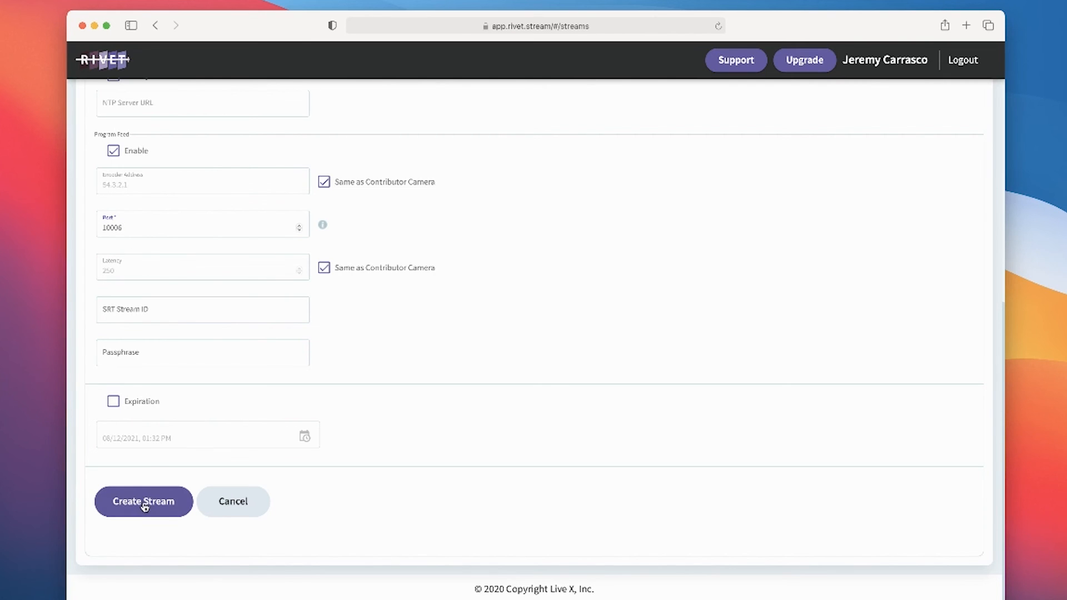
left_click(143, 502)
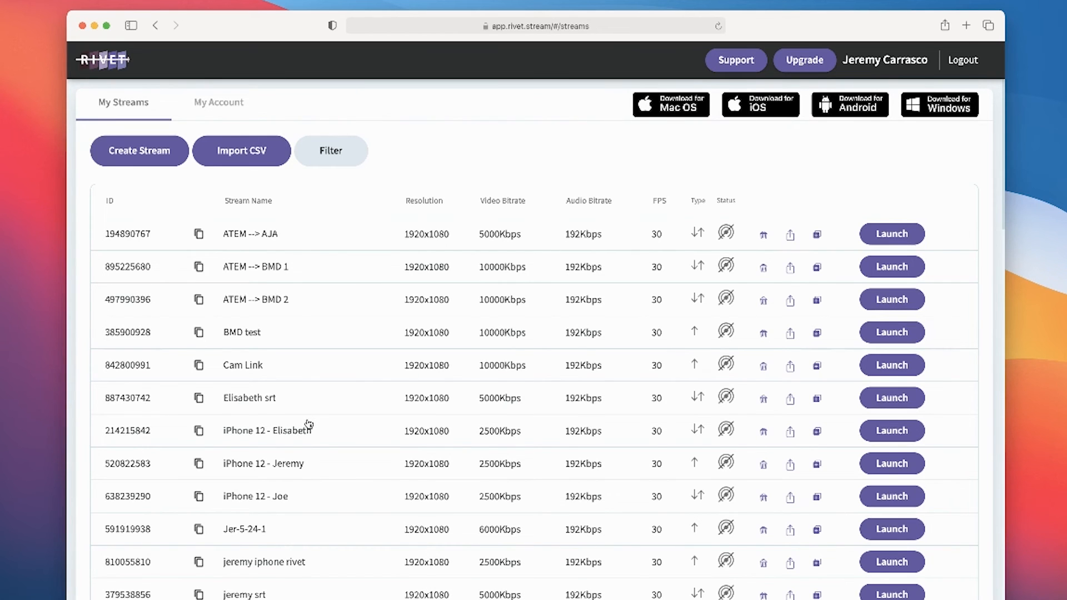
scroll("down", 3)
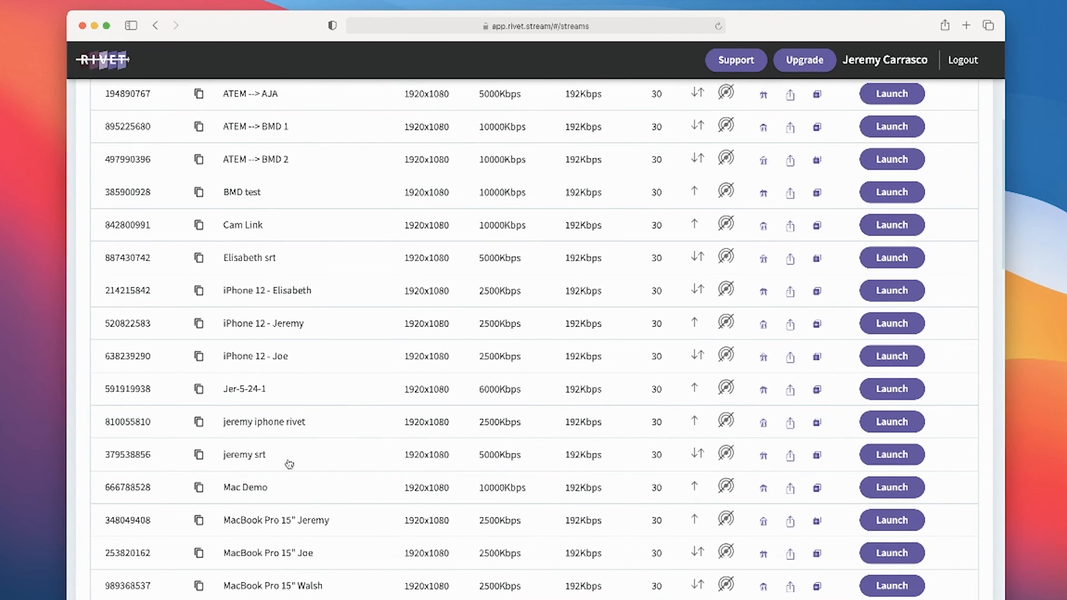
scroll("down", 3)
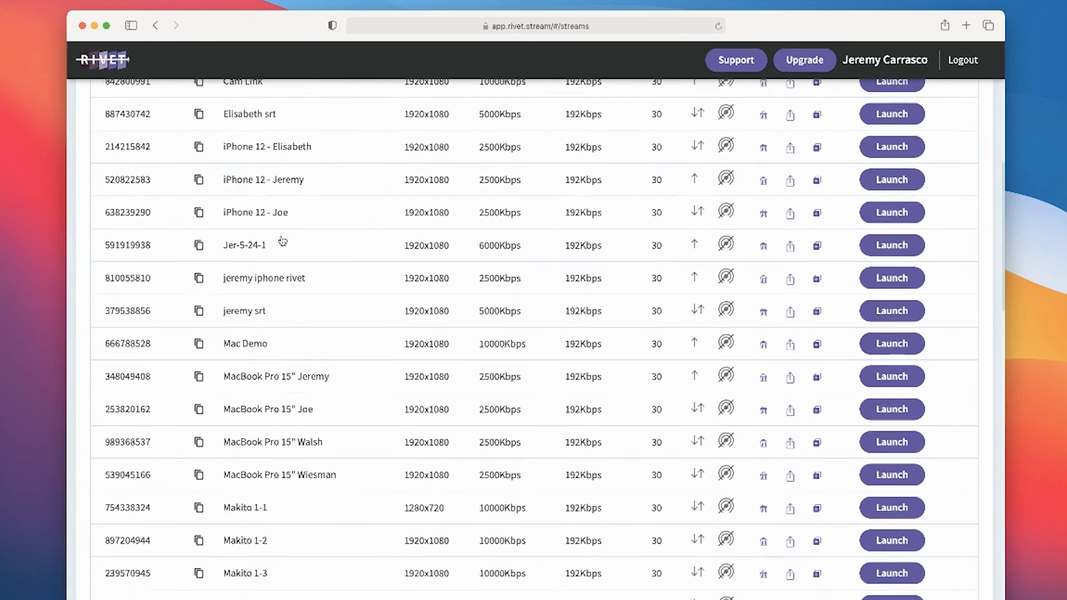
scroll("down", 3)
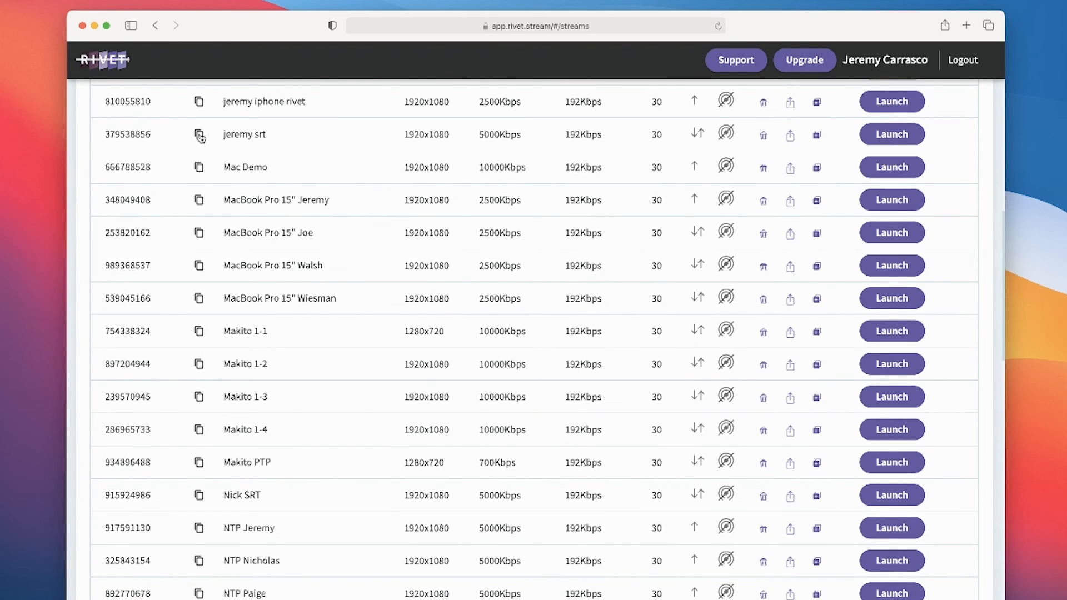
scroll("up", 3)
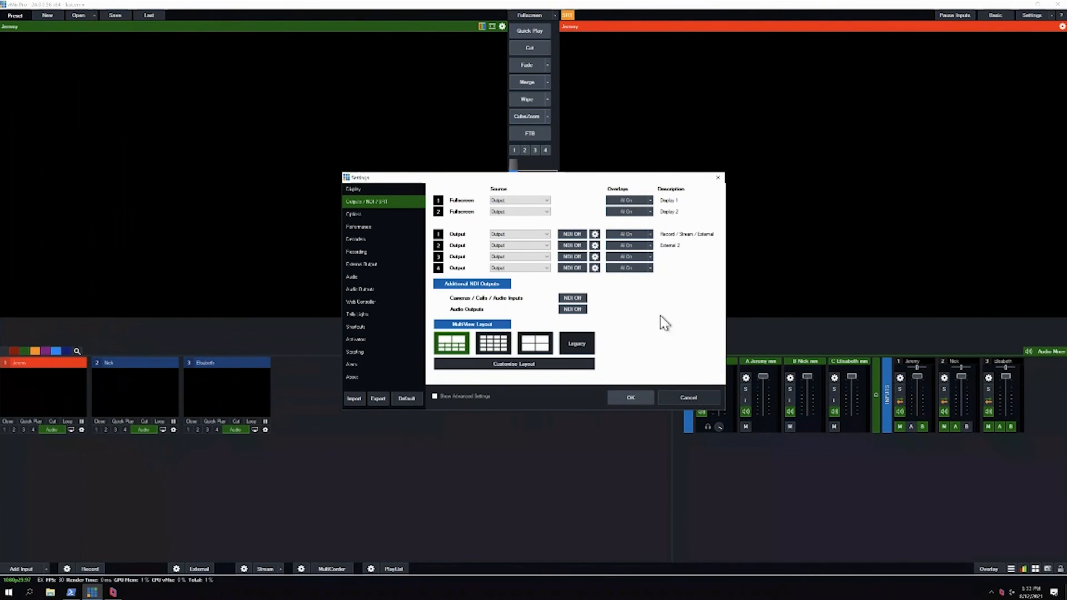
Close and reopen vMix Settings, then apply with OK to return to the mixer
left_click(630, 397)
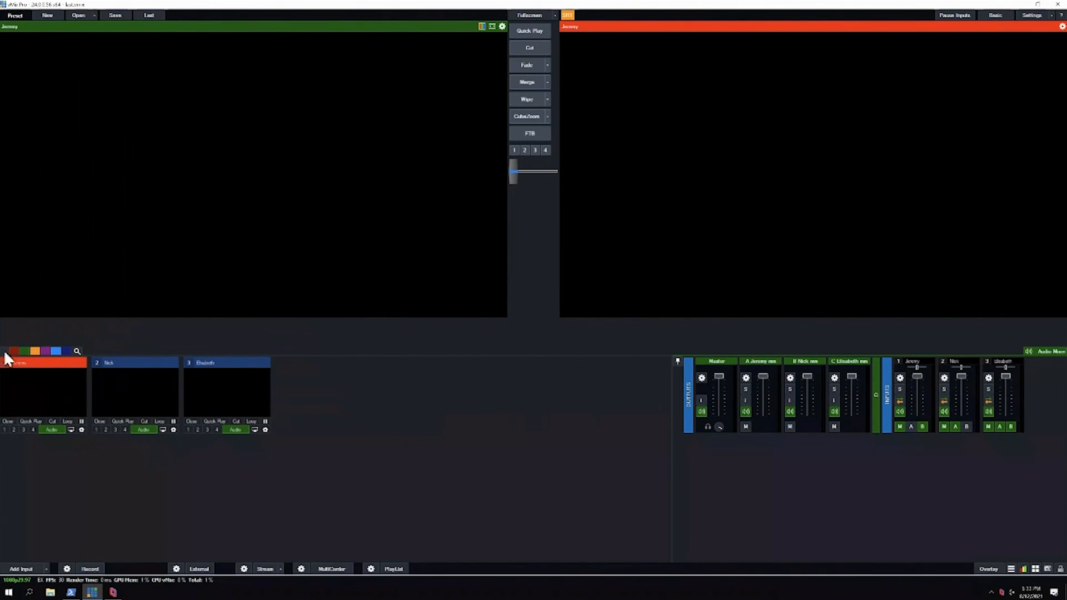
mouse_move(40, 388)
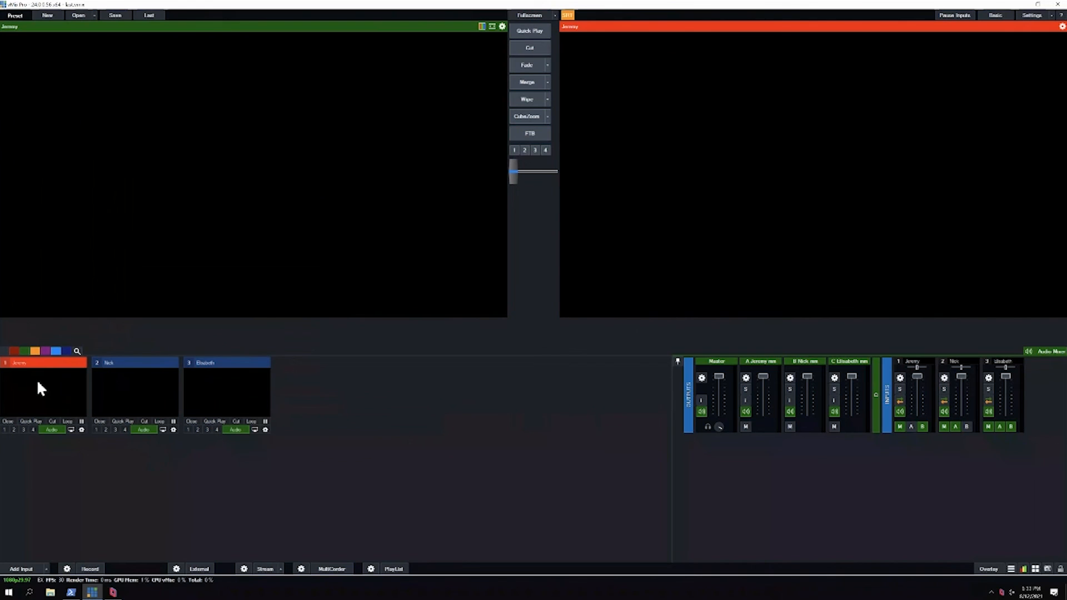
mouse_move(820, 189)
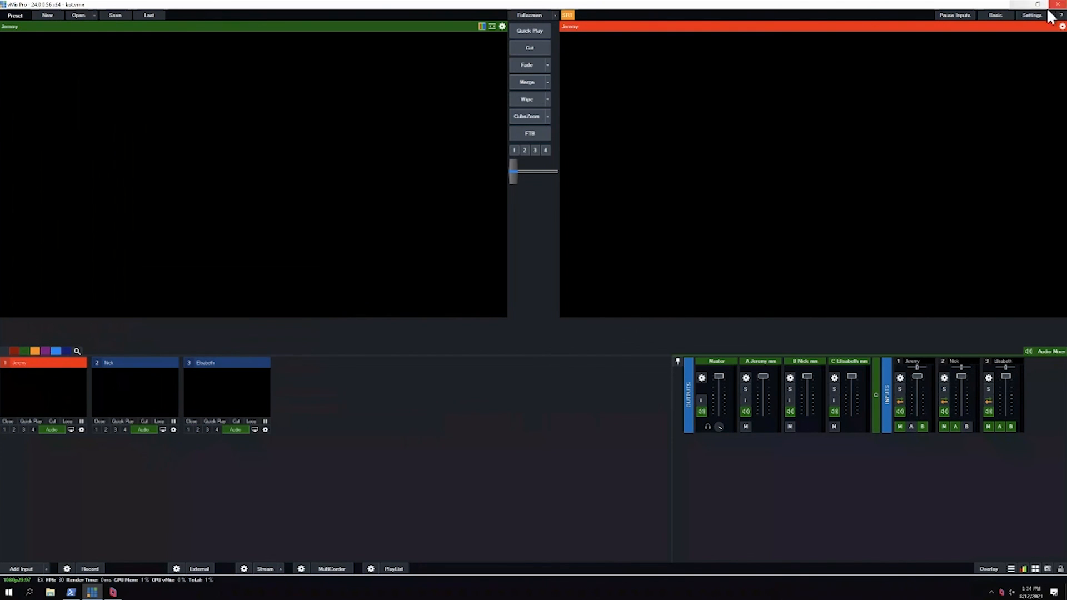
left_click(1031, 15)
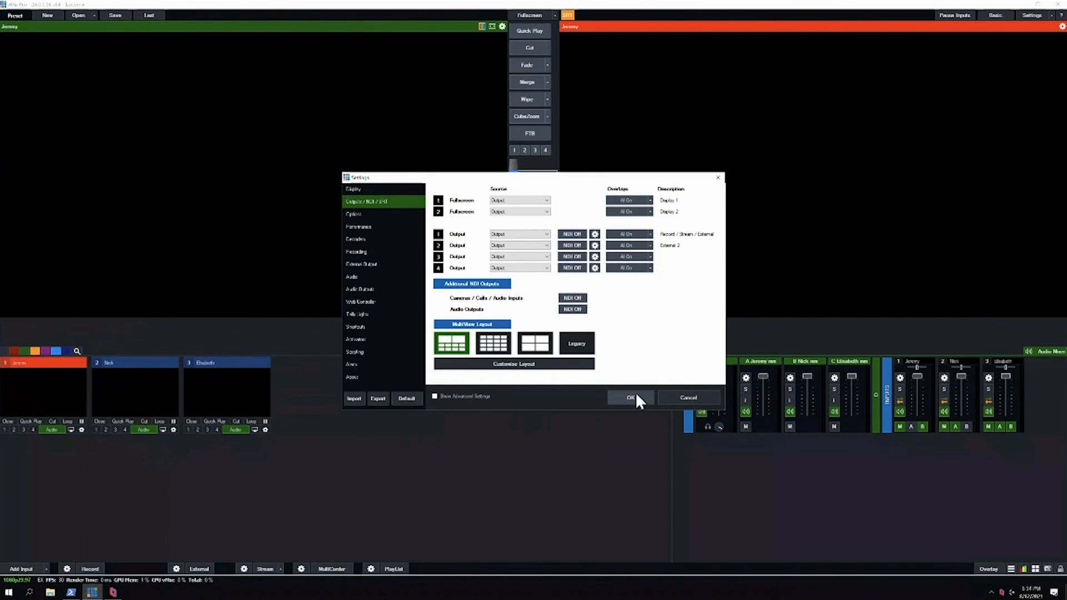
left_click(630, 398)
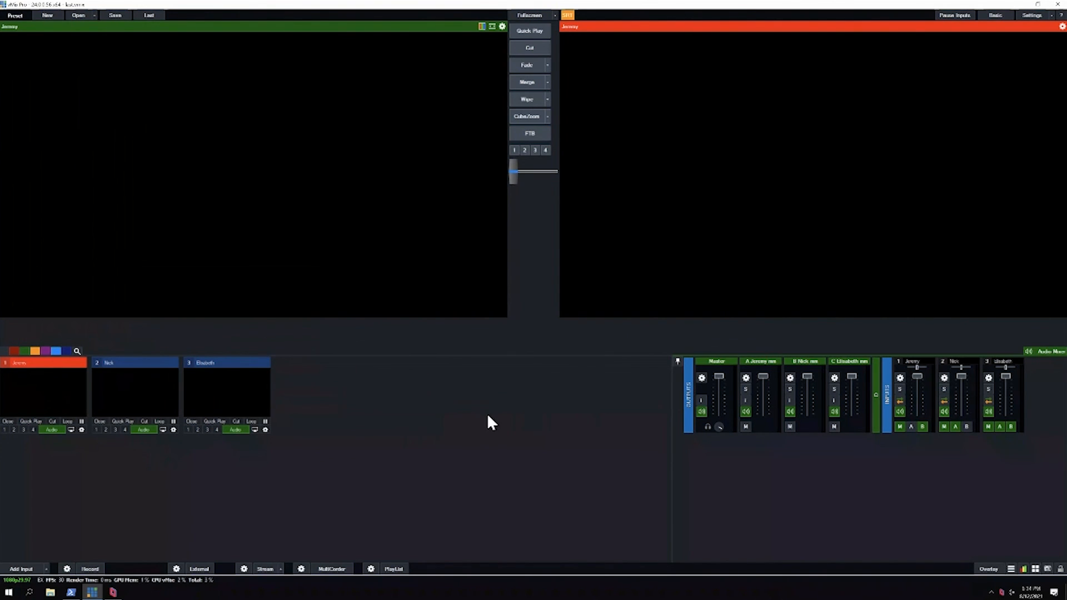